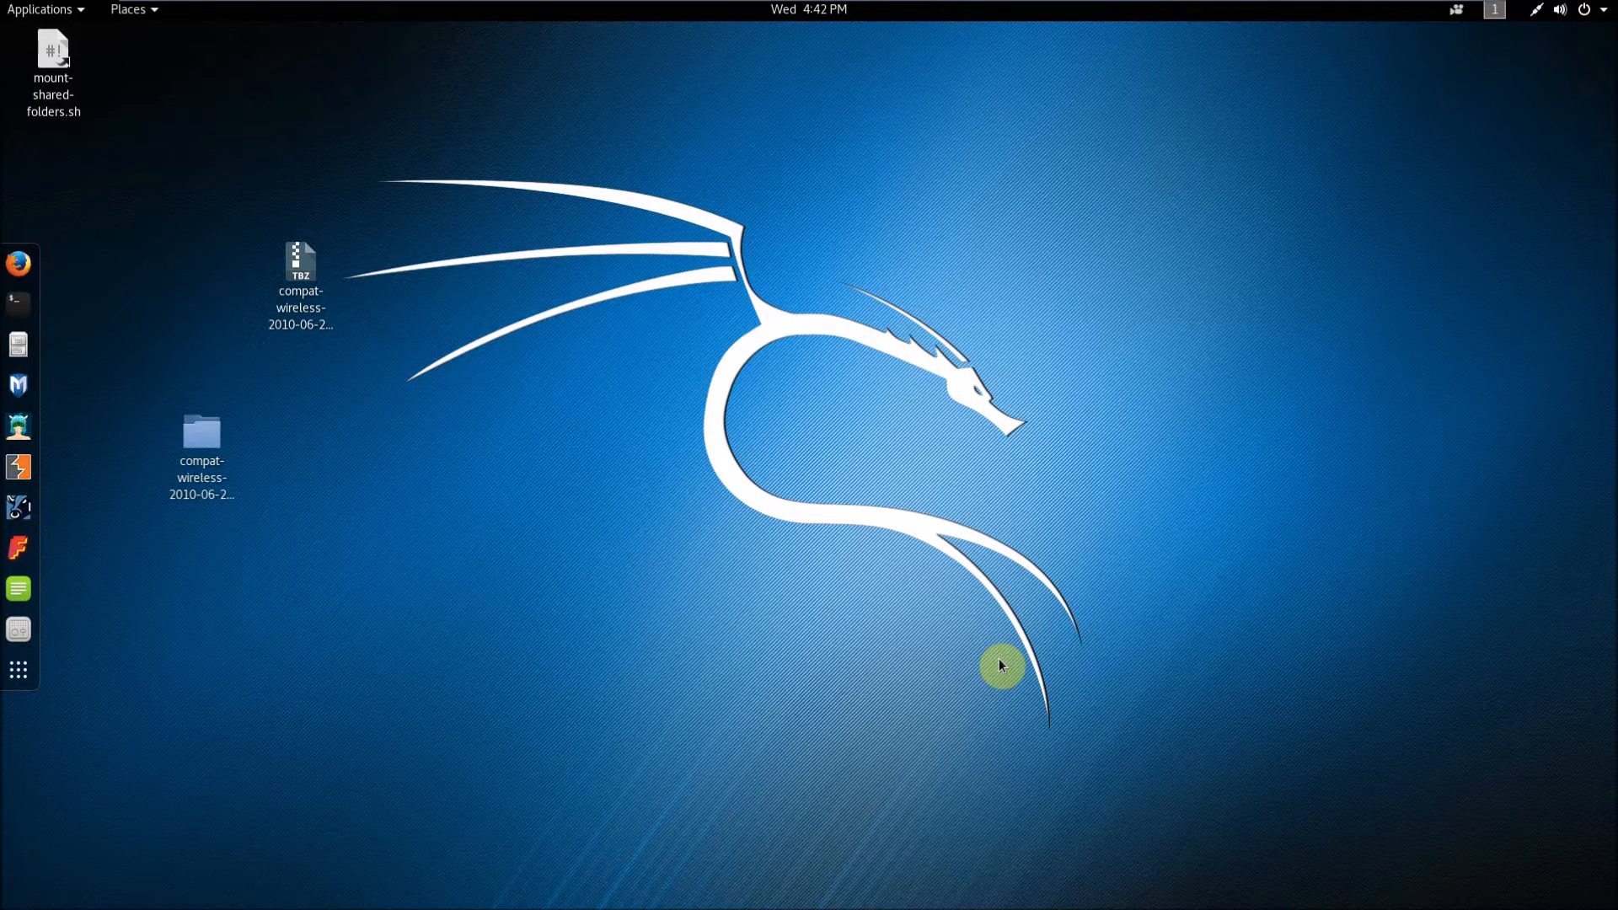
Launch a terminal from the dock and begin typing 'sudo apt-get install tor'.
{"action": "left_click", "coordinate": [19, 304]}
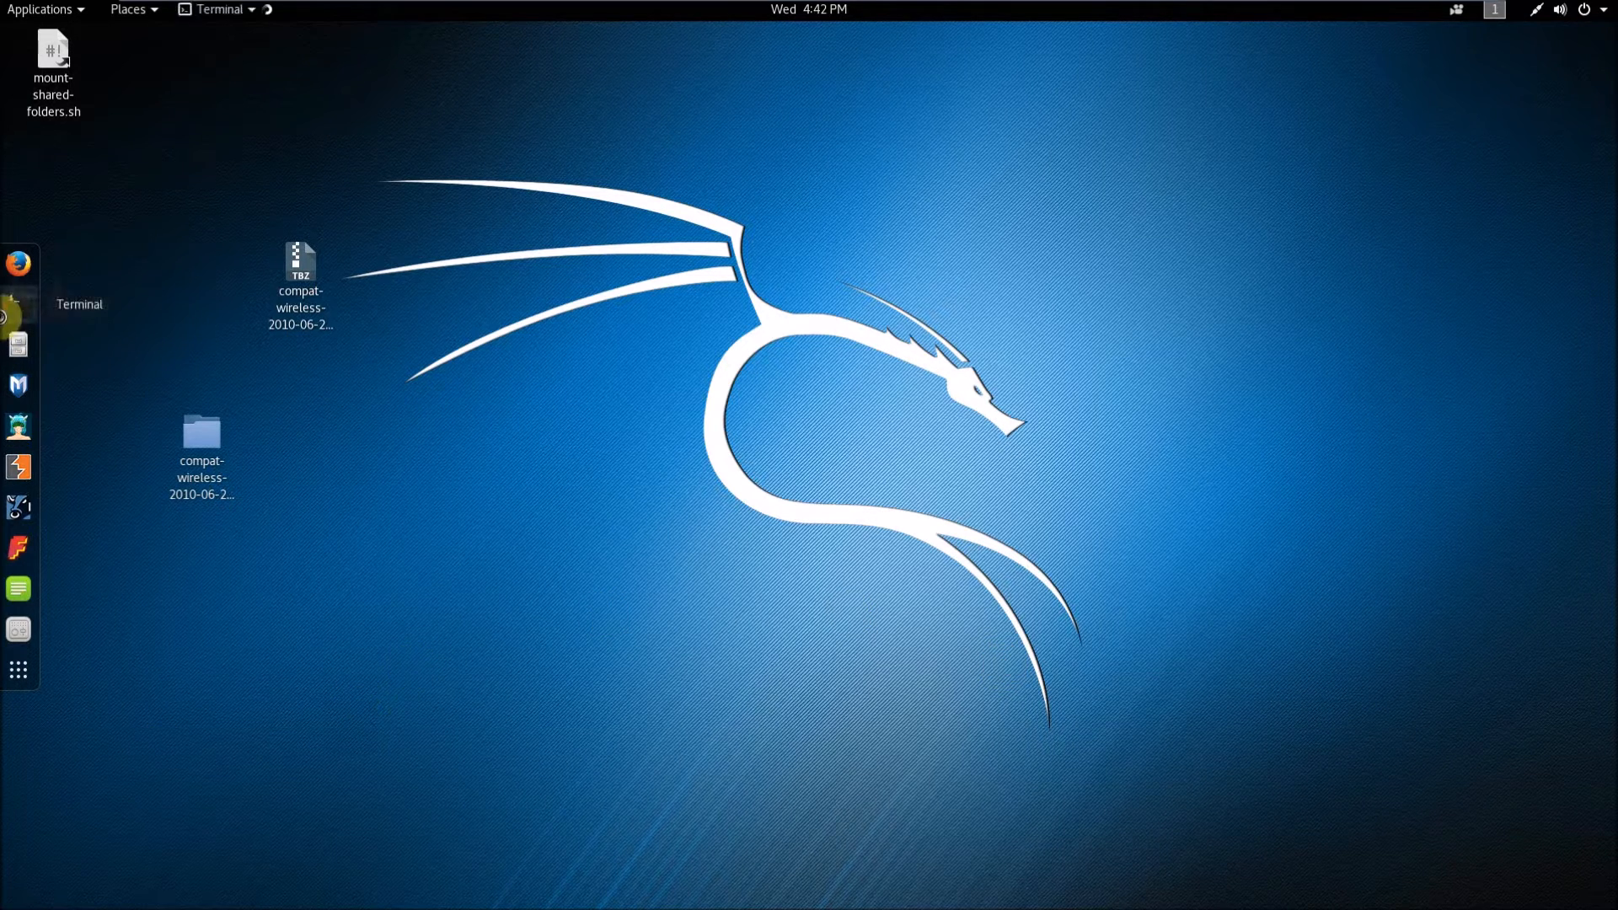
{"action": "left_click", "coordinate": [17, 303]}
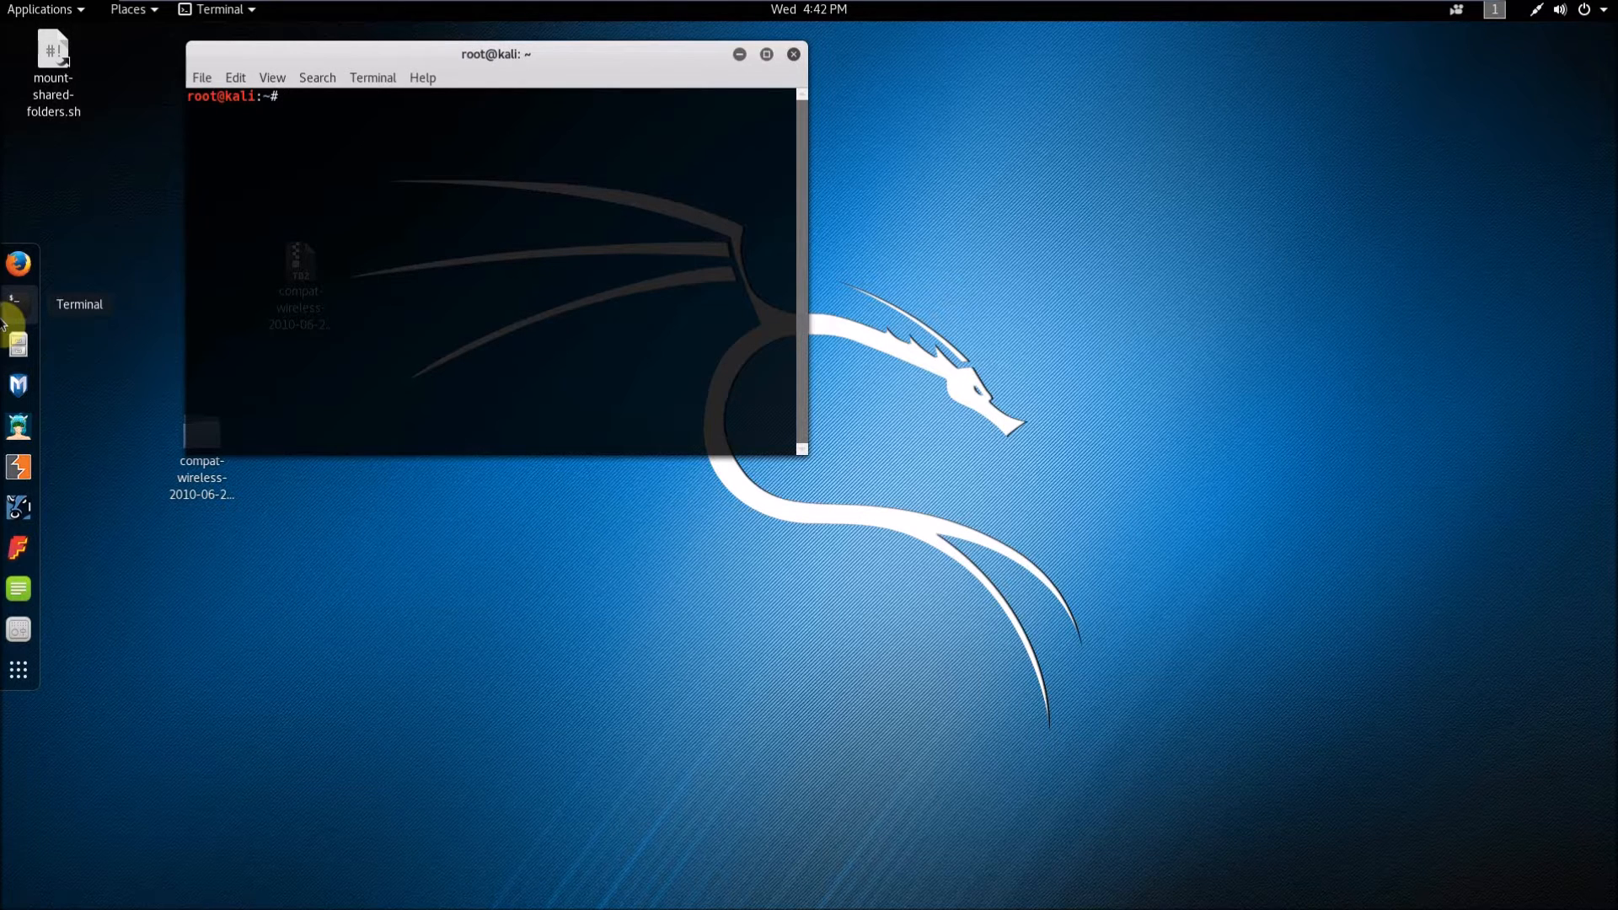
{"action": "type", "text": "s"}
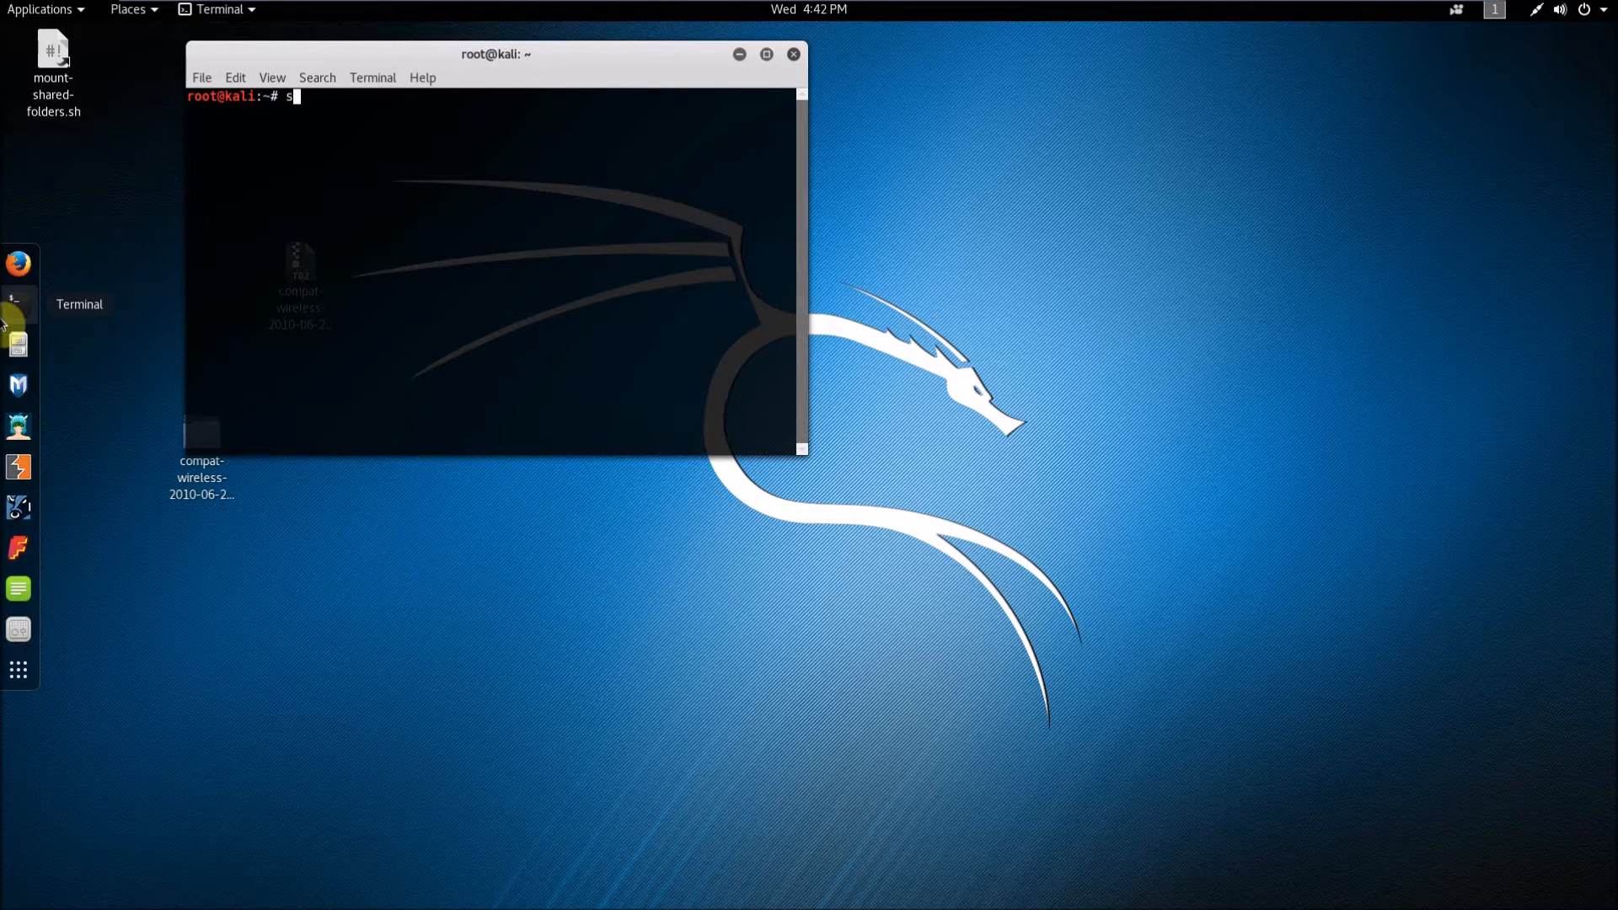
{"action": "type", "text": "udo a"}
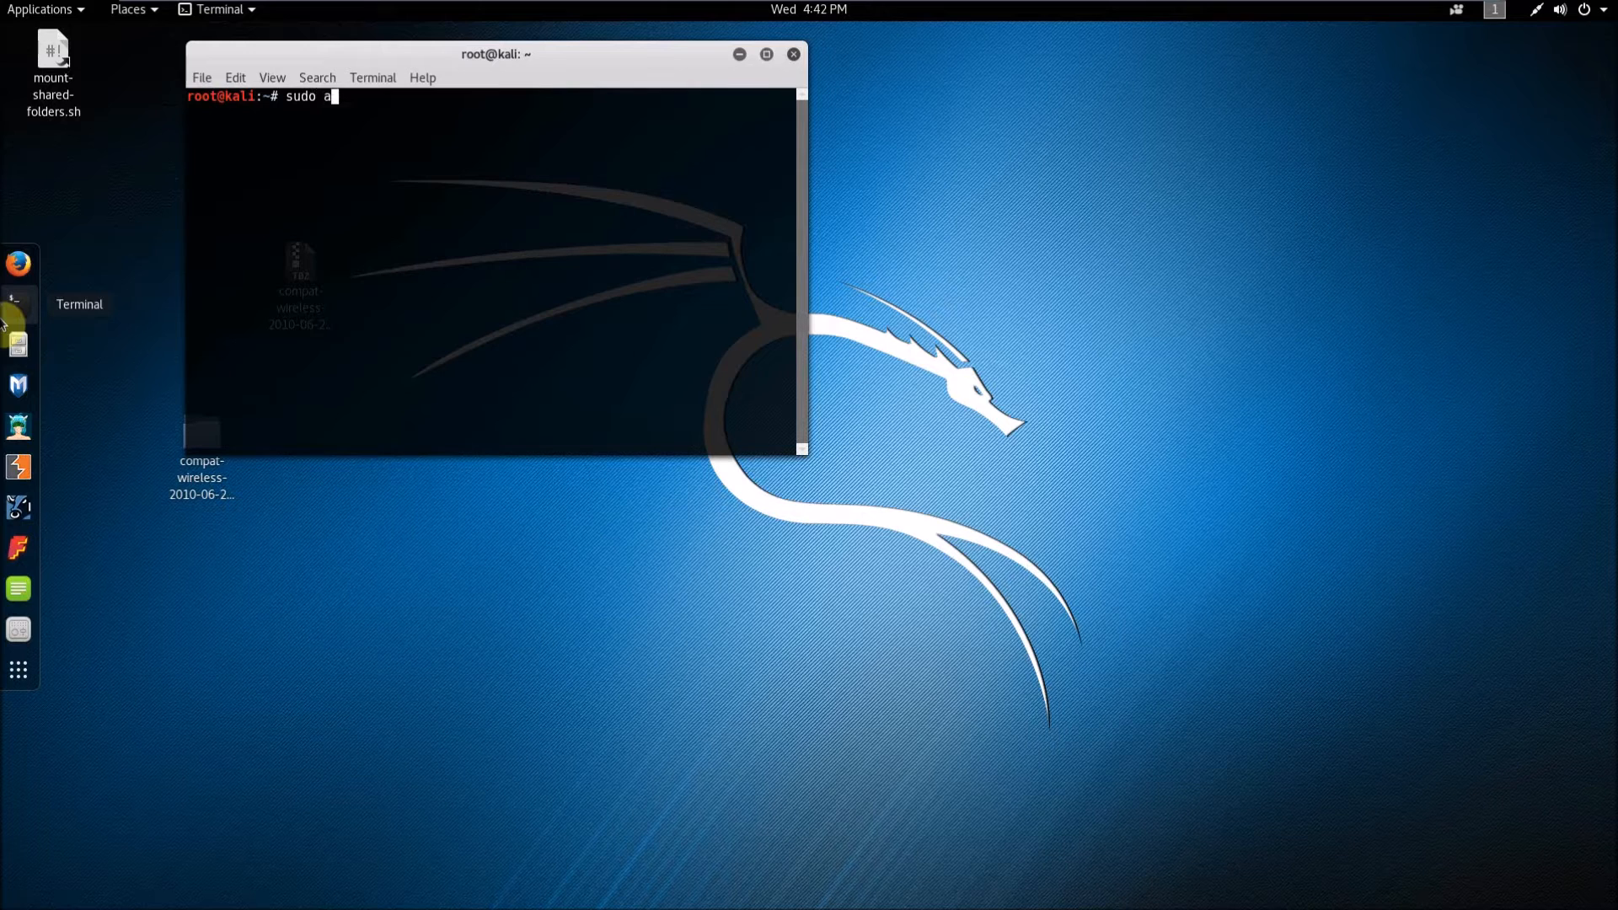
{"action": "type", "text": "pt-get inst"}
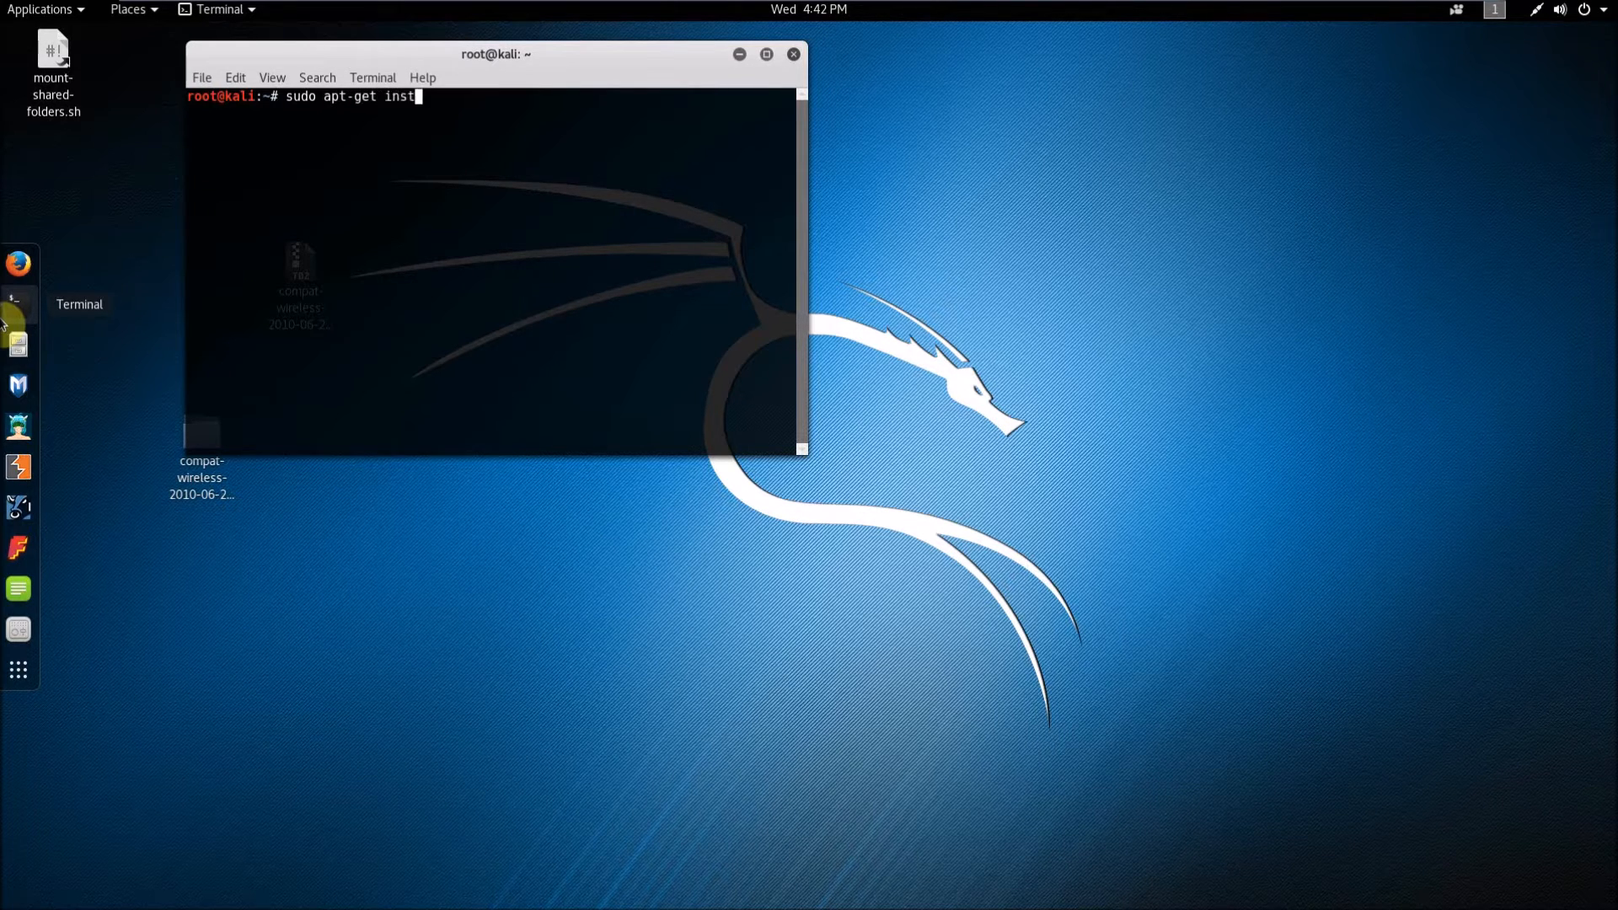
{"action": "type", "text": "all tor"}
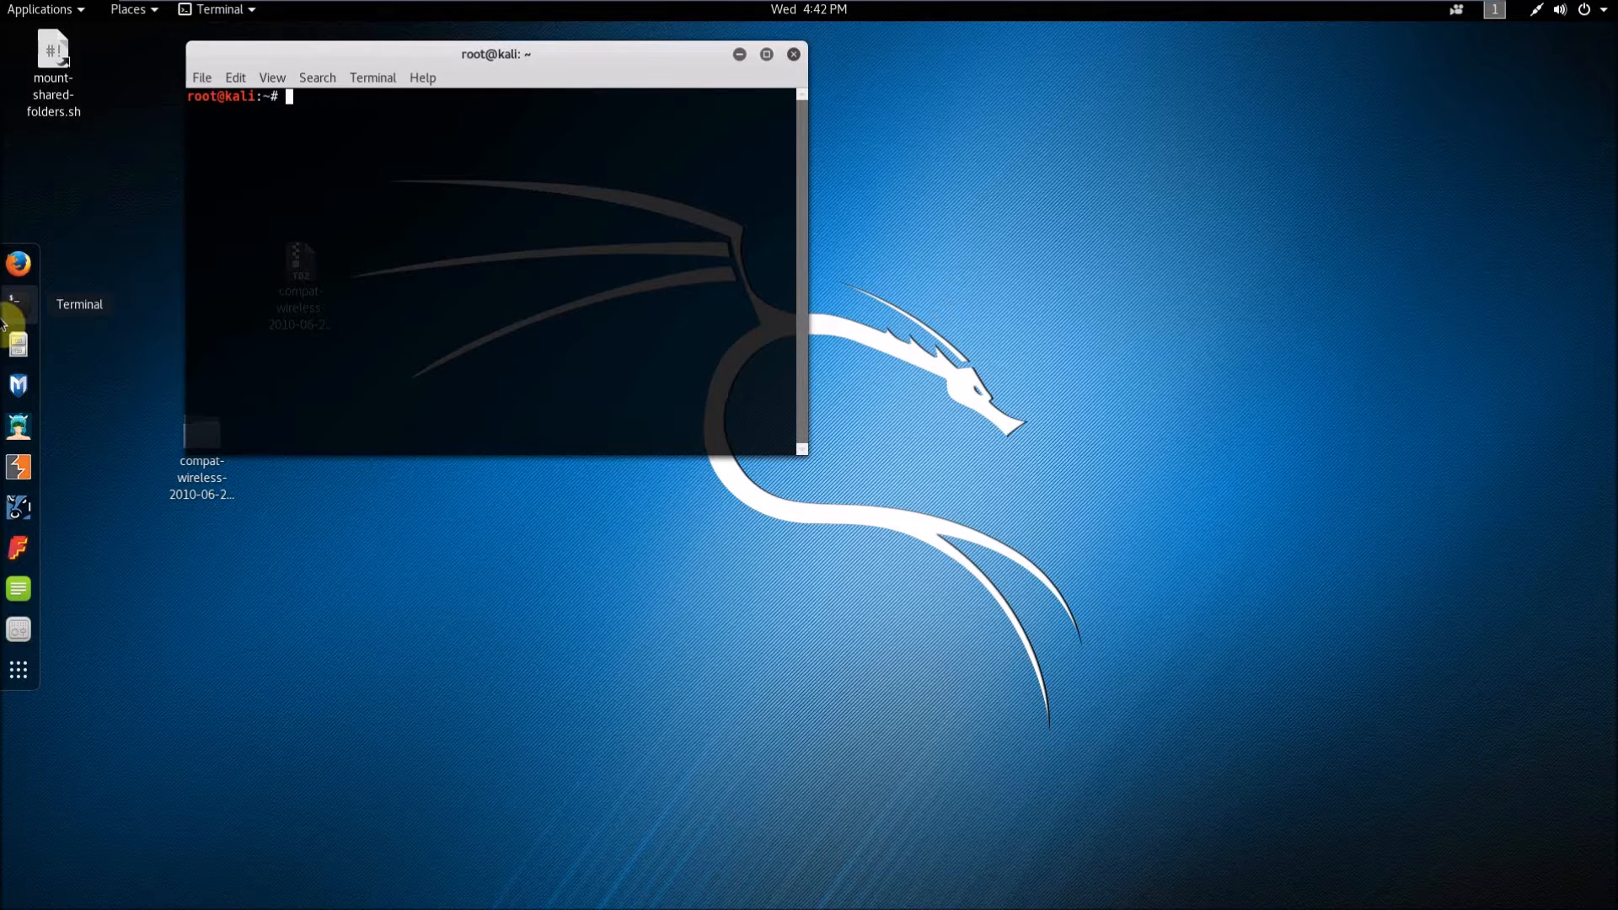
Run 'apt-get install tor' to upgrade Tor to version 0.2.8.9-1.
{"action": "type", "text": "apt-get install tor"}
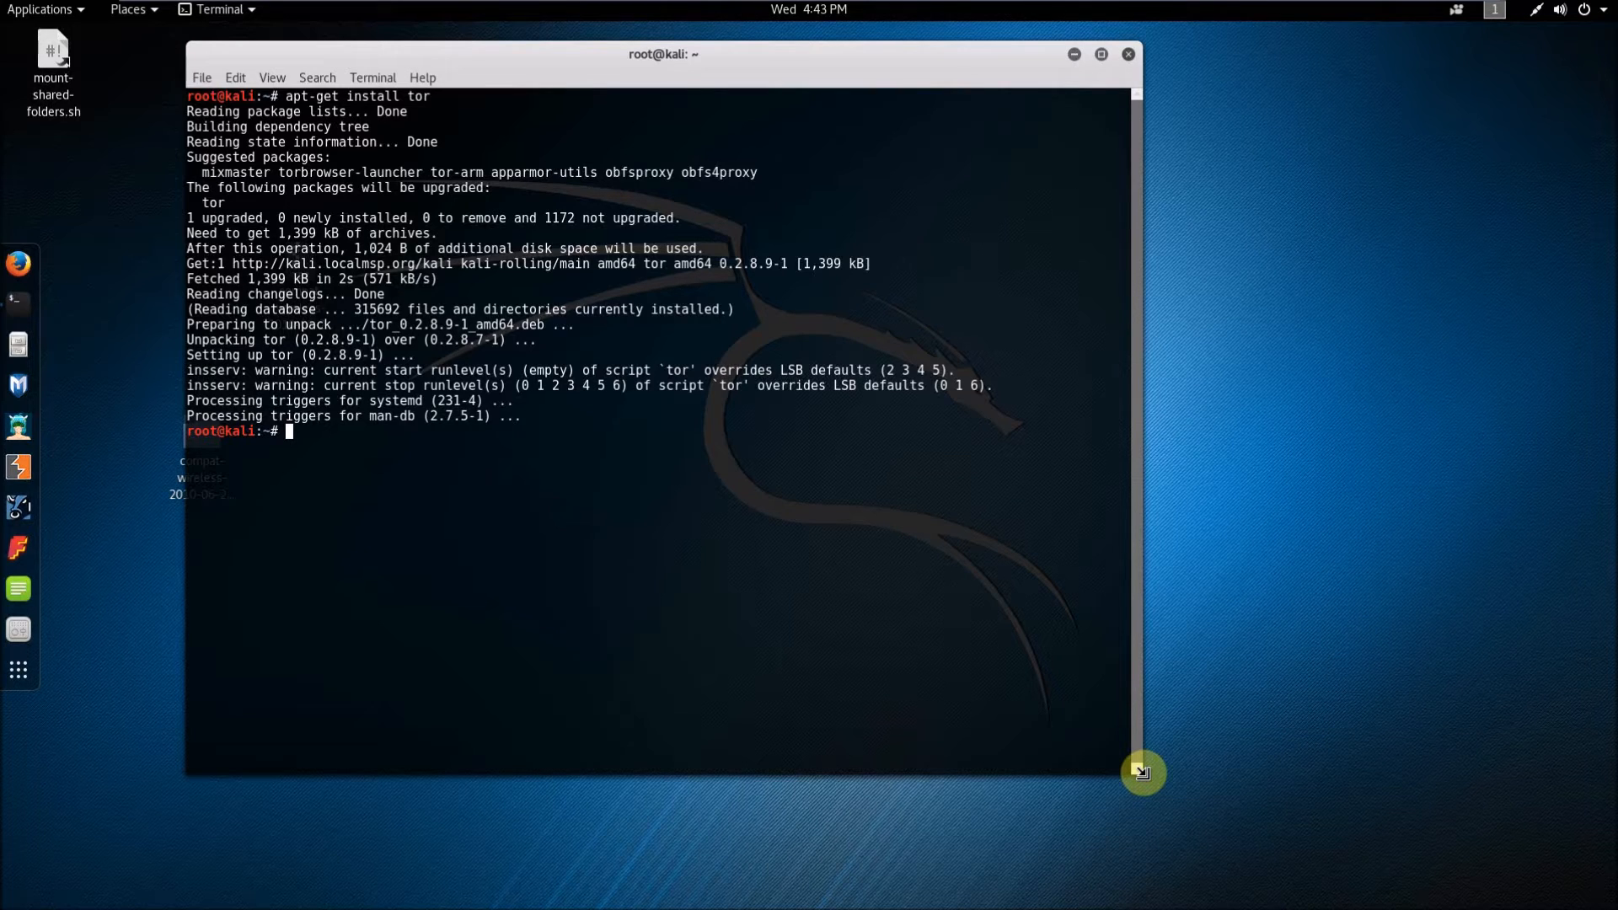
{"action": "mouse_move", "coordinate": [42, 258]}
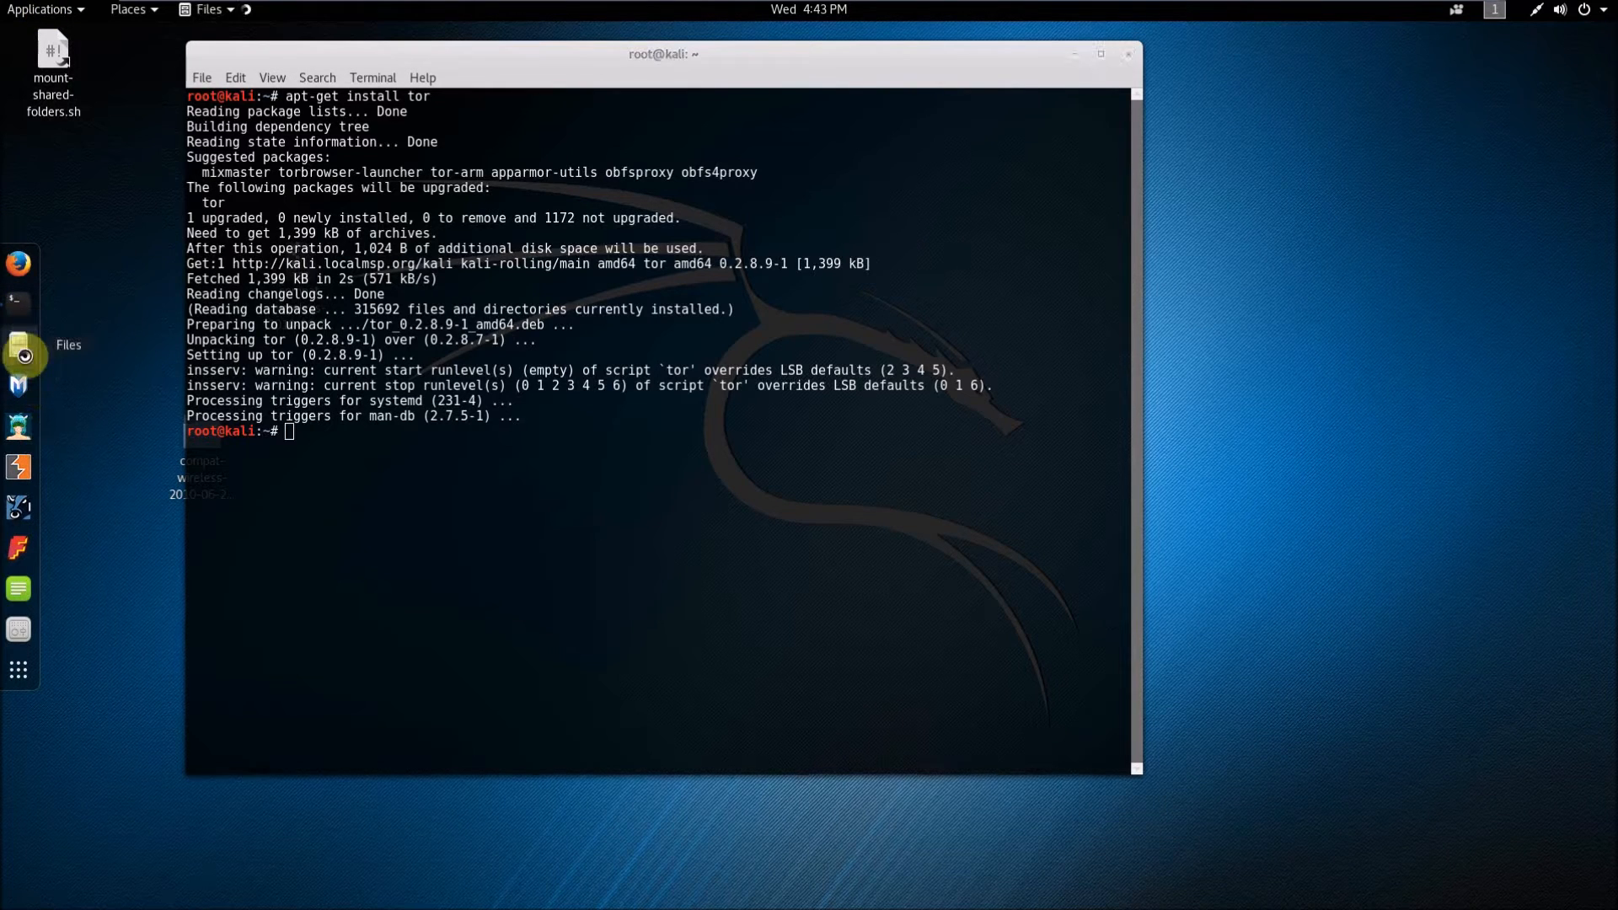
In Files, browse to Computer, search for 'tor', and open the /etc/tor folder.
{"action": "left_click", "coordinate": [19, 353]}
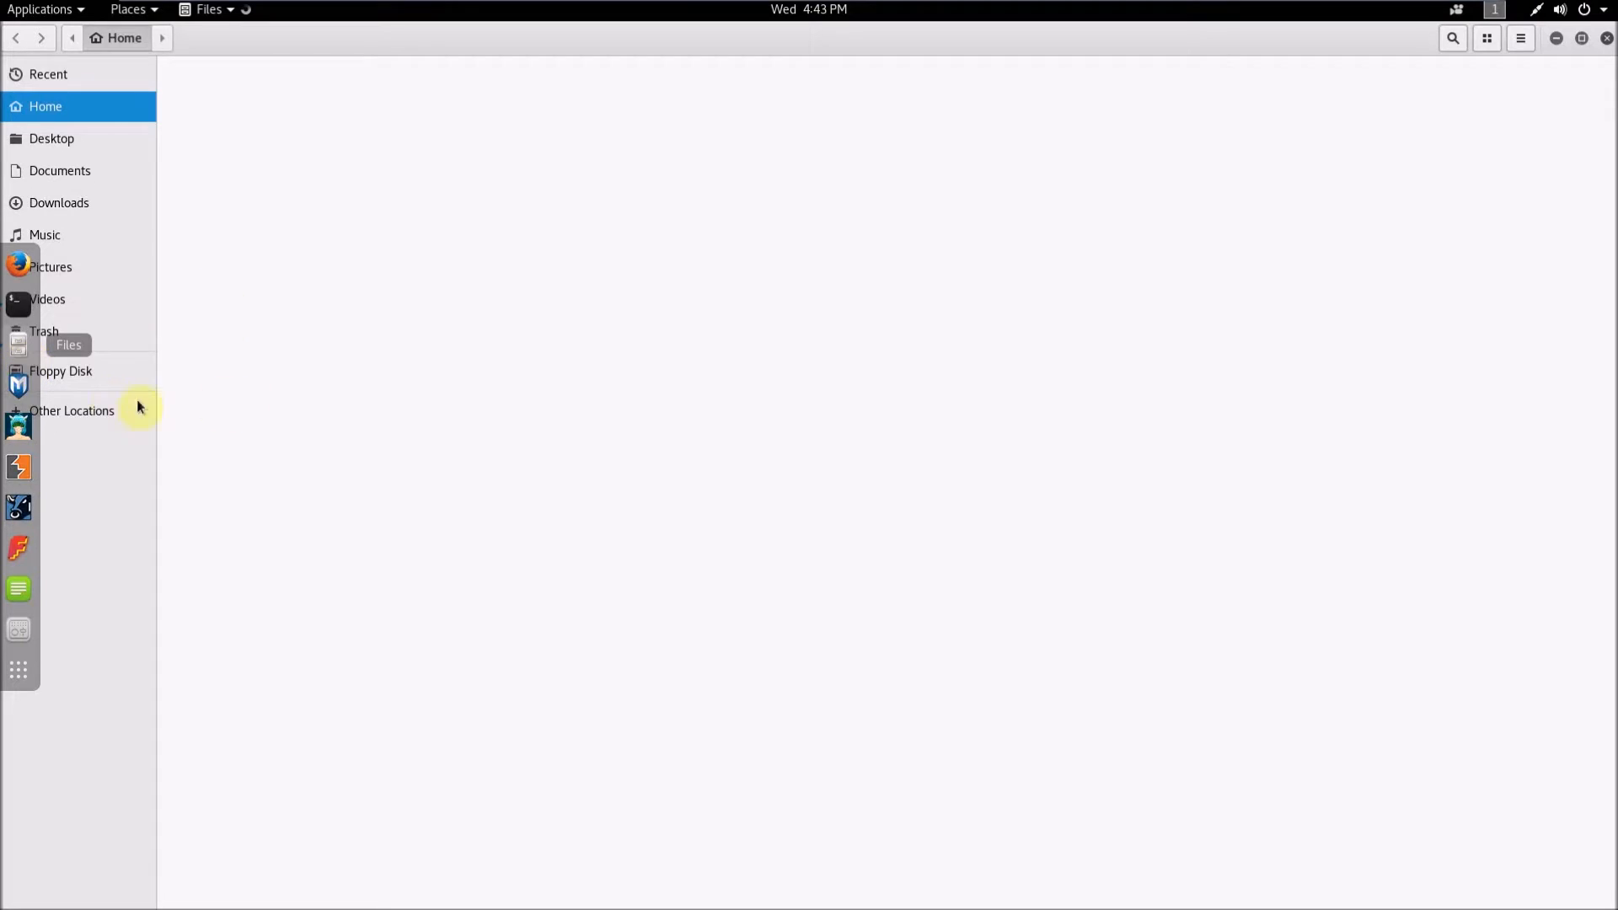
{"action": "left_click", "coordinate": [72, 410]}
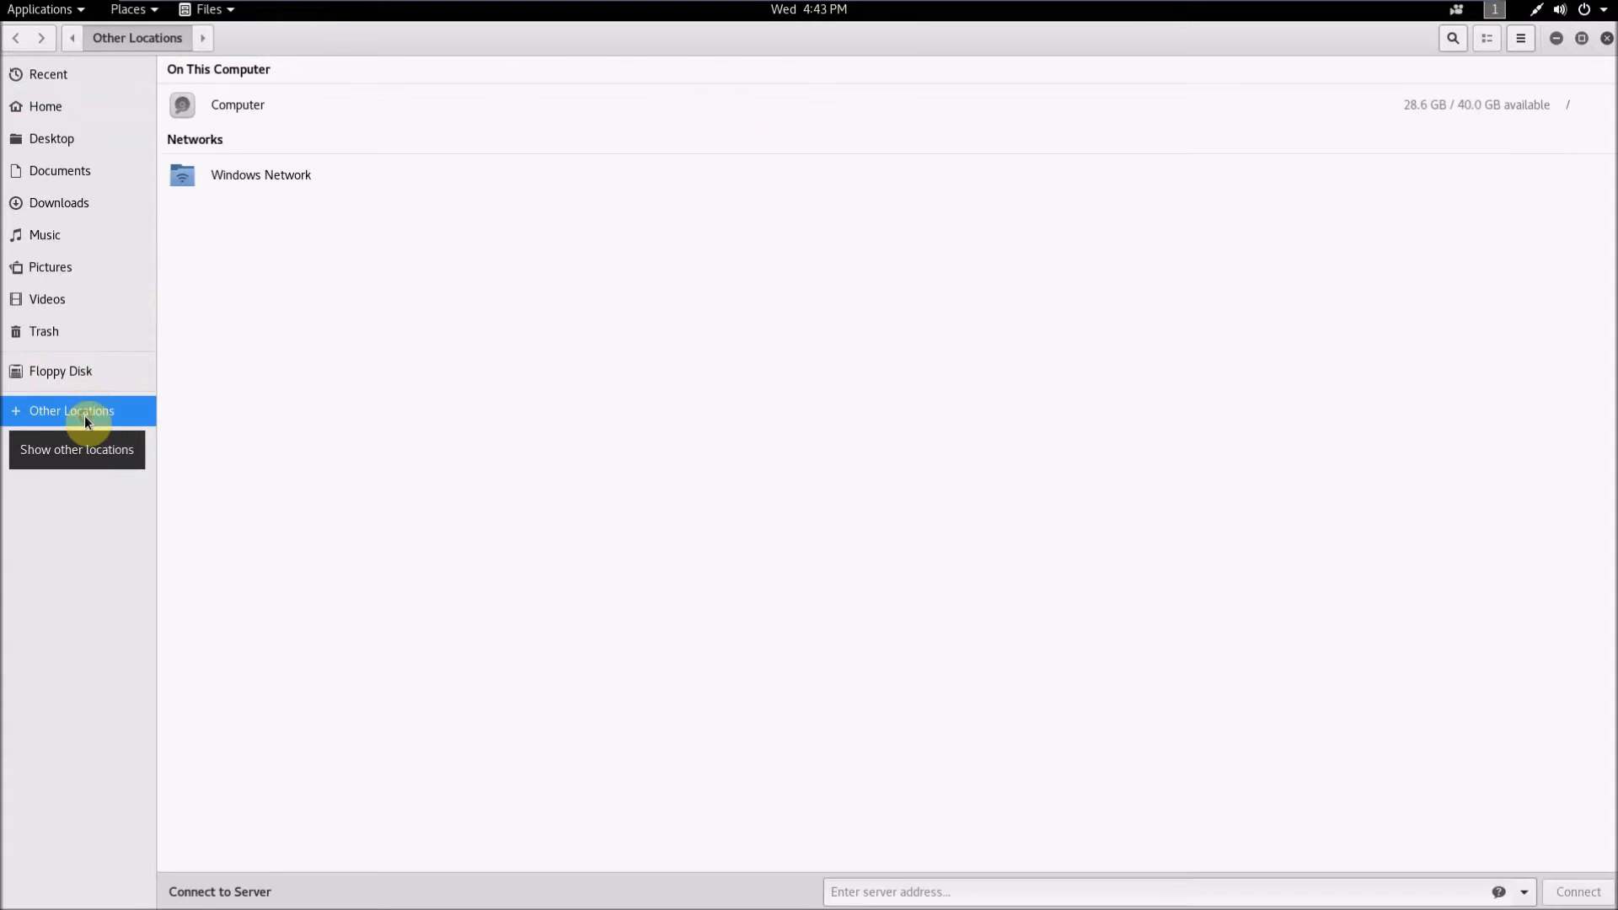
{"action": "double_click", "coordinate": [237, 104]}
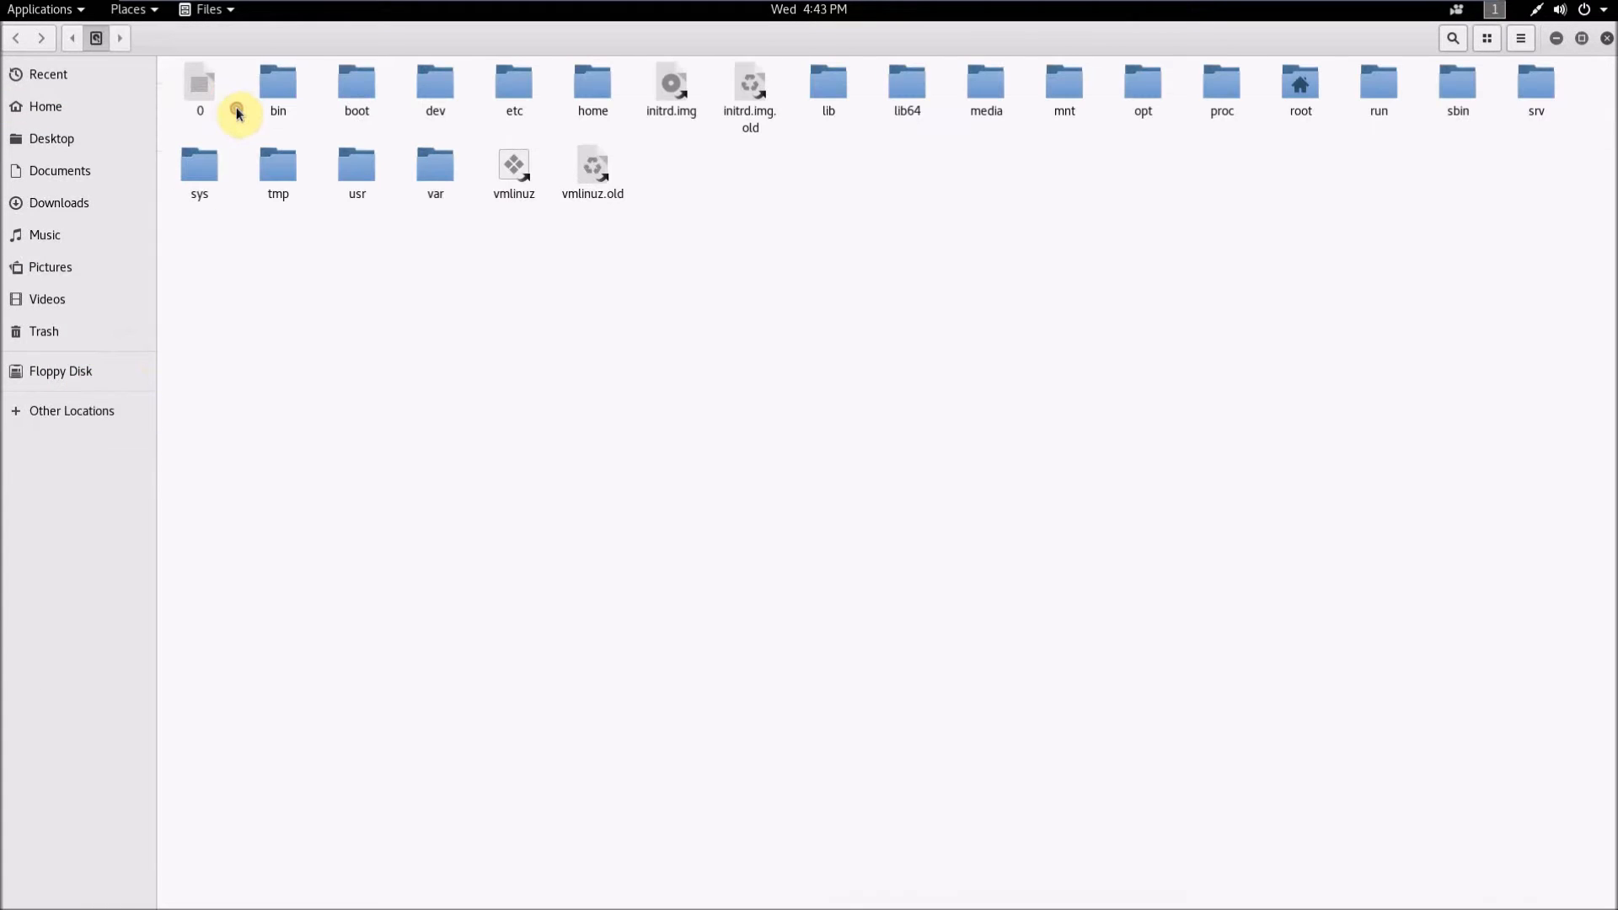
{"action": "mouse_move", "coordinate": [239, 113]}
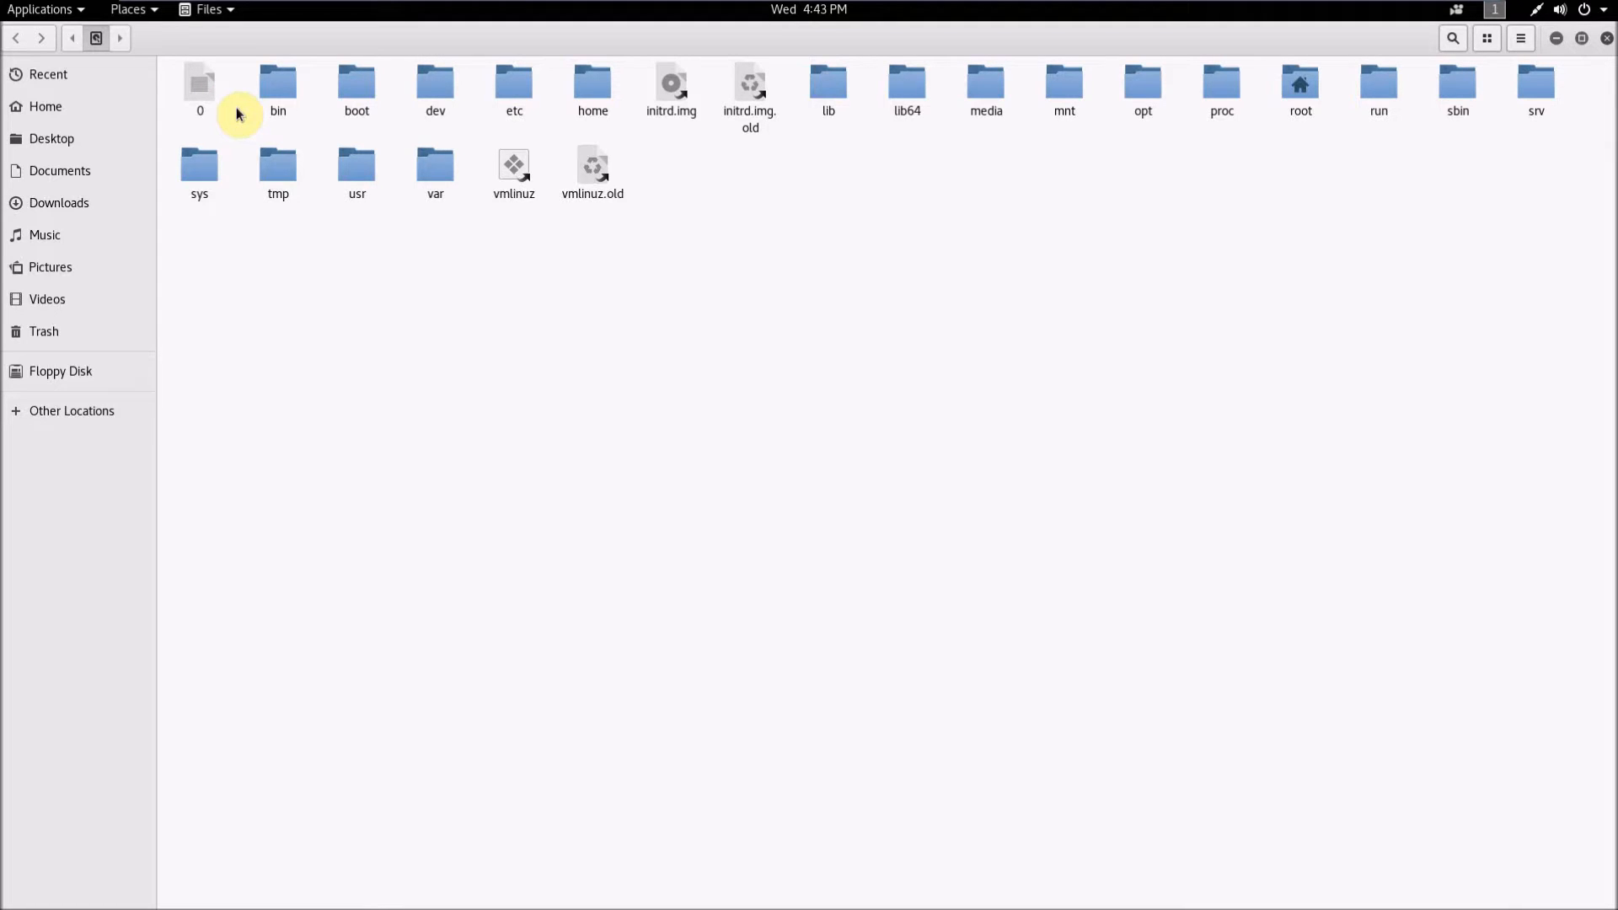
{"action": "type", "text": "tor"}
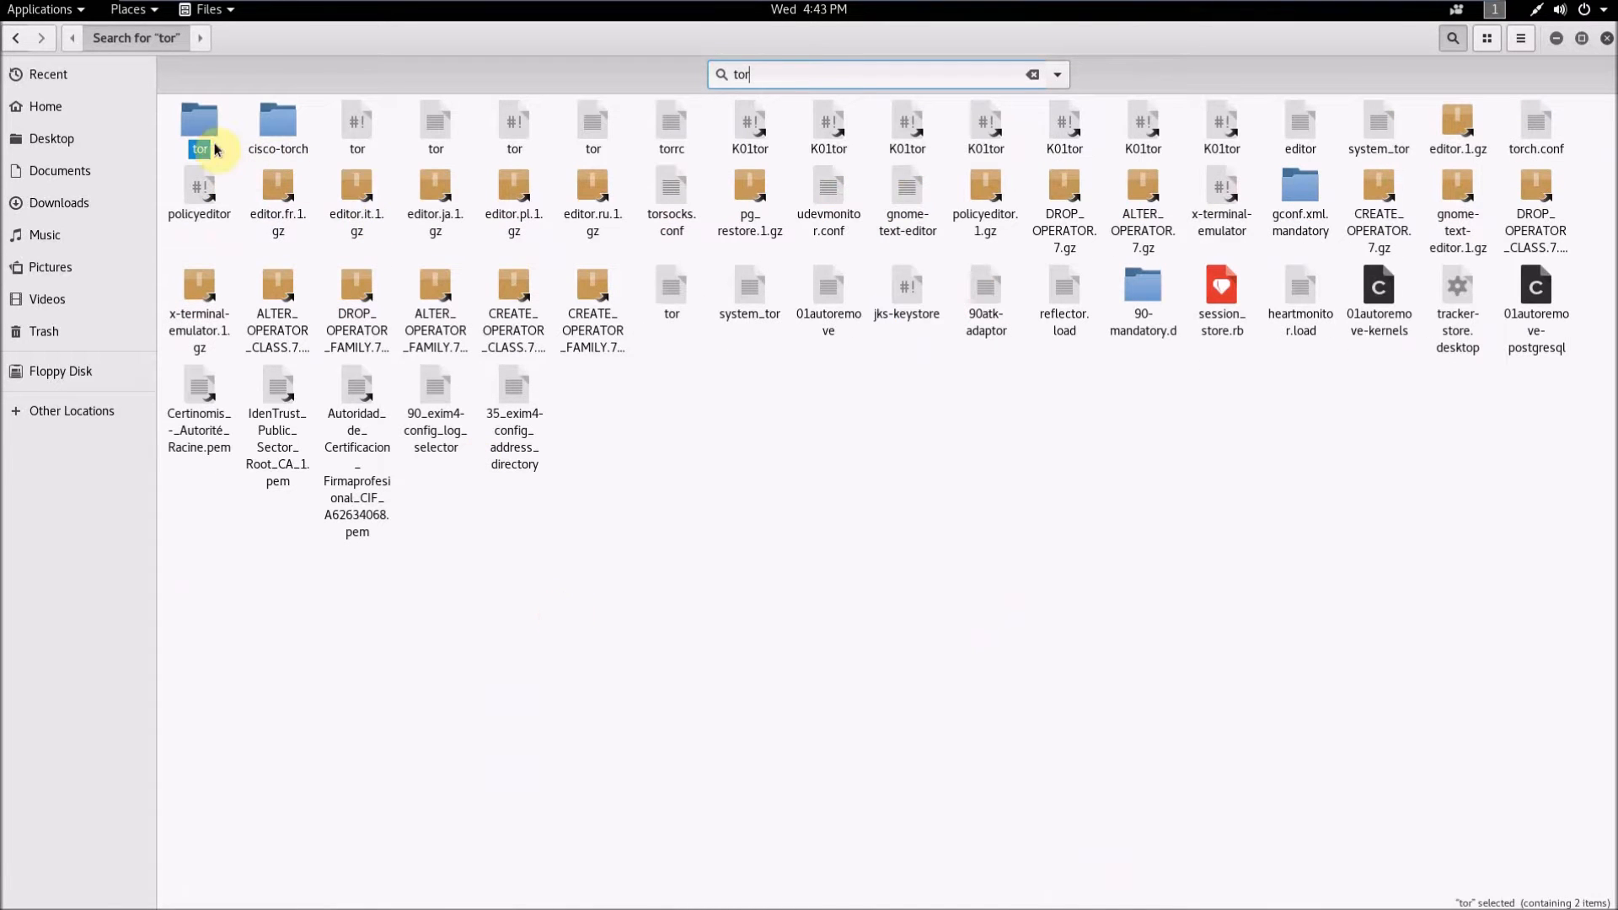
{"action": "double_click", "coordinate": [199, 123]}
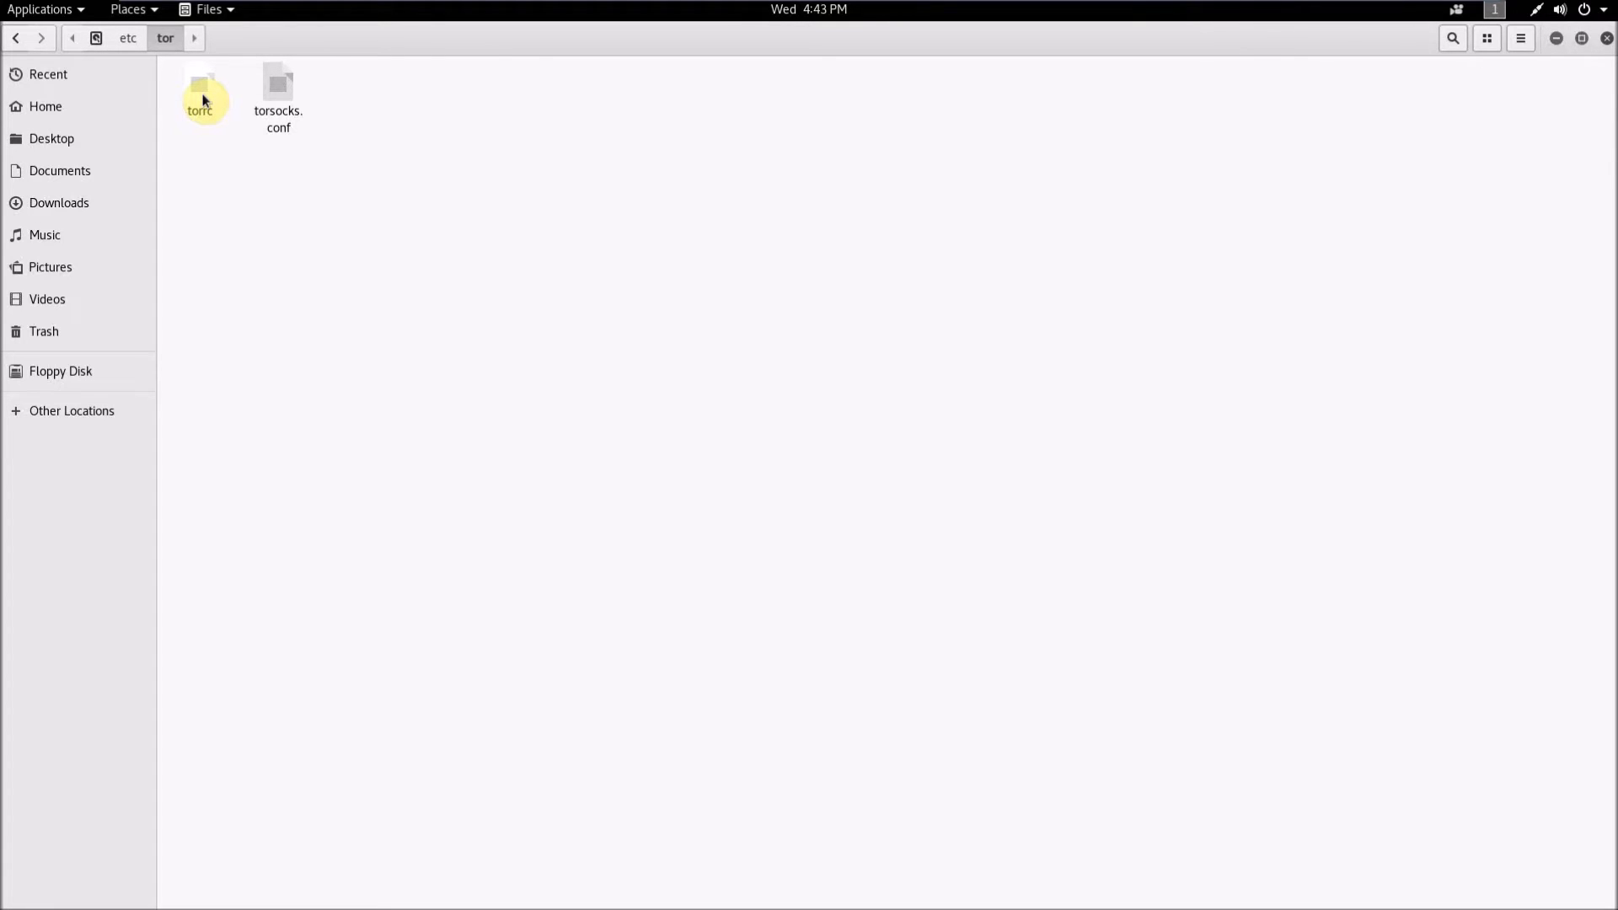
Open torrc in gedit and type a 'QRPort 4000' line at the end.
{"action": "double_click", "coordinate": [202, 84]}
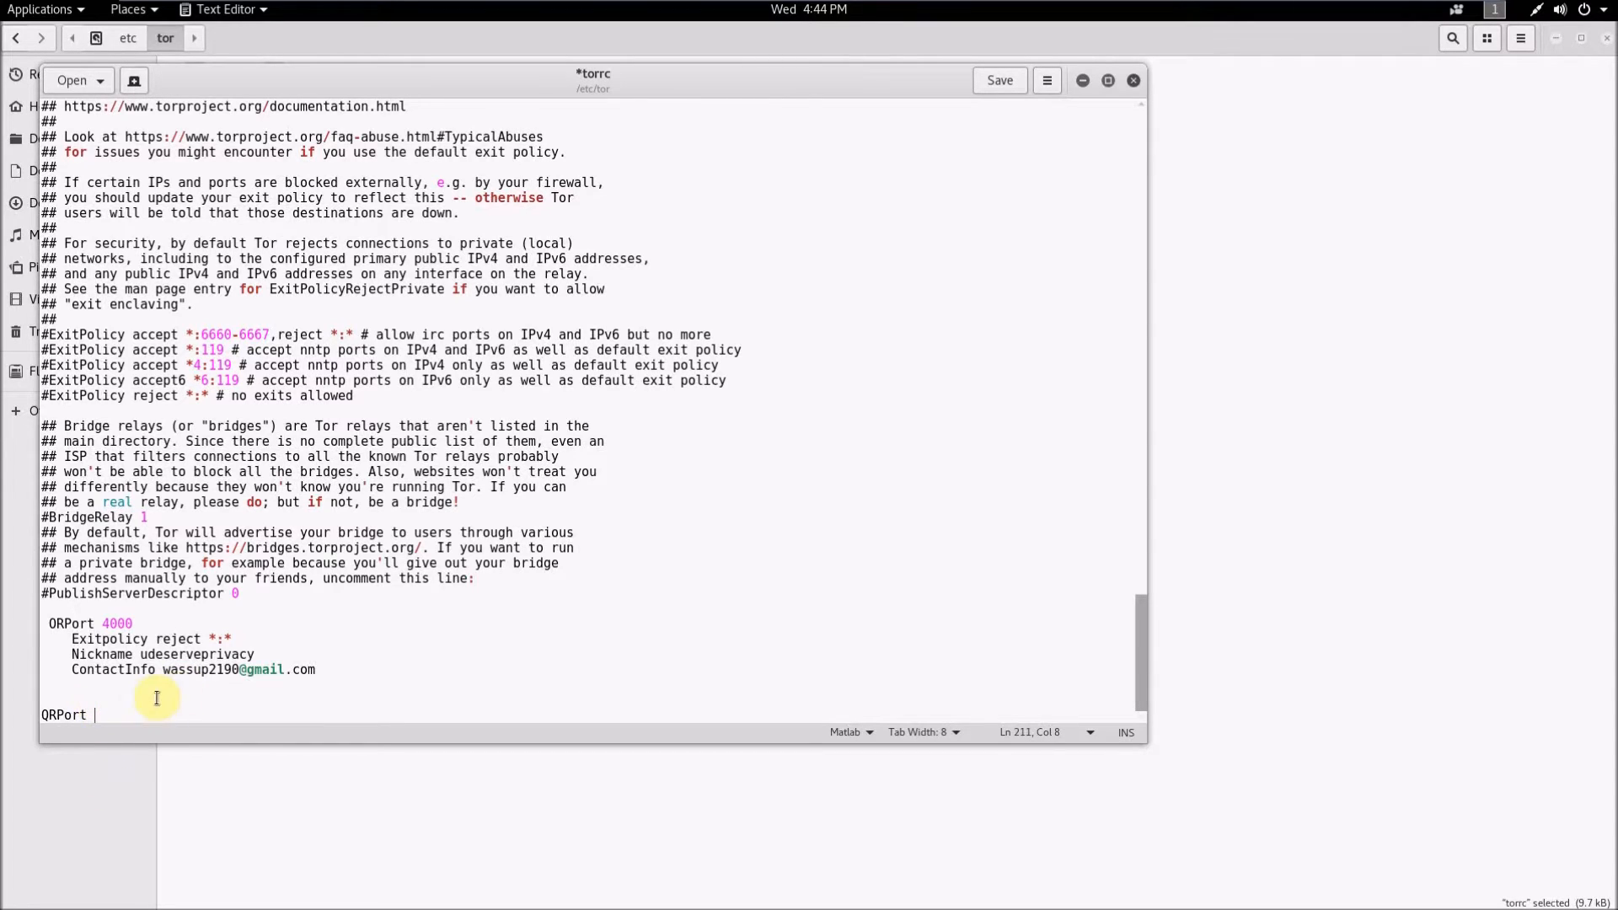
{"action": "left_click_drag", "start_coordinate": [70, 638], "coordinate": [101, 691]}
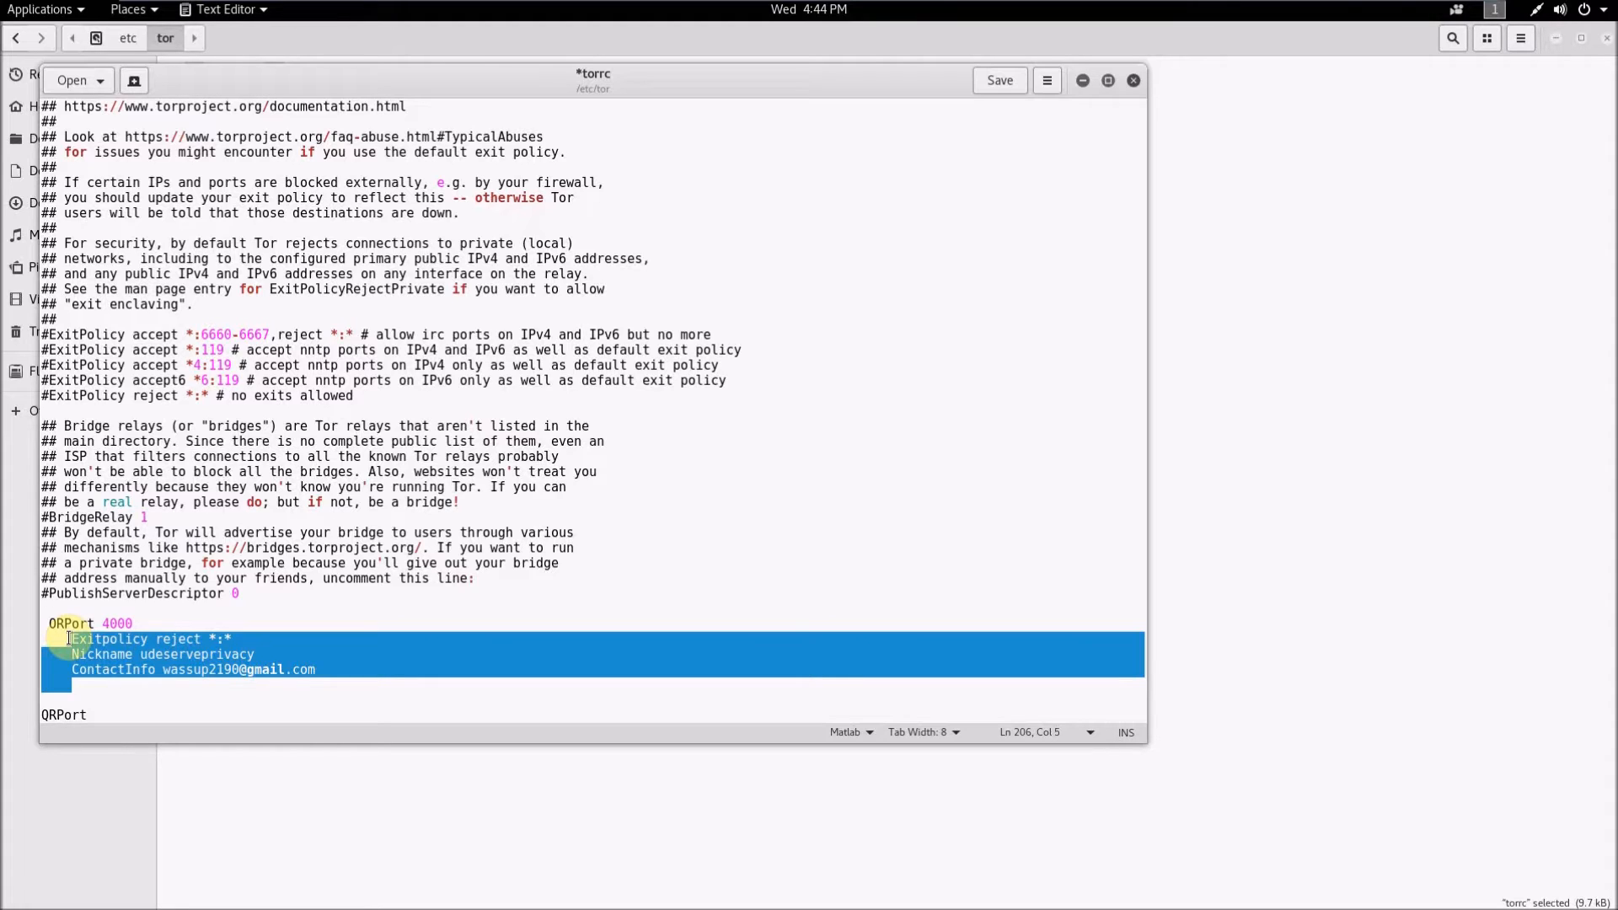
{"action": "left_click", "coordinate": [99, 715]}
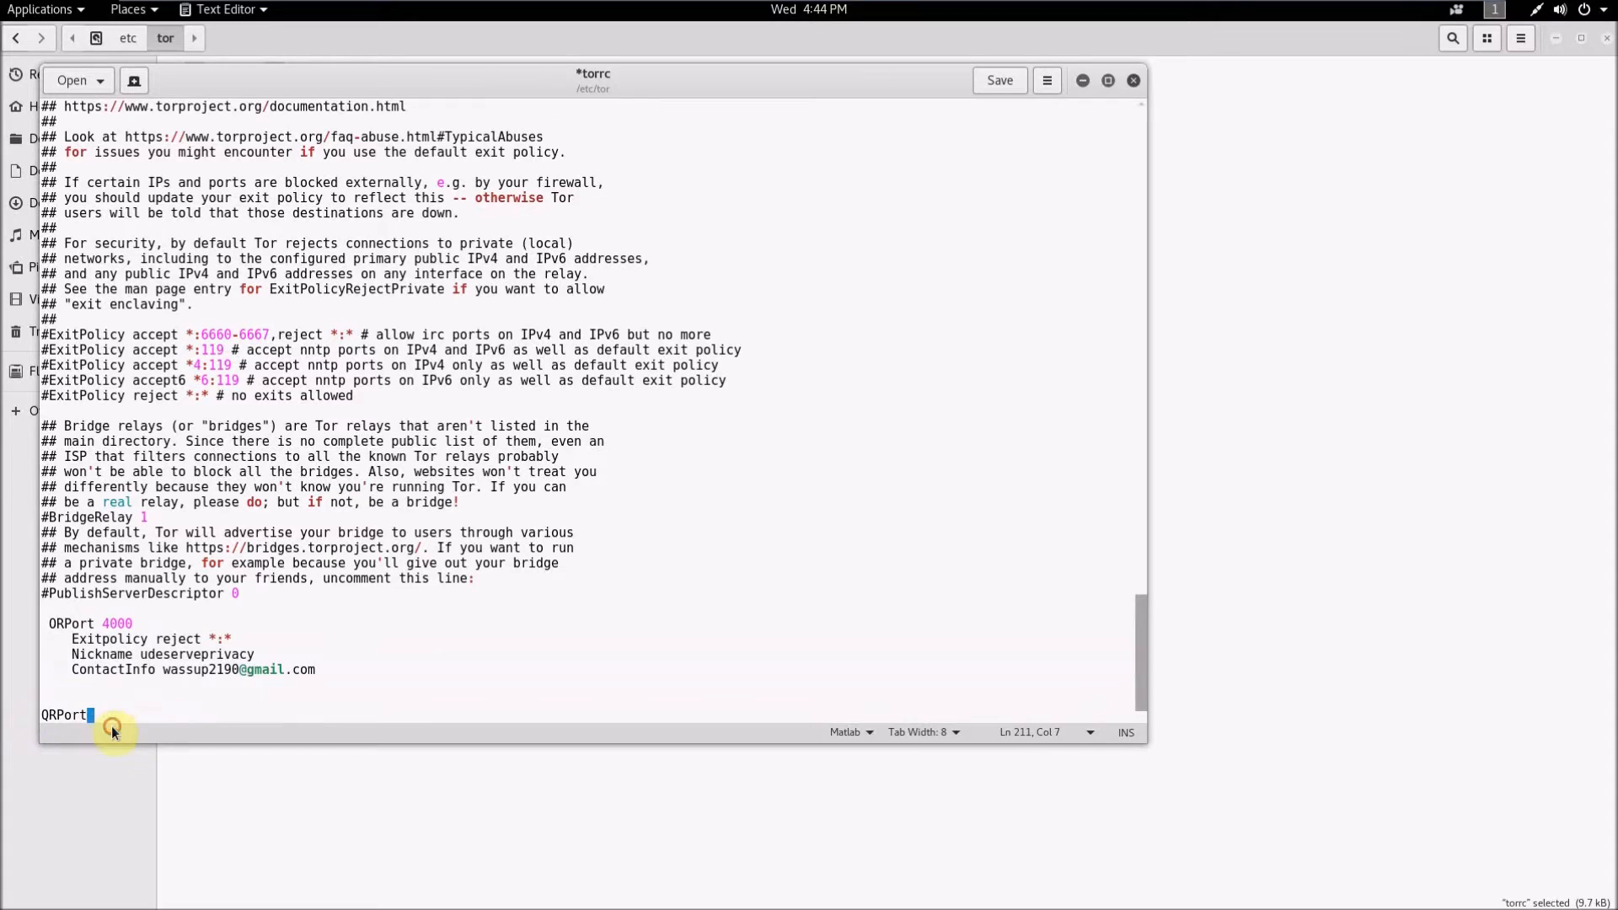
{"action": "type", "text": "4000"}
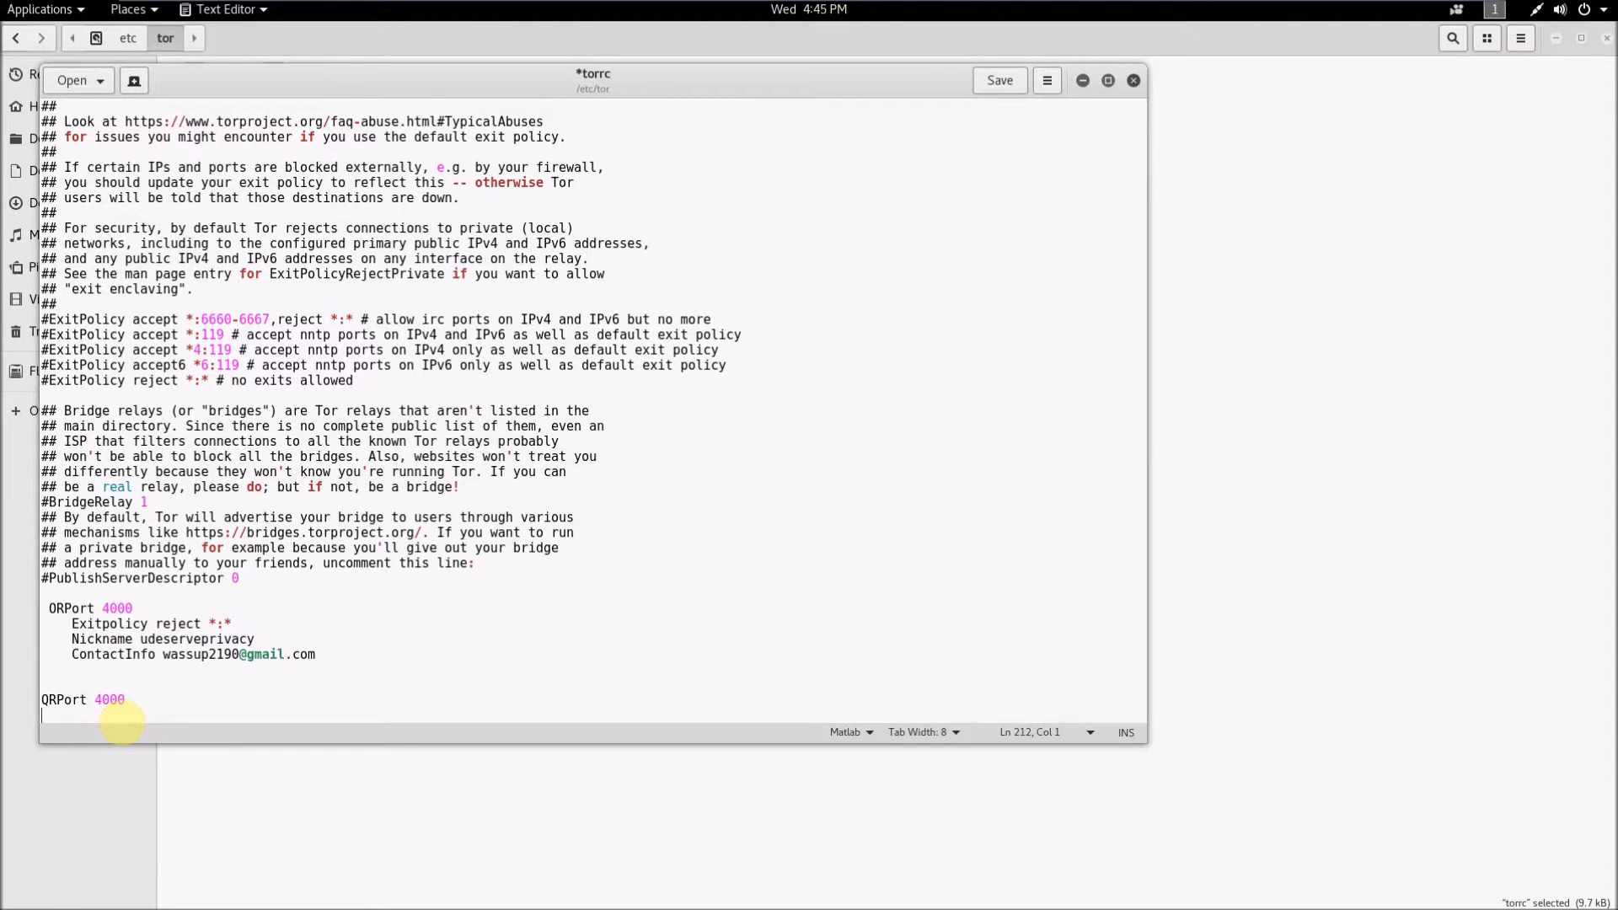
Type the exit policy line 'Exitpolict reject*:*', fixing spacing with Backspace.
{"action": "type", "text": "Exitpoli"}
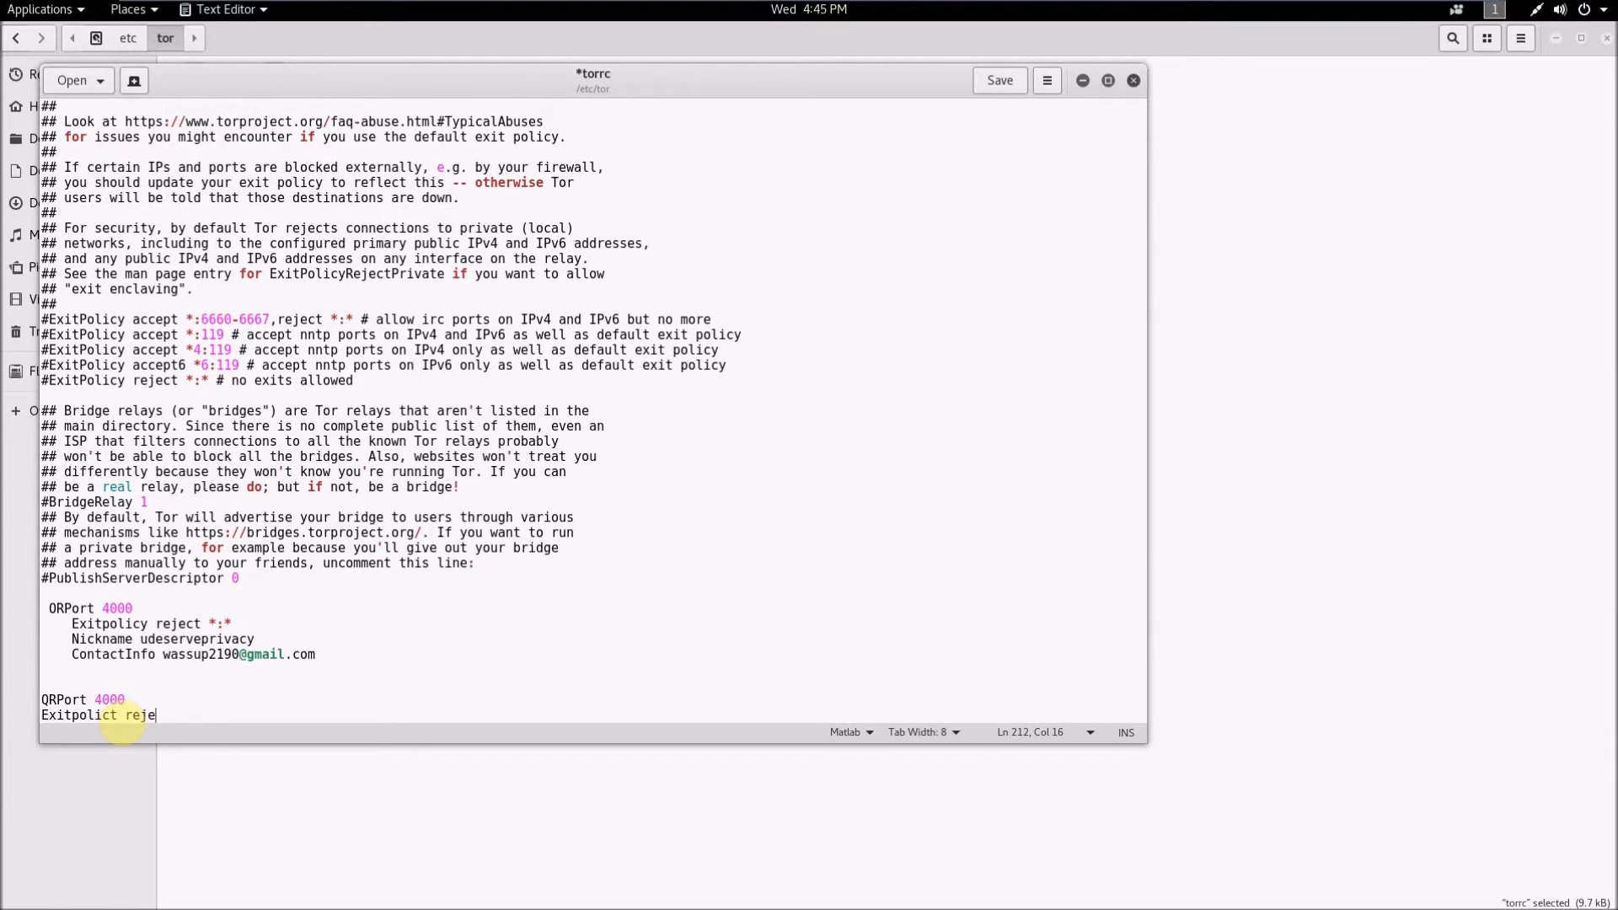
{"action": "type", "text": "ct"}
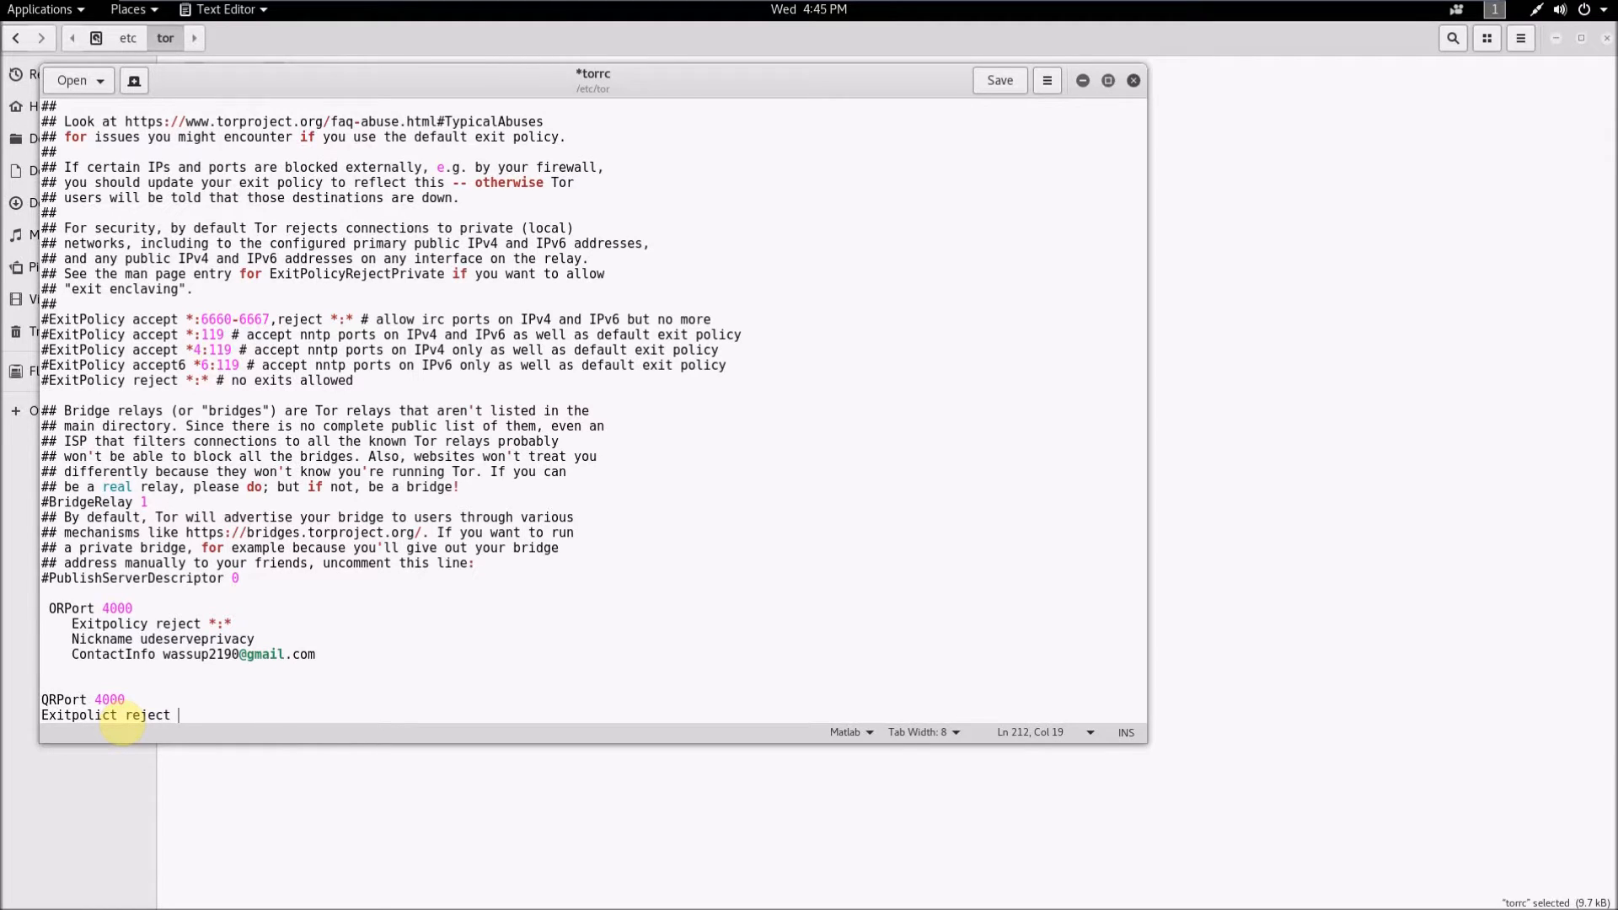
{"action": "key", "text": "BackSpace"}
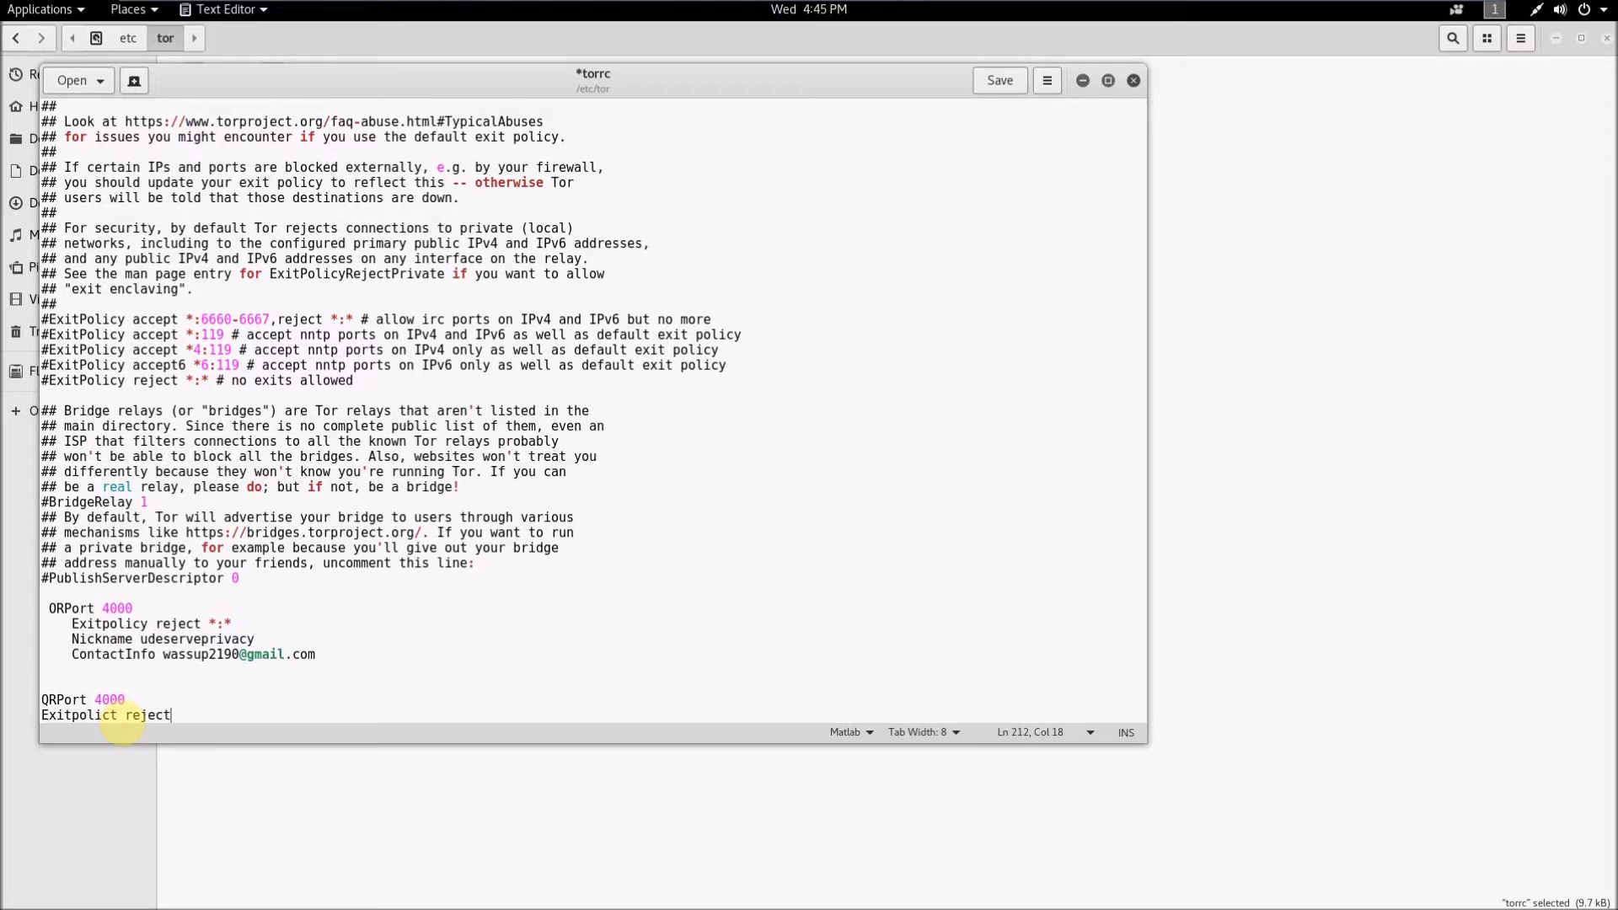
{"action": "type", "text": "*;"}
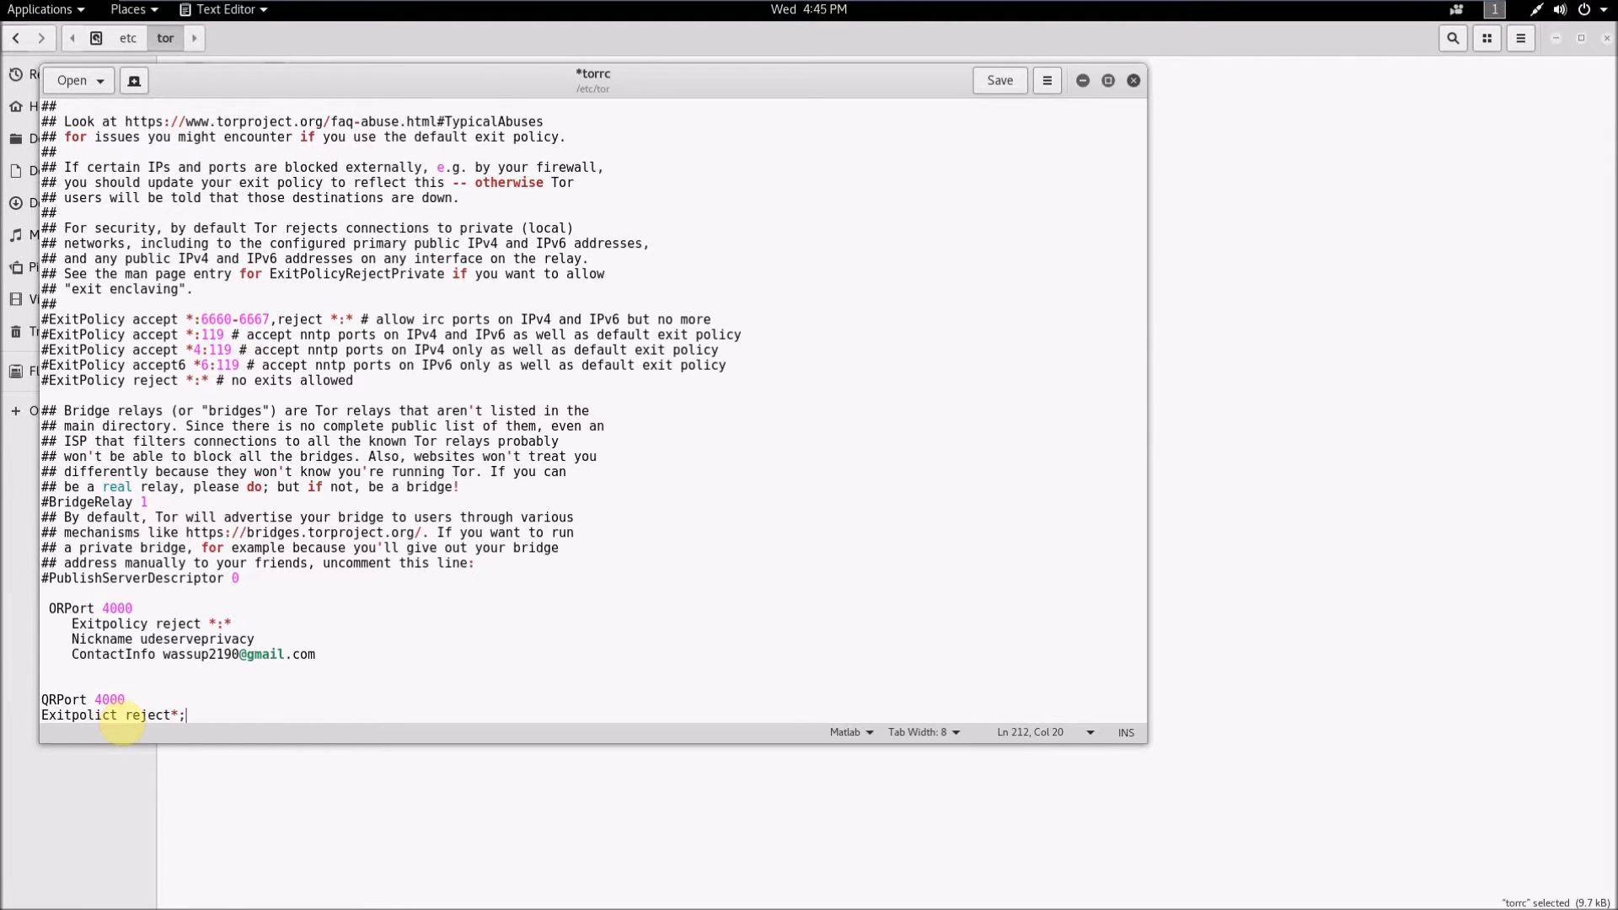
{"action": "type", "text": "*"}
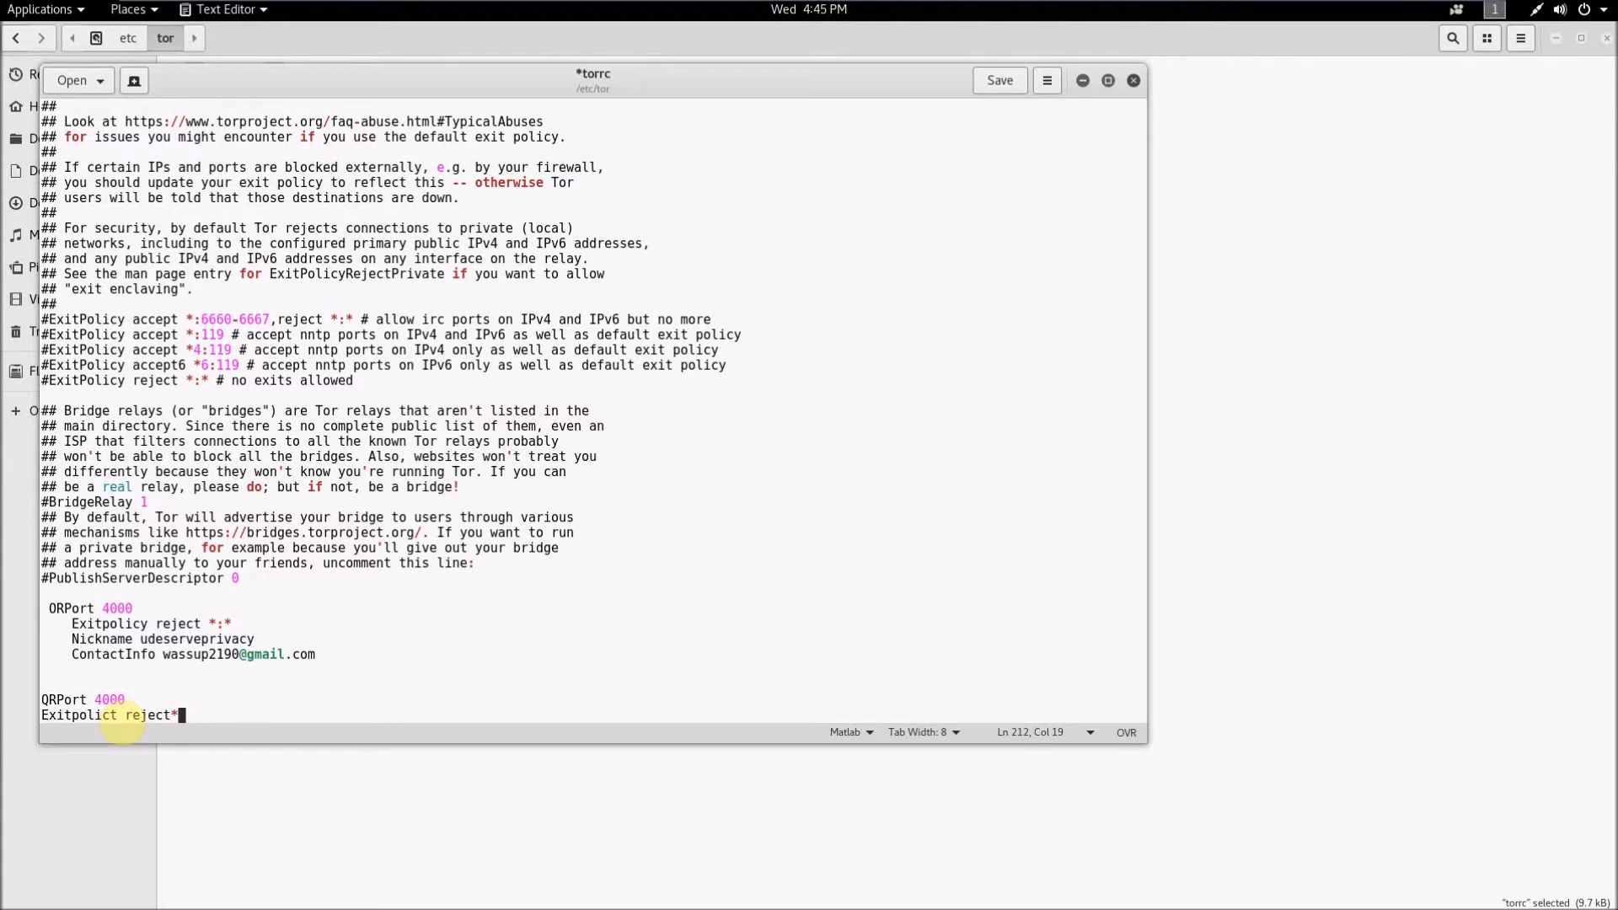
{"action": "type", "text": ":"}
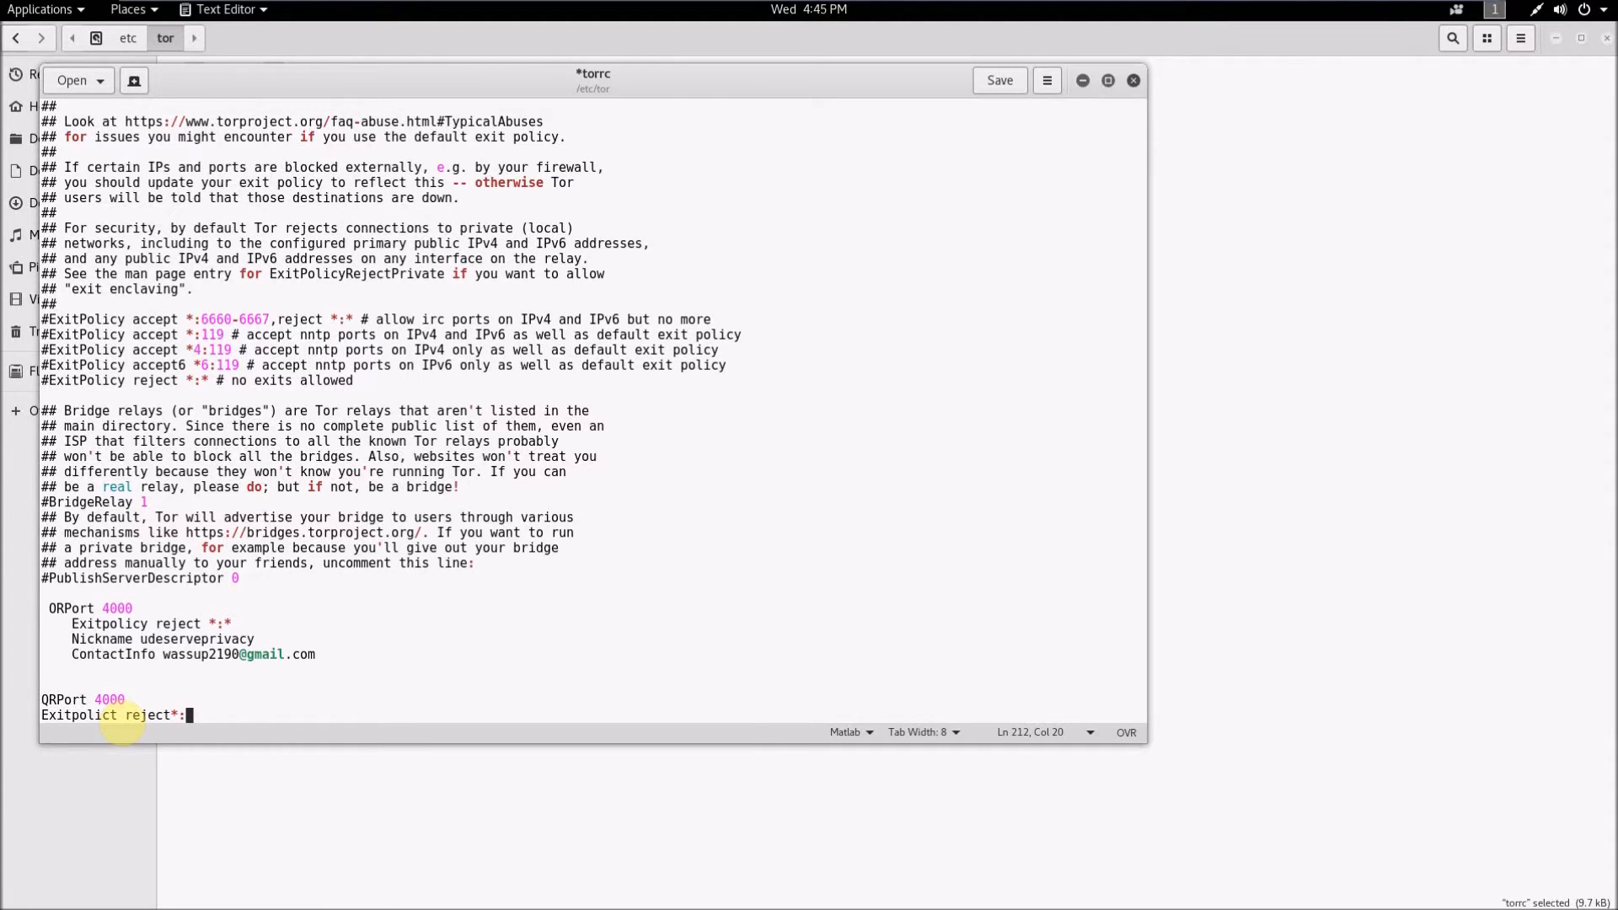
{"action": "type", "text": "*"}
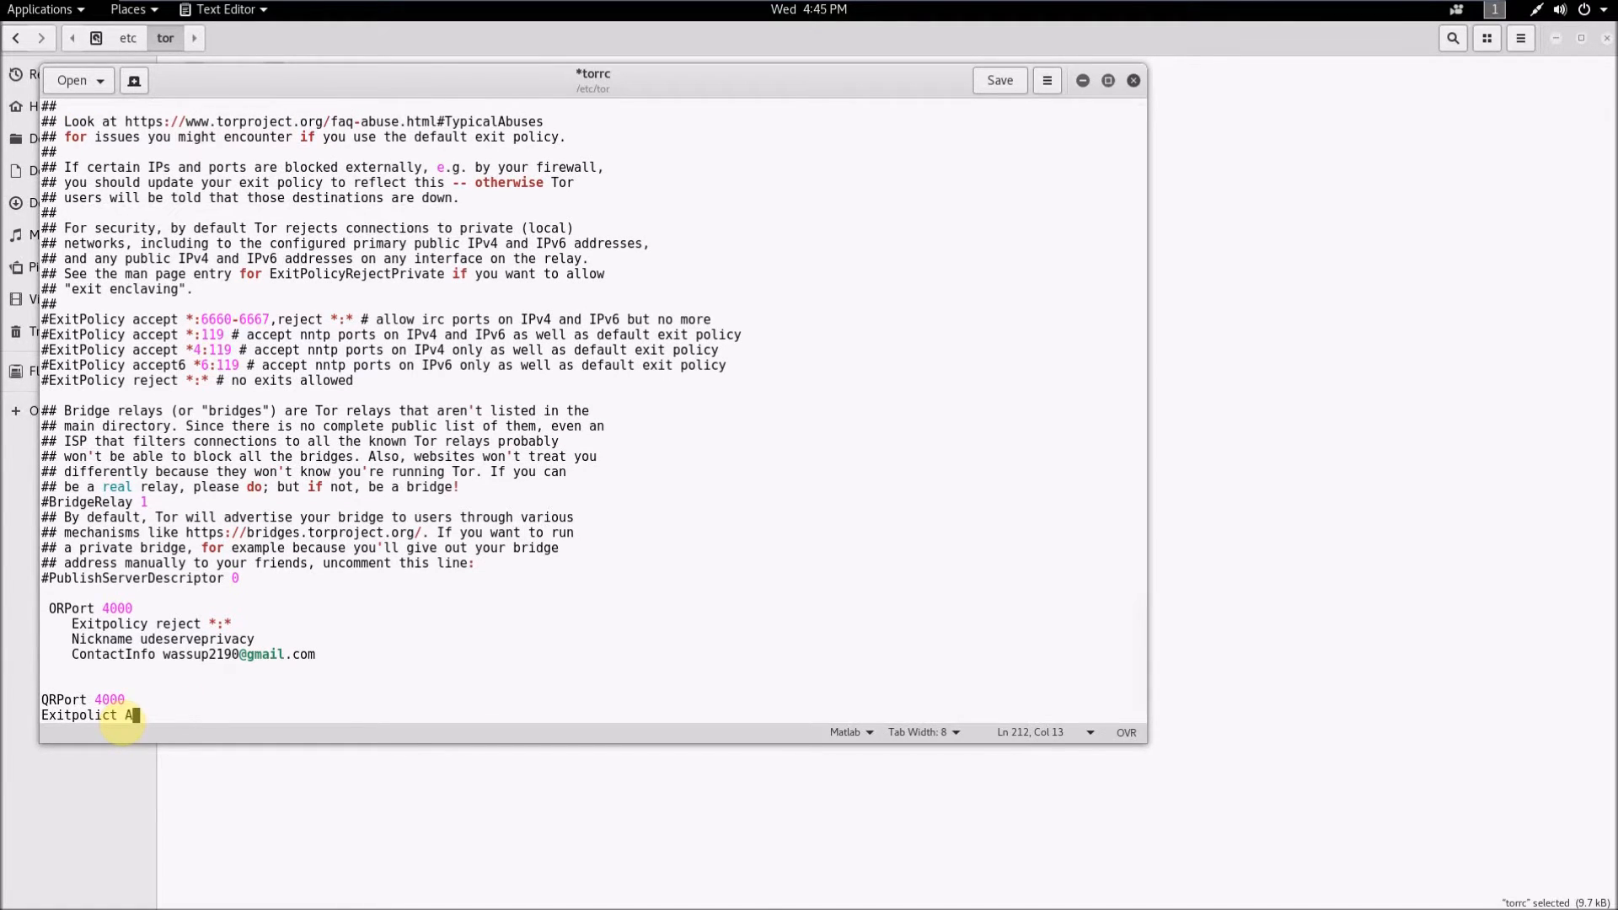
Type an 'accept *:*' exit policy entry, deleting a stray quote.
{"action": "type", "text": "cce"}
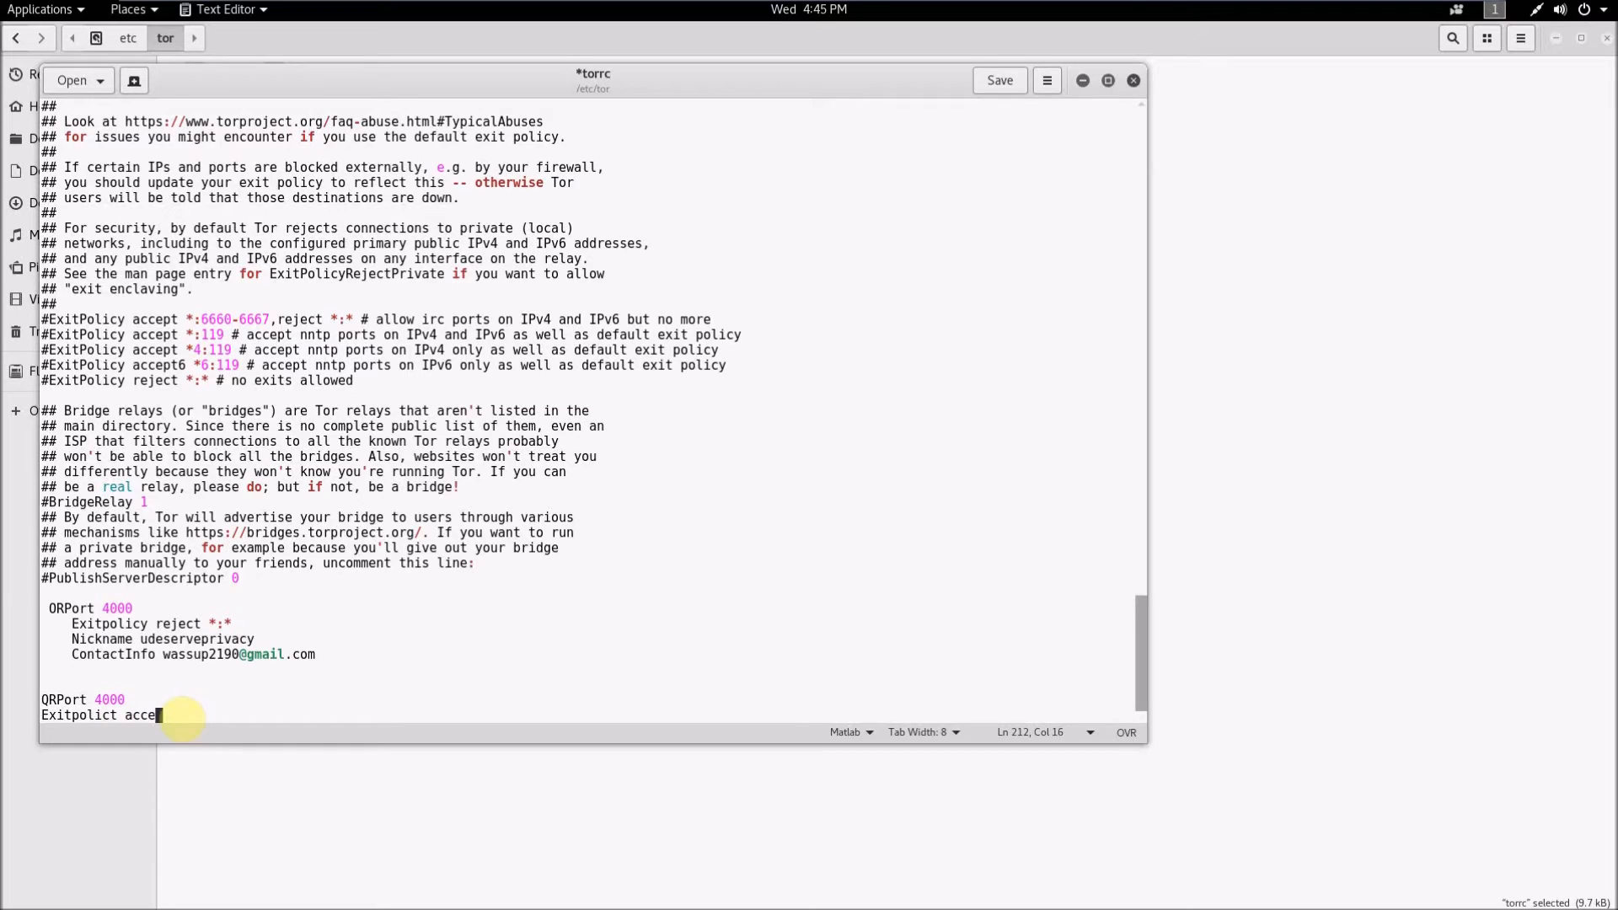
{"action": "type", "text": "pt"}
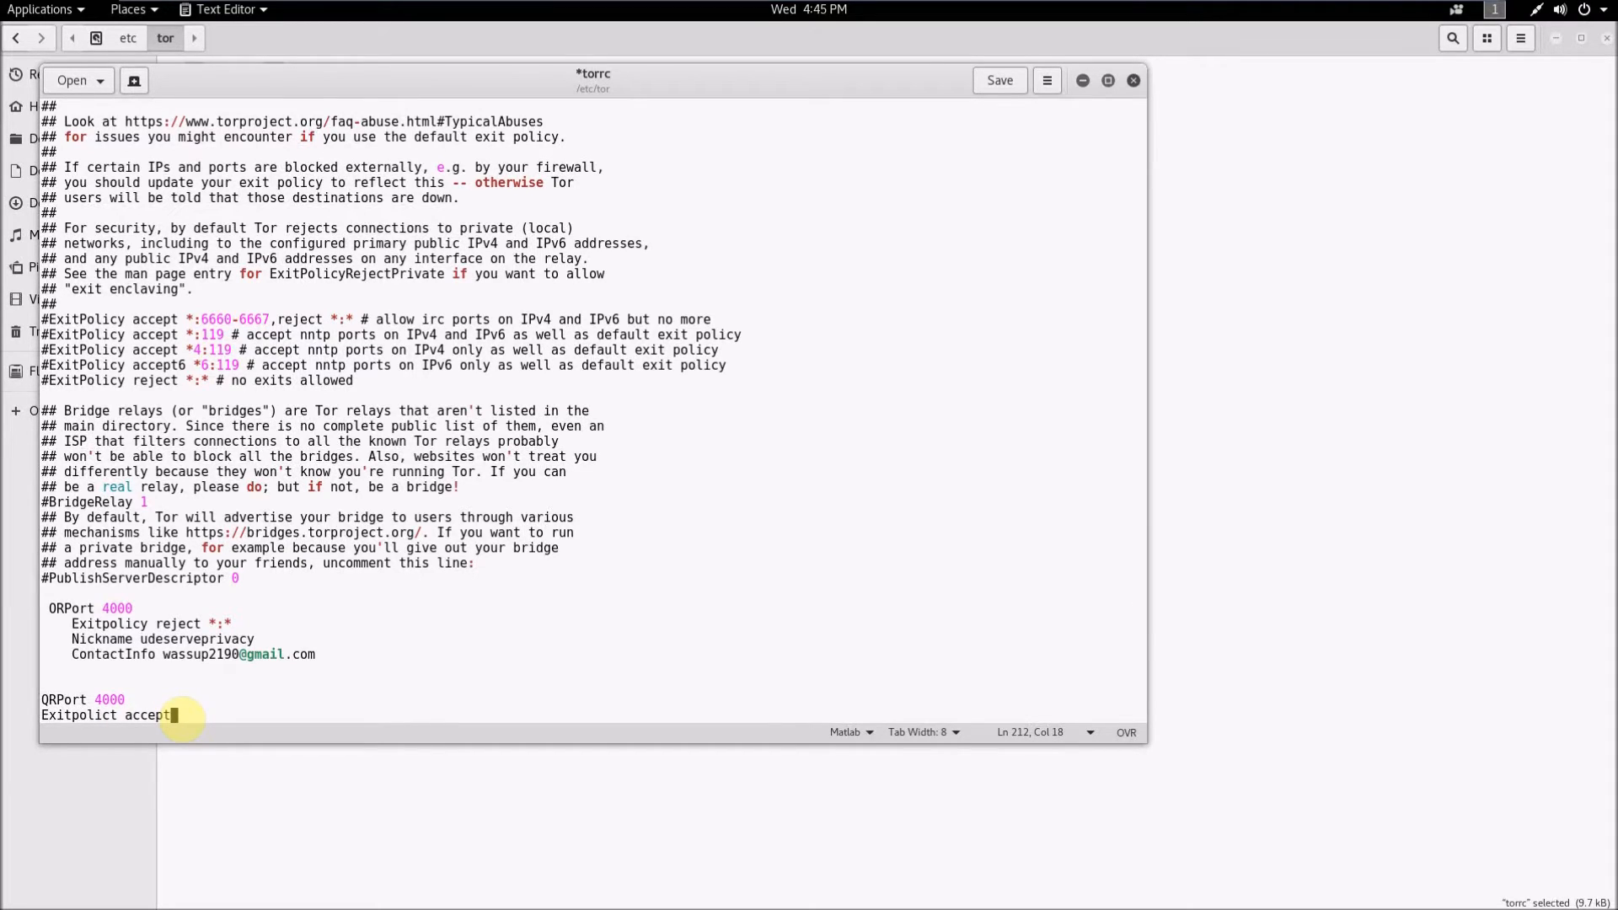
{"action": "type", "text": "\""}
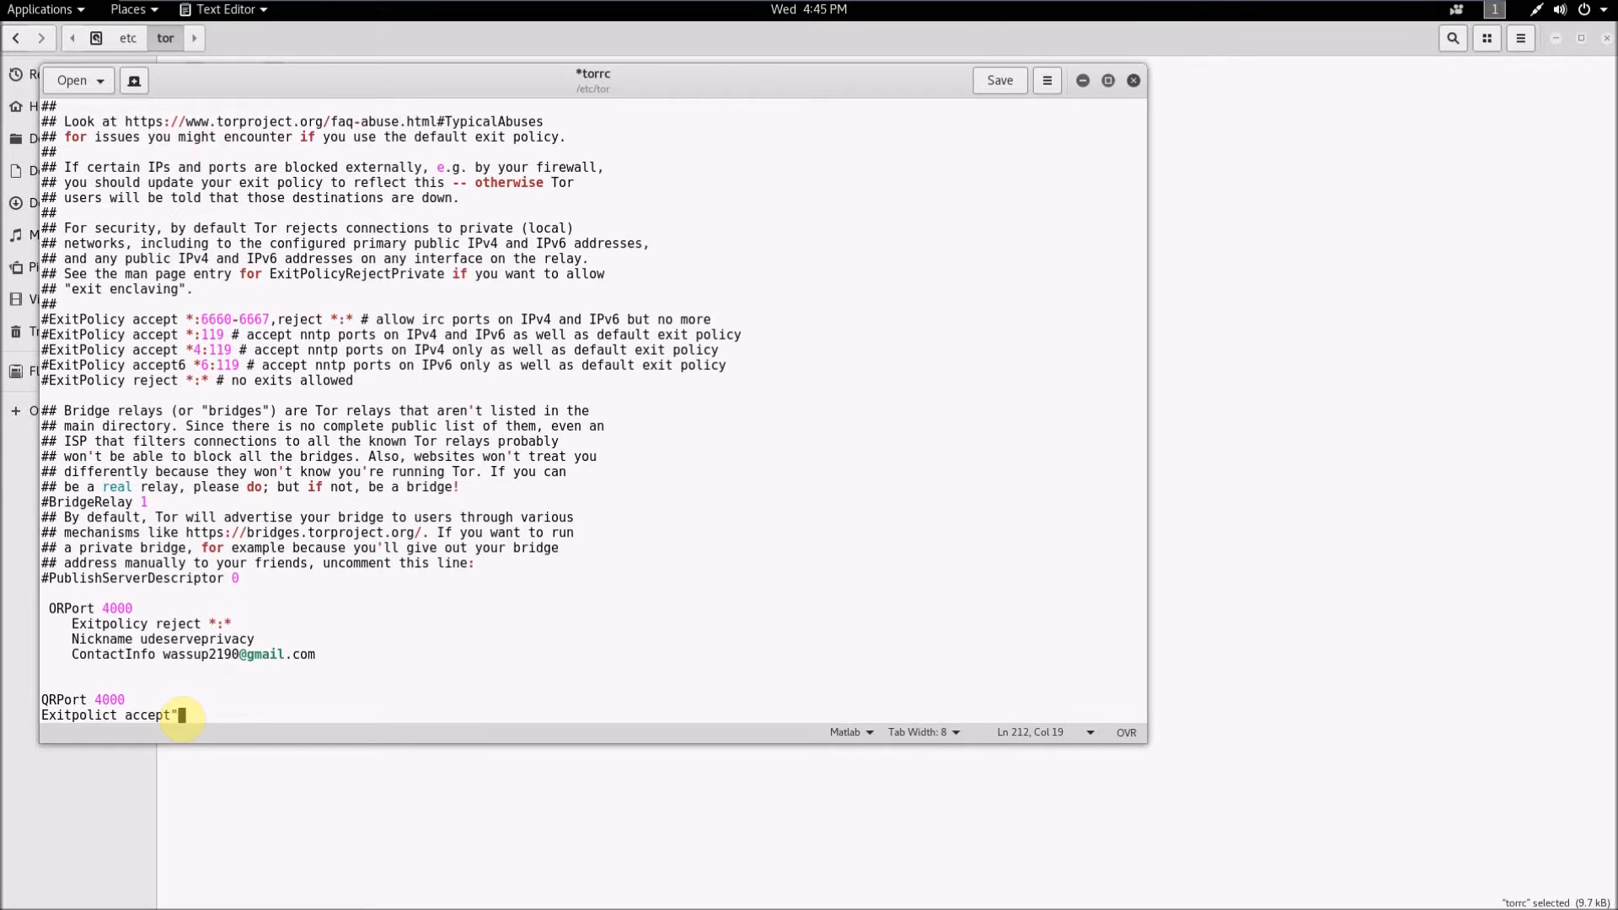
{"action": "key", "text": "BackSpace"}
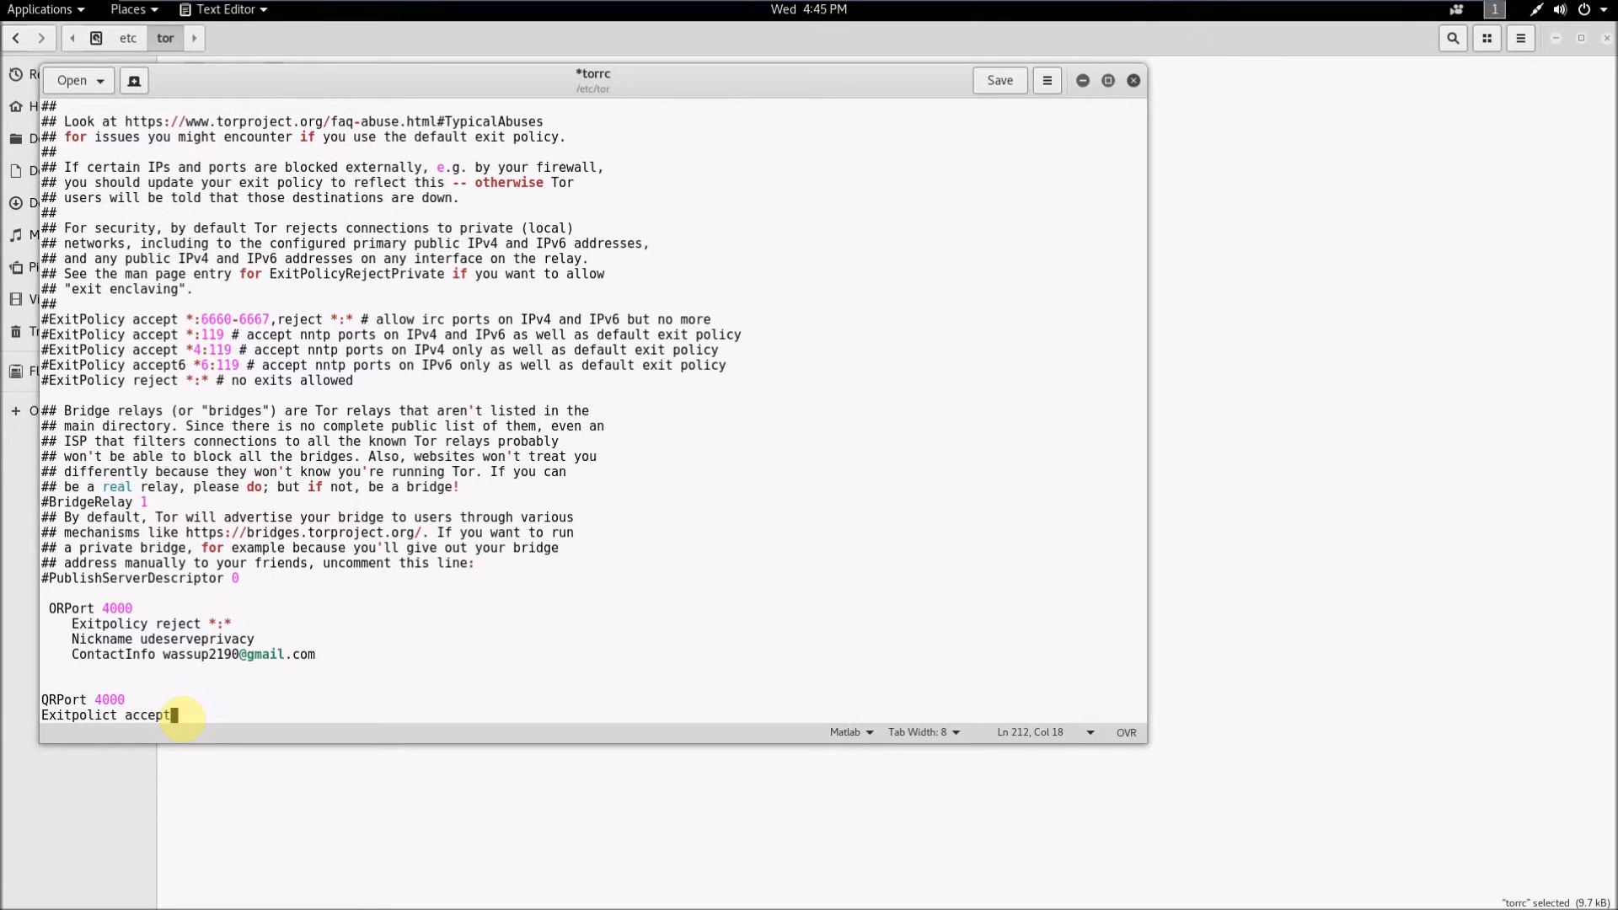
{"action": "type", "text": "*:"}
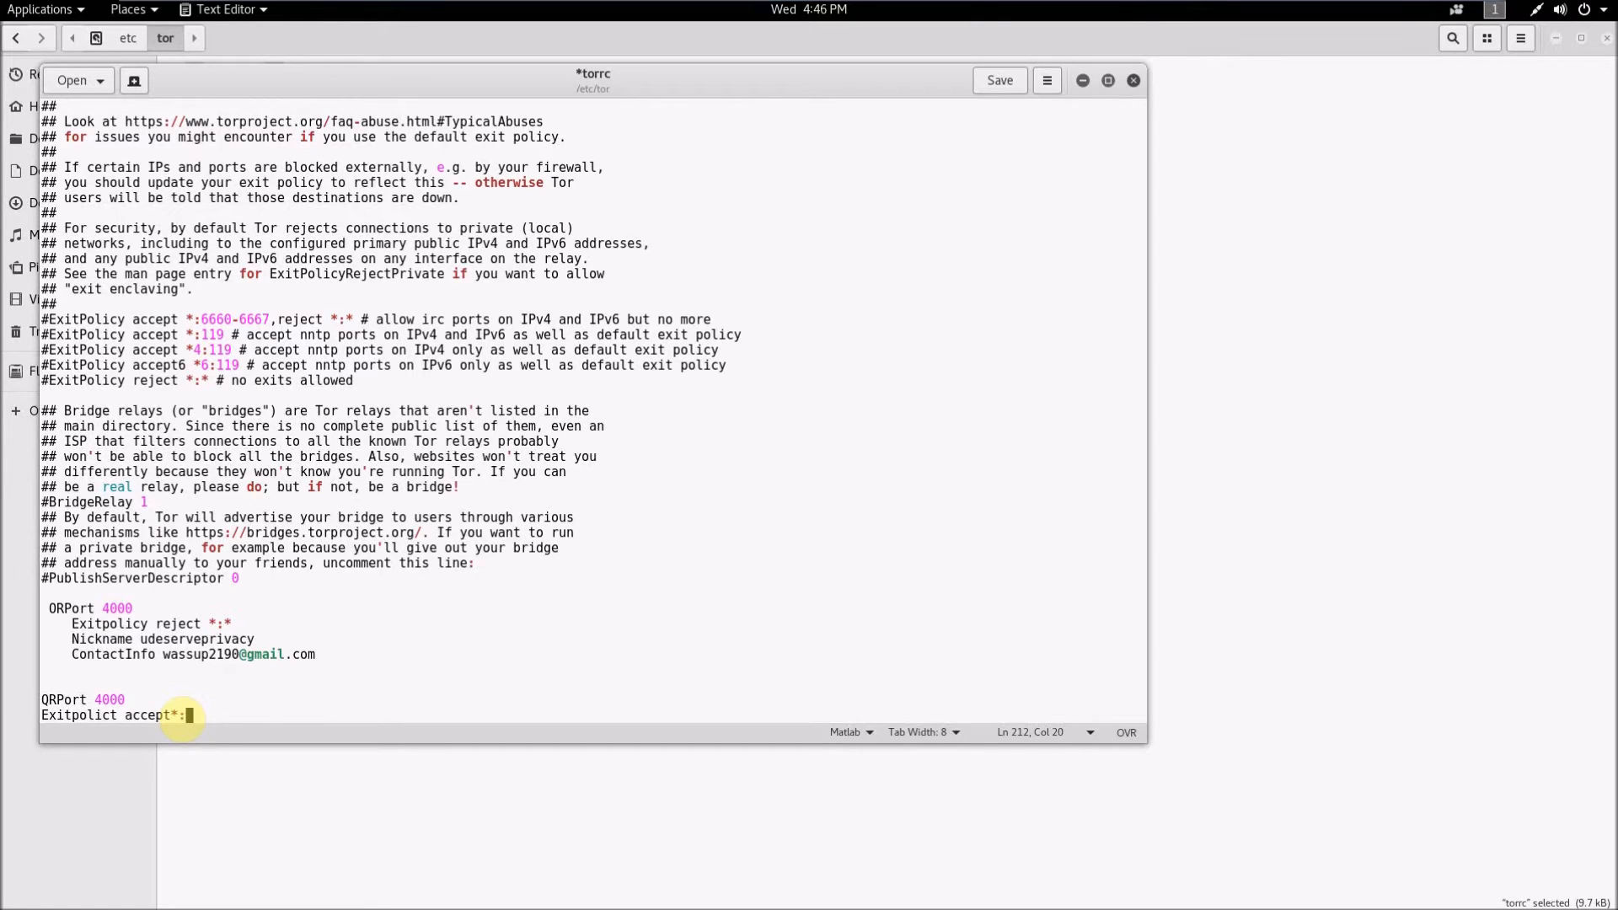
{"action": "type", "text": "*"}
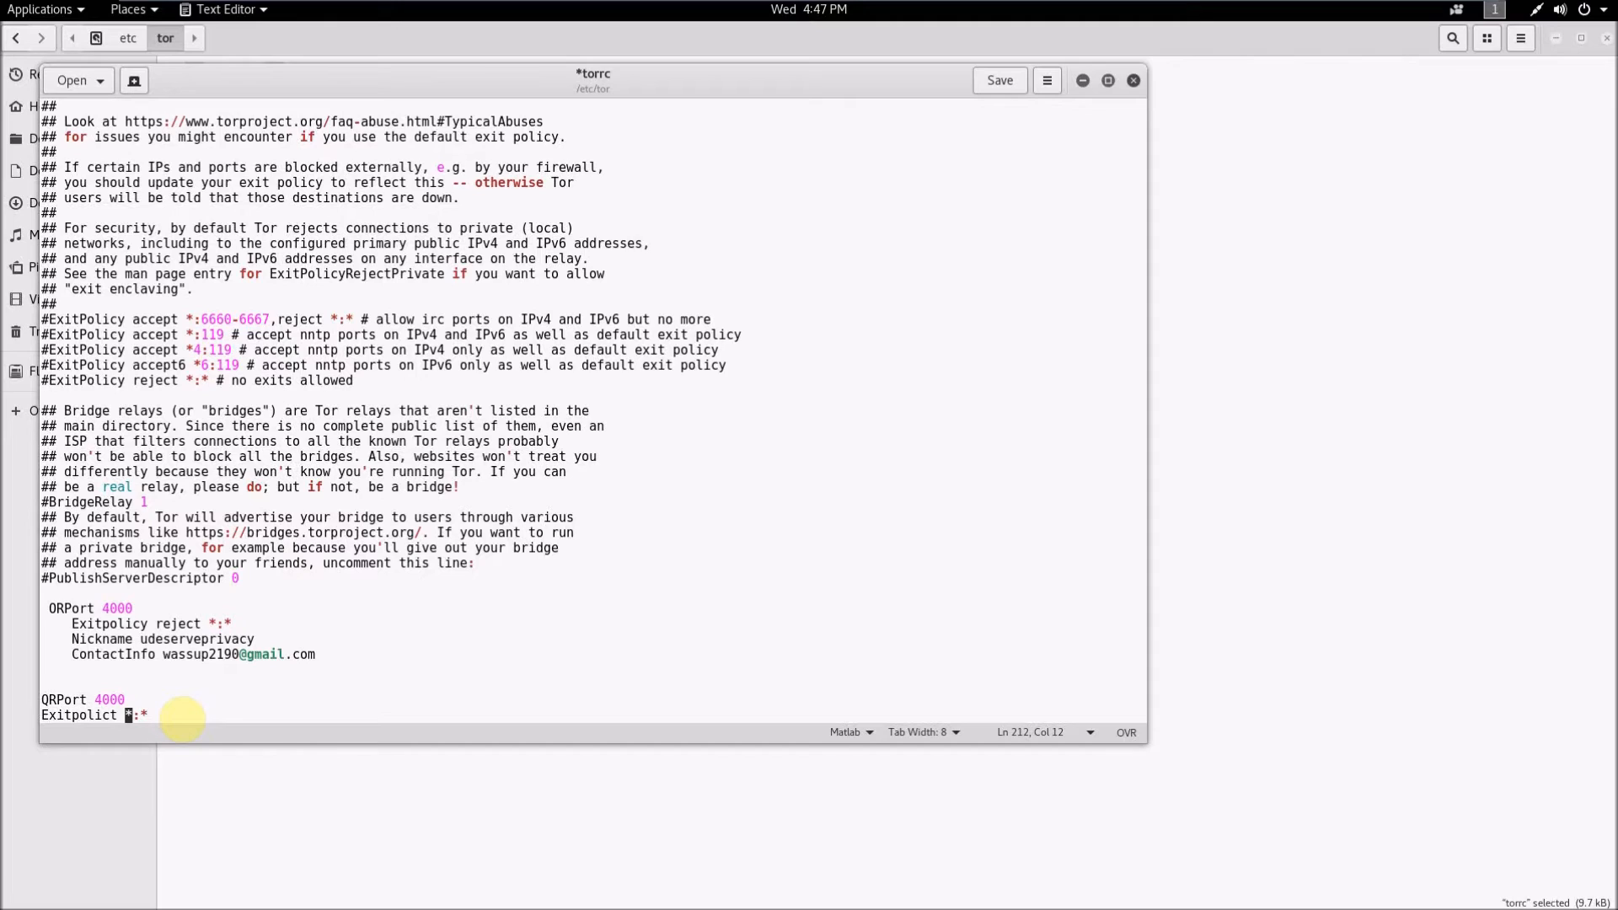
Rewrite the exit policy entry as 'reject*:*' and start a new line.
{"action": "type", "text": "reject"}
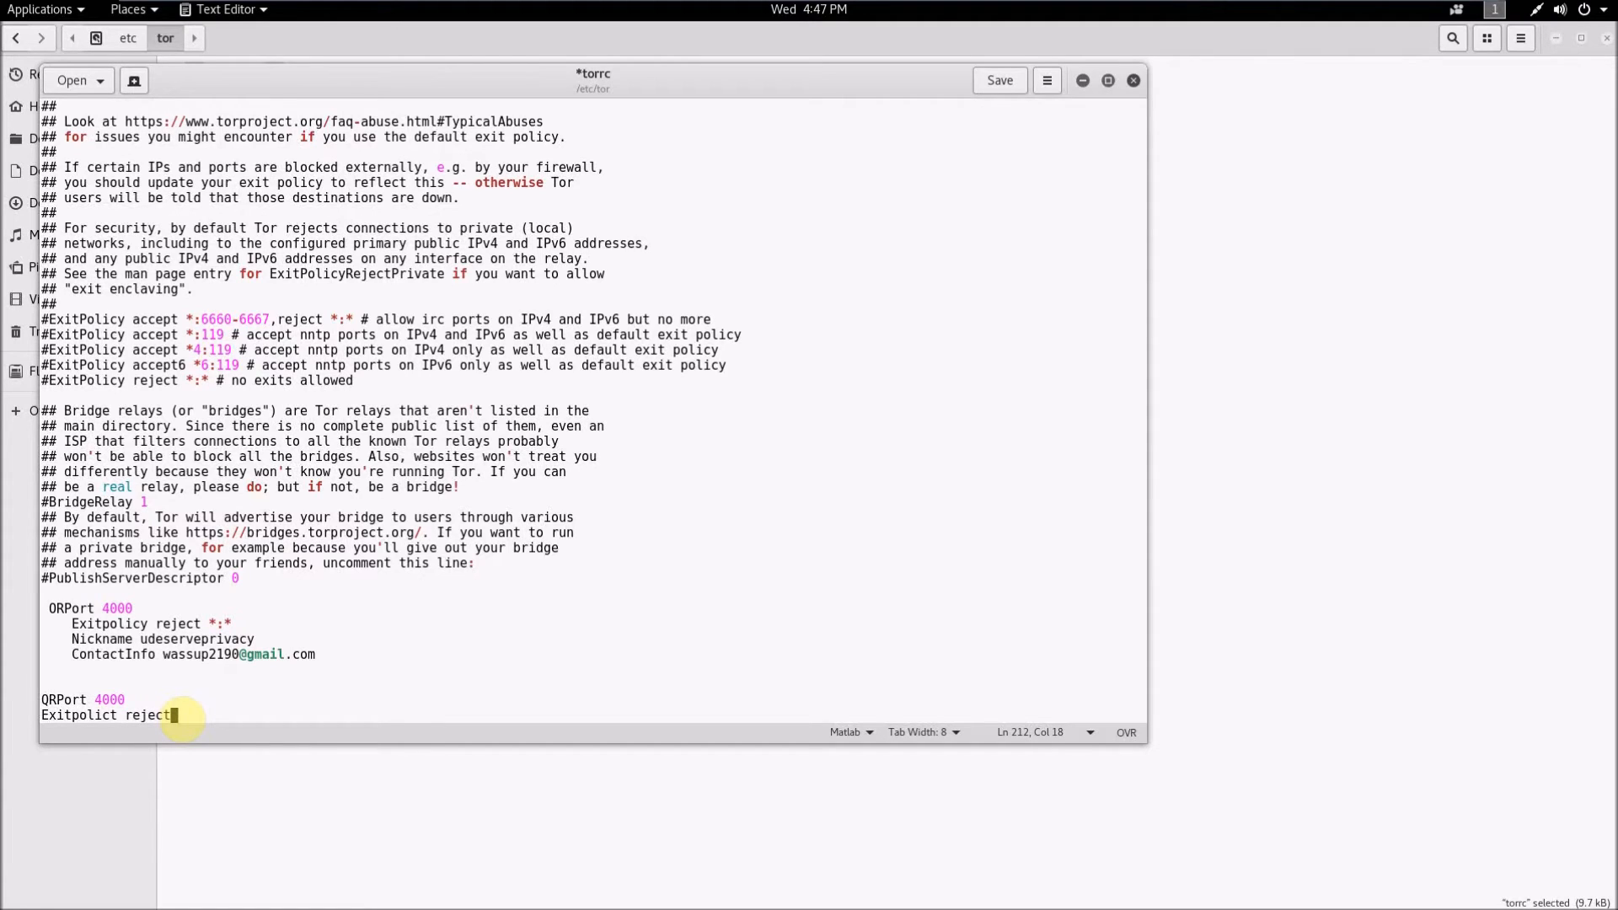
{"action": "type", "text": "*:"}
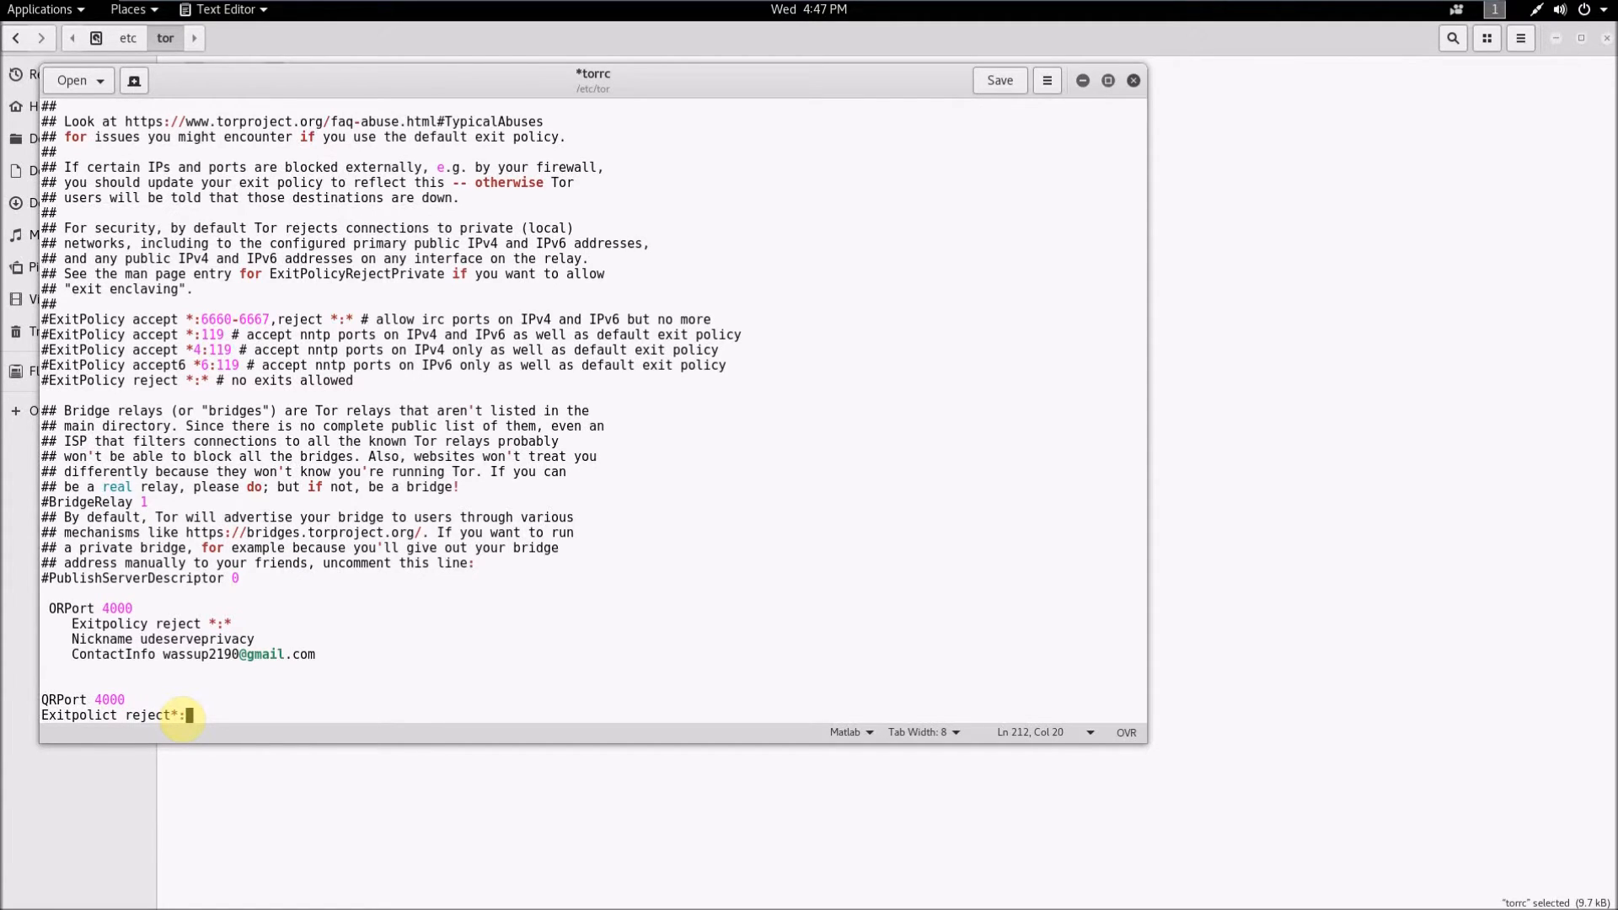
{"action": "type", "text": ":"}
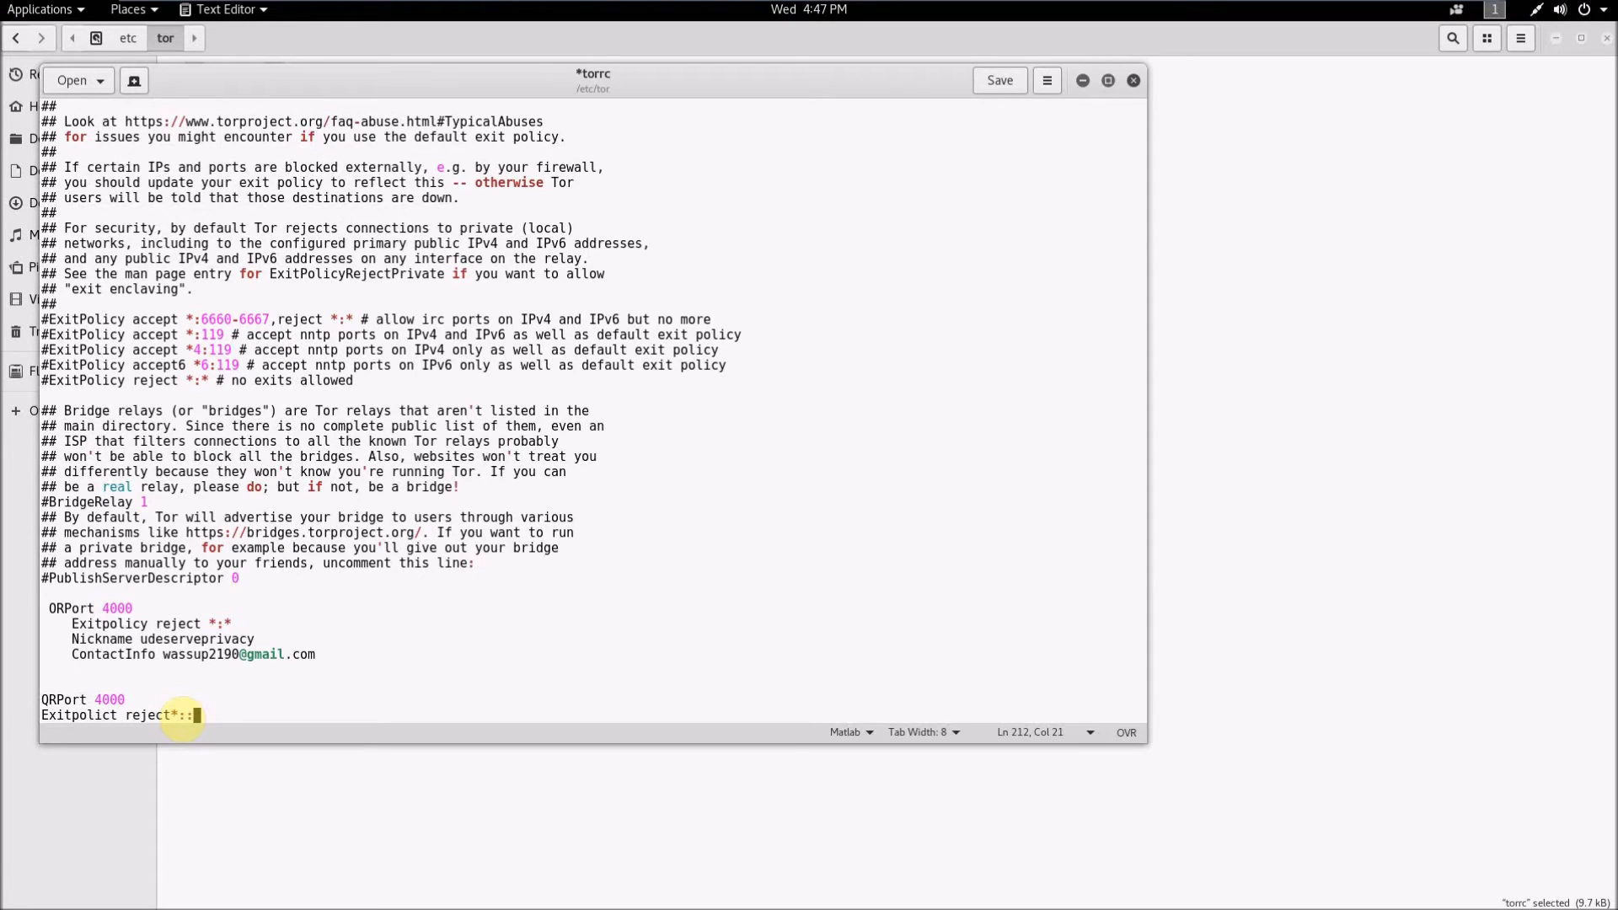
{"action": "type", "text": "\\"}
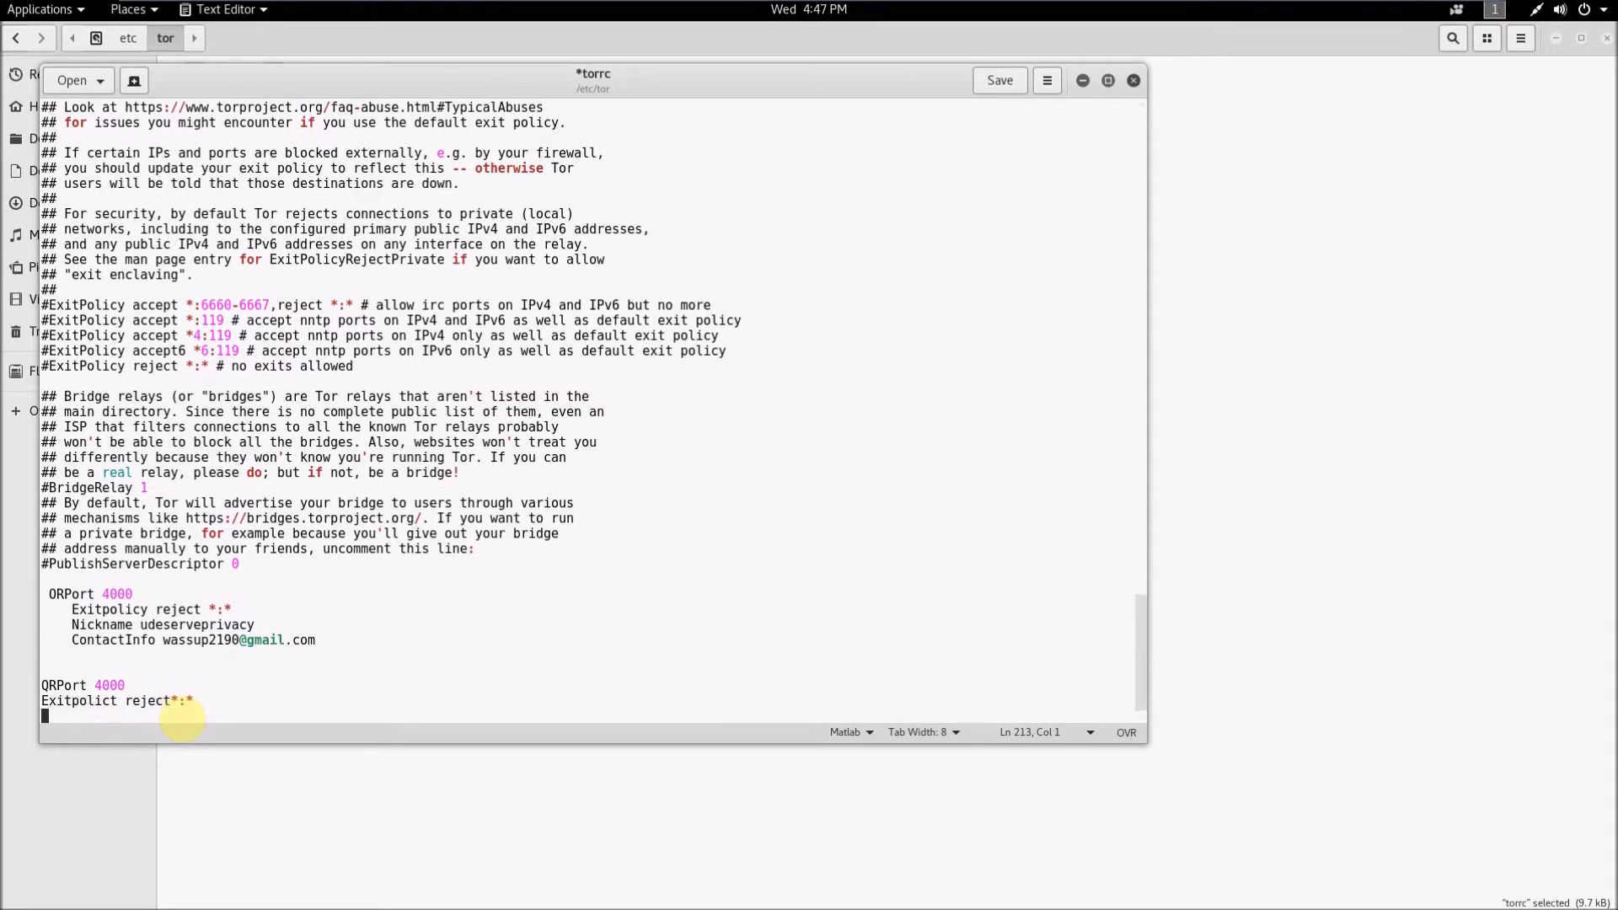
Type 'Nickname udeserveprivacy' below the exit policy and start a new line.
{"action": "type", "text": "Nick"}
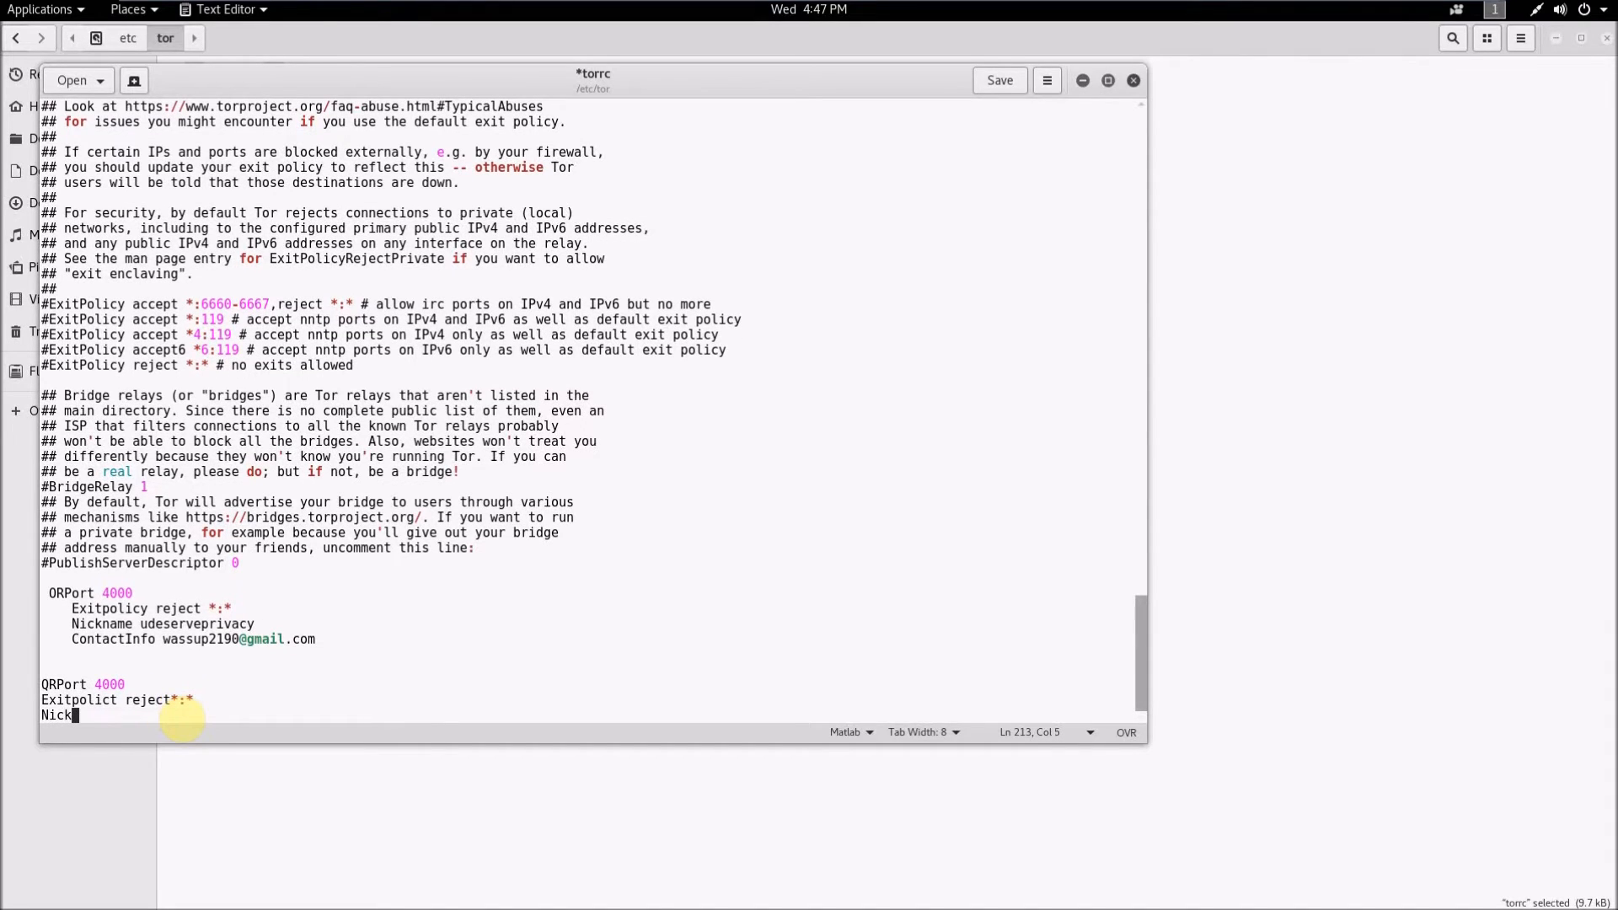
{"action": "type", "text": "na"}
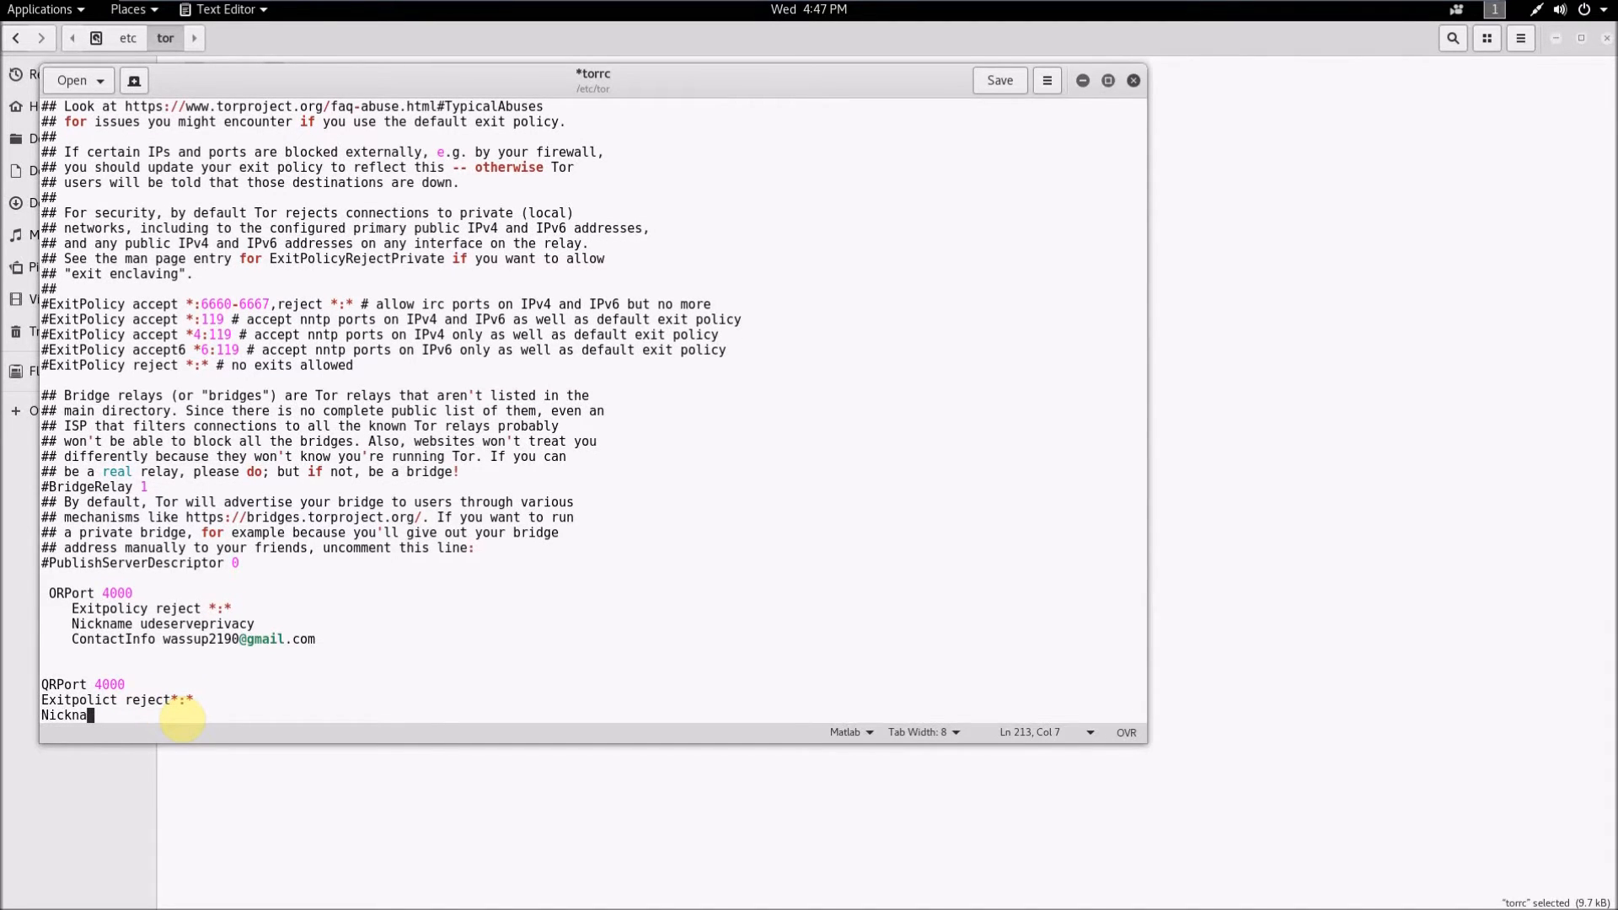
{"action": "type", "text": "me"}
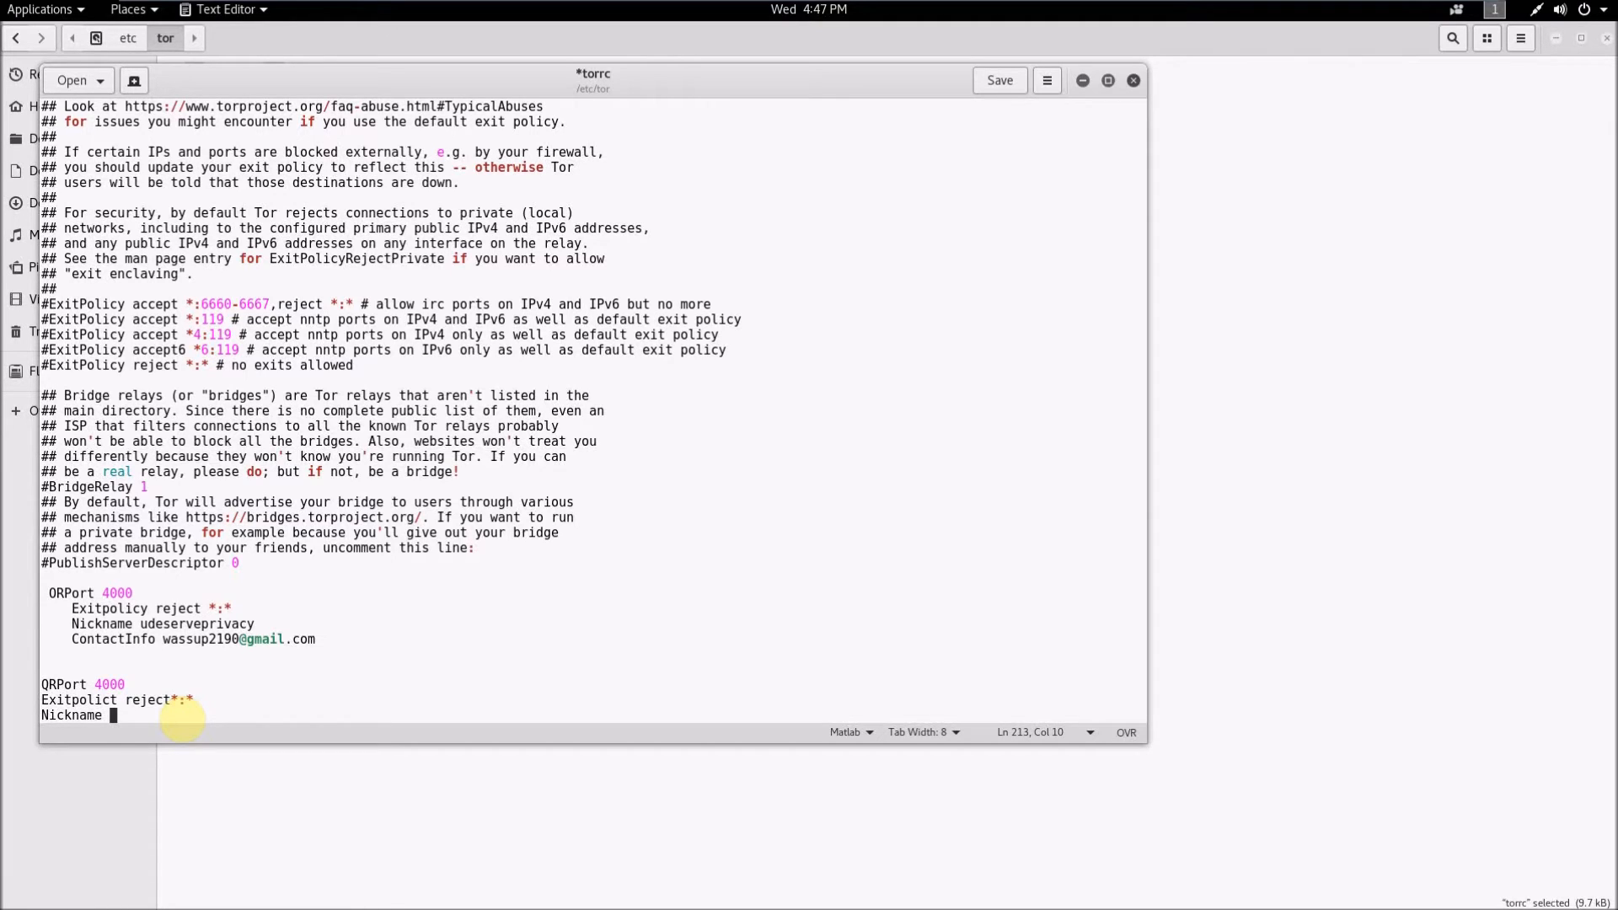
{"action": "type", "text": "udeservepri"}
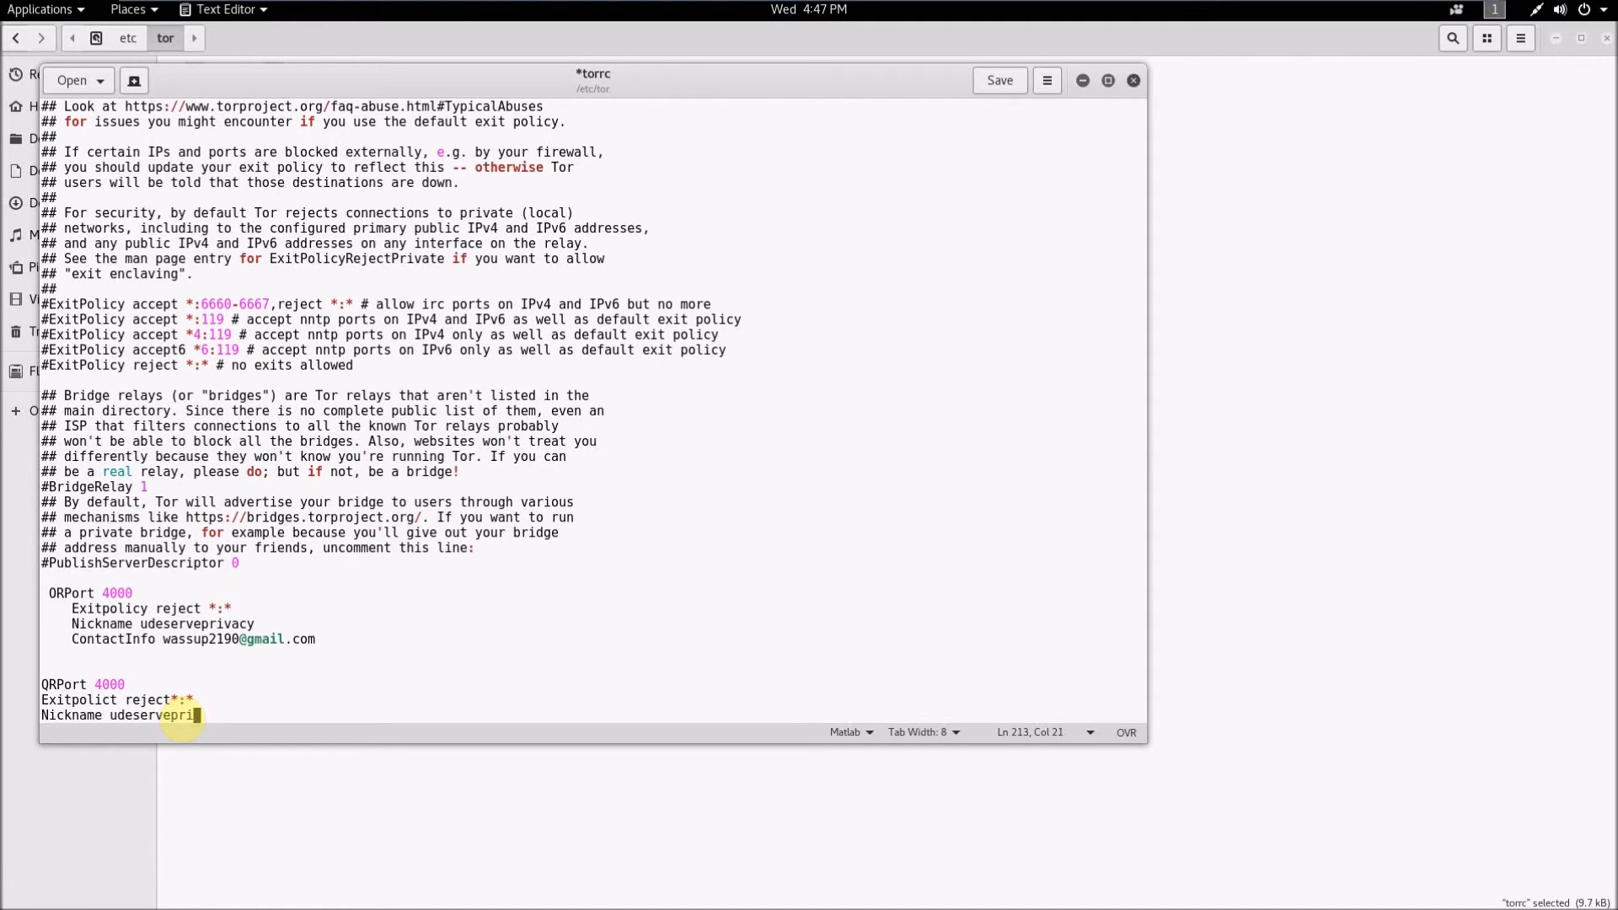
{"action": "type", "text": "vacy"}
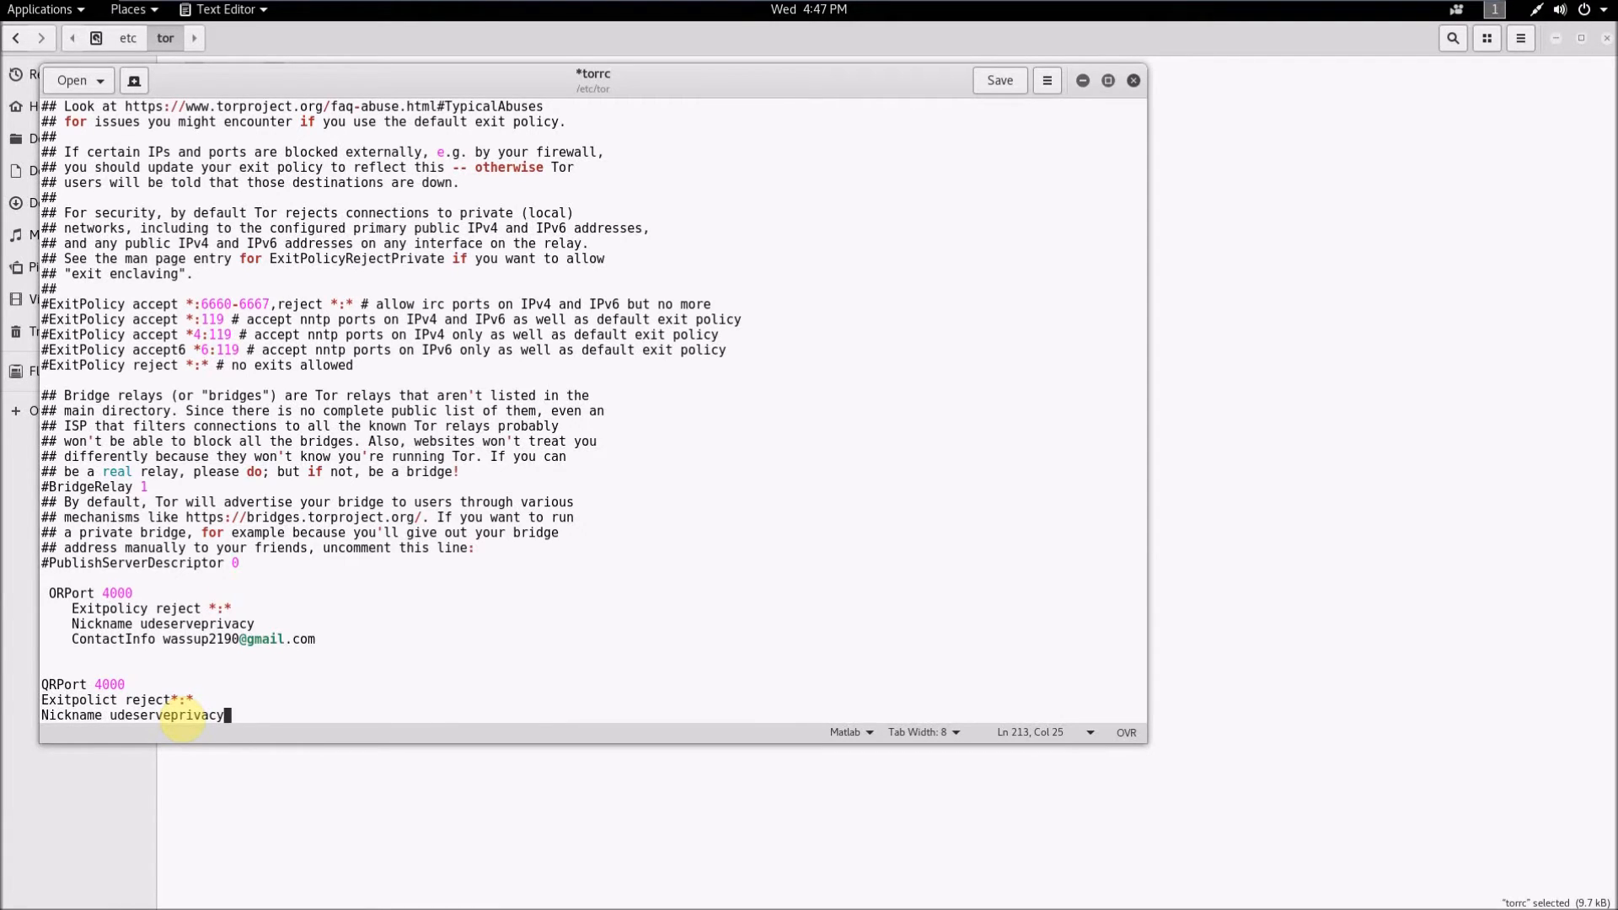
{"action": "key", "text": "Return"}
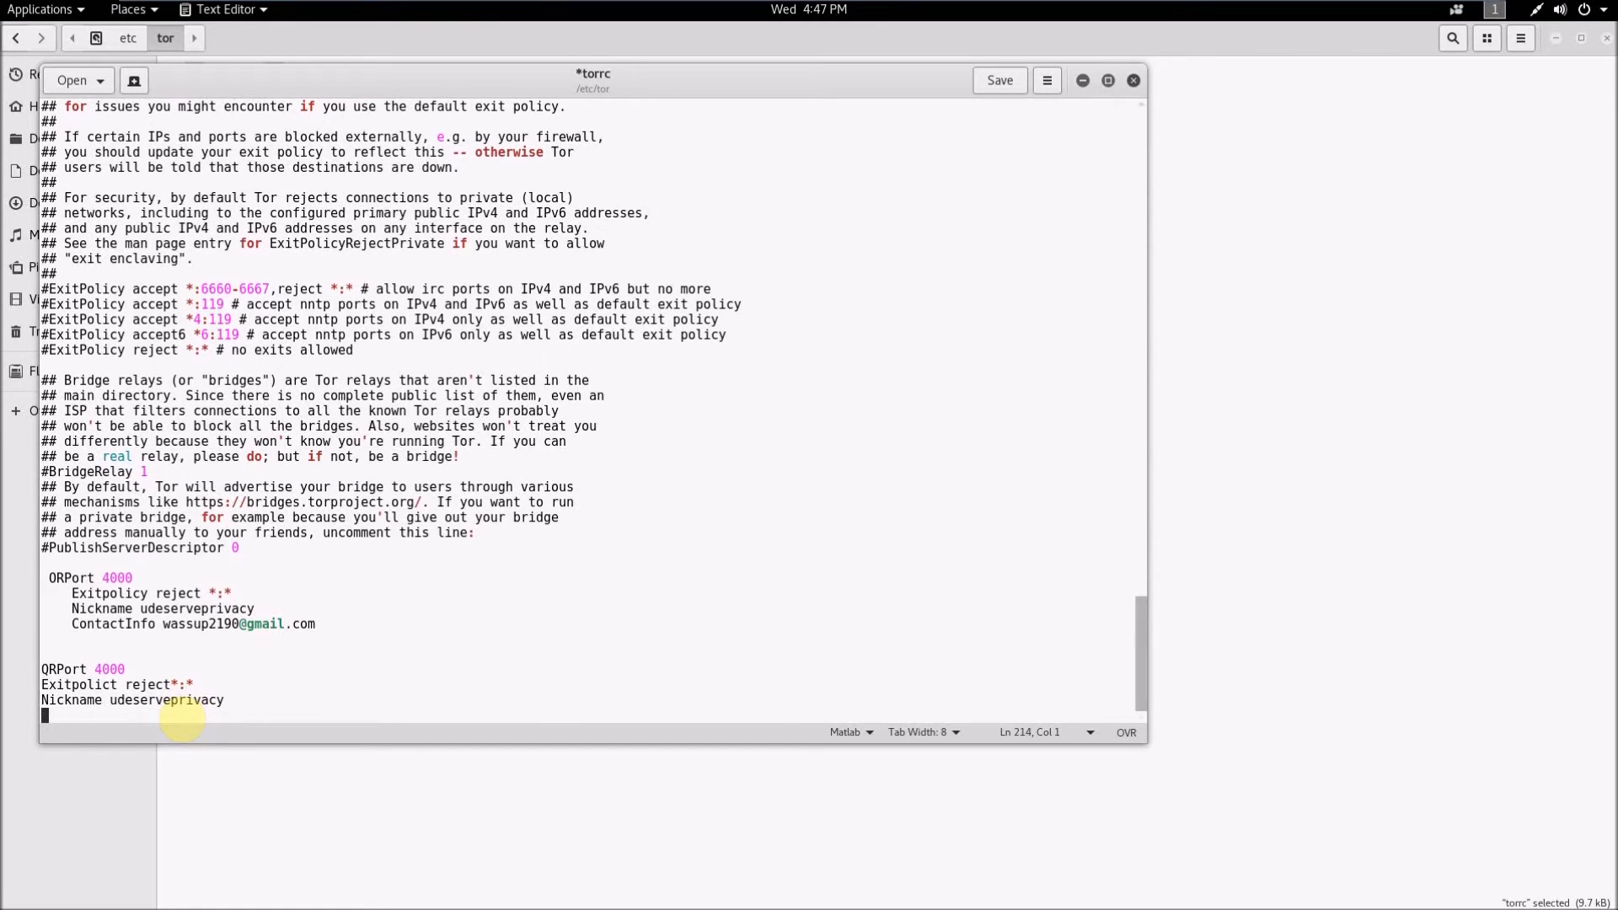
{"action": "type", "text": "Contact"}
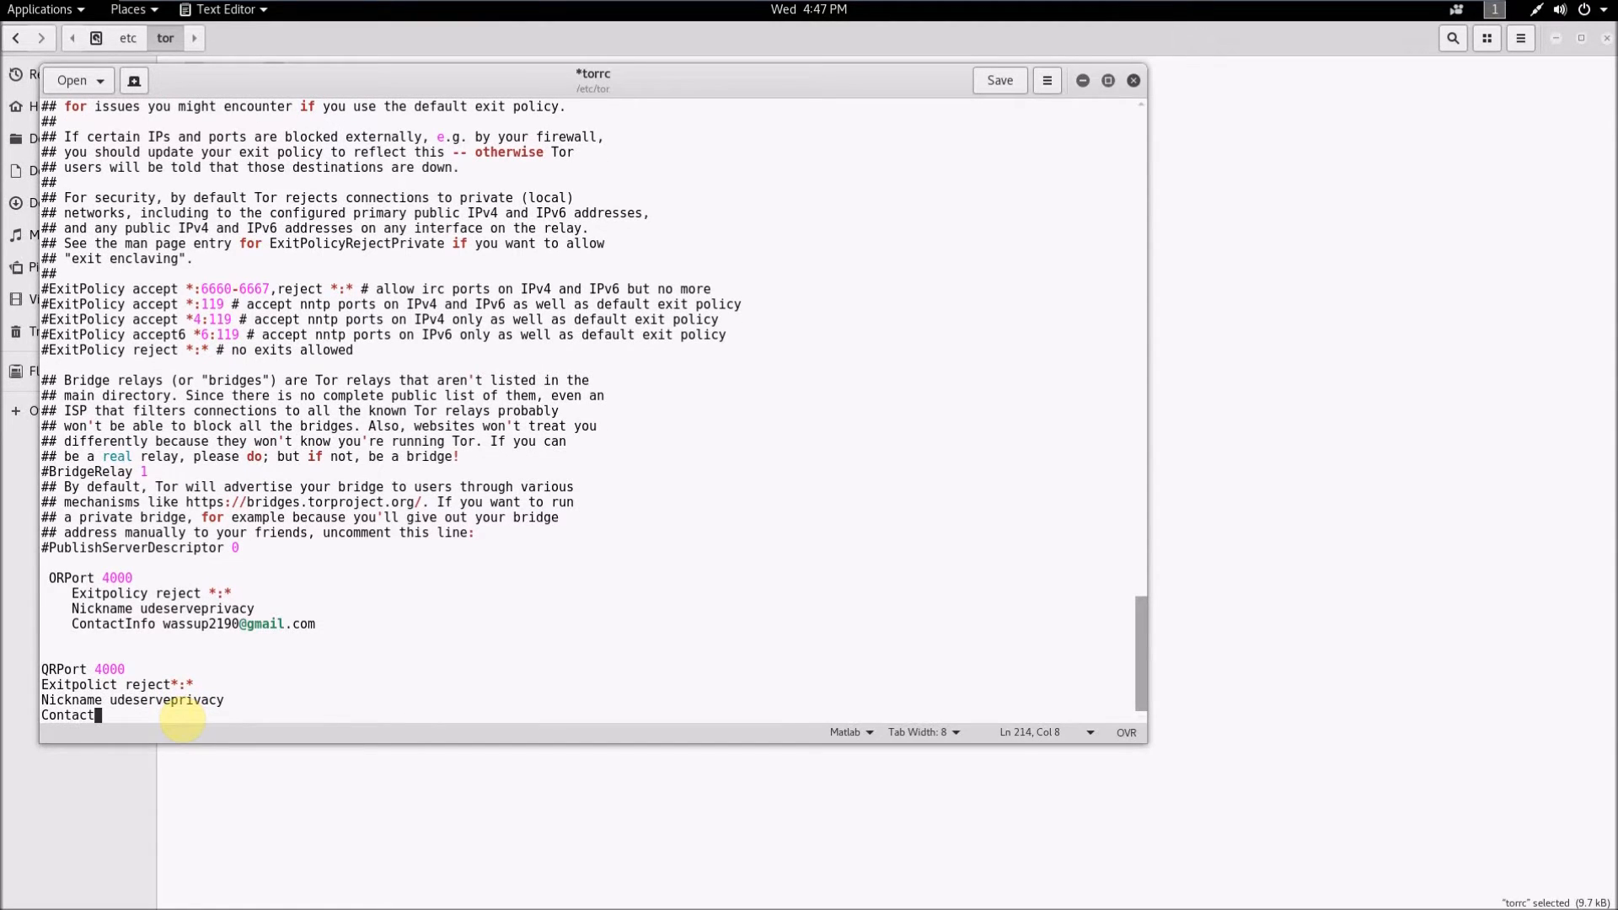
{"action": "type", "text": "Info"}
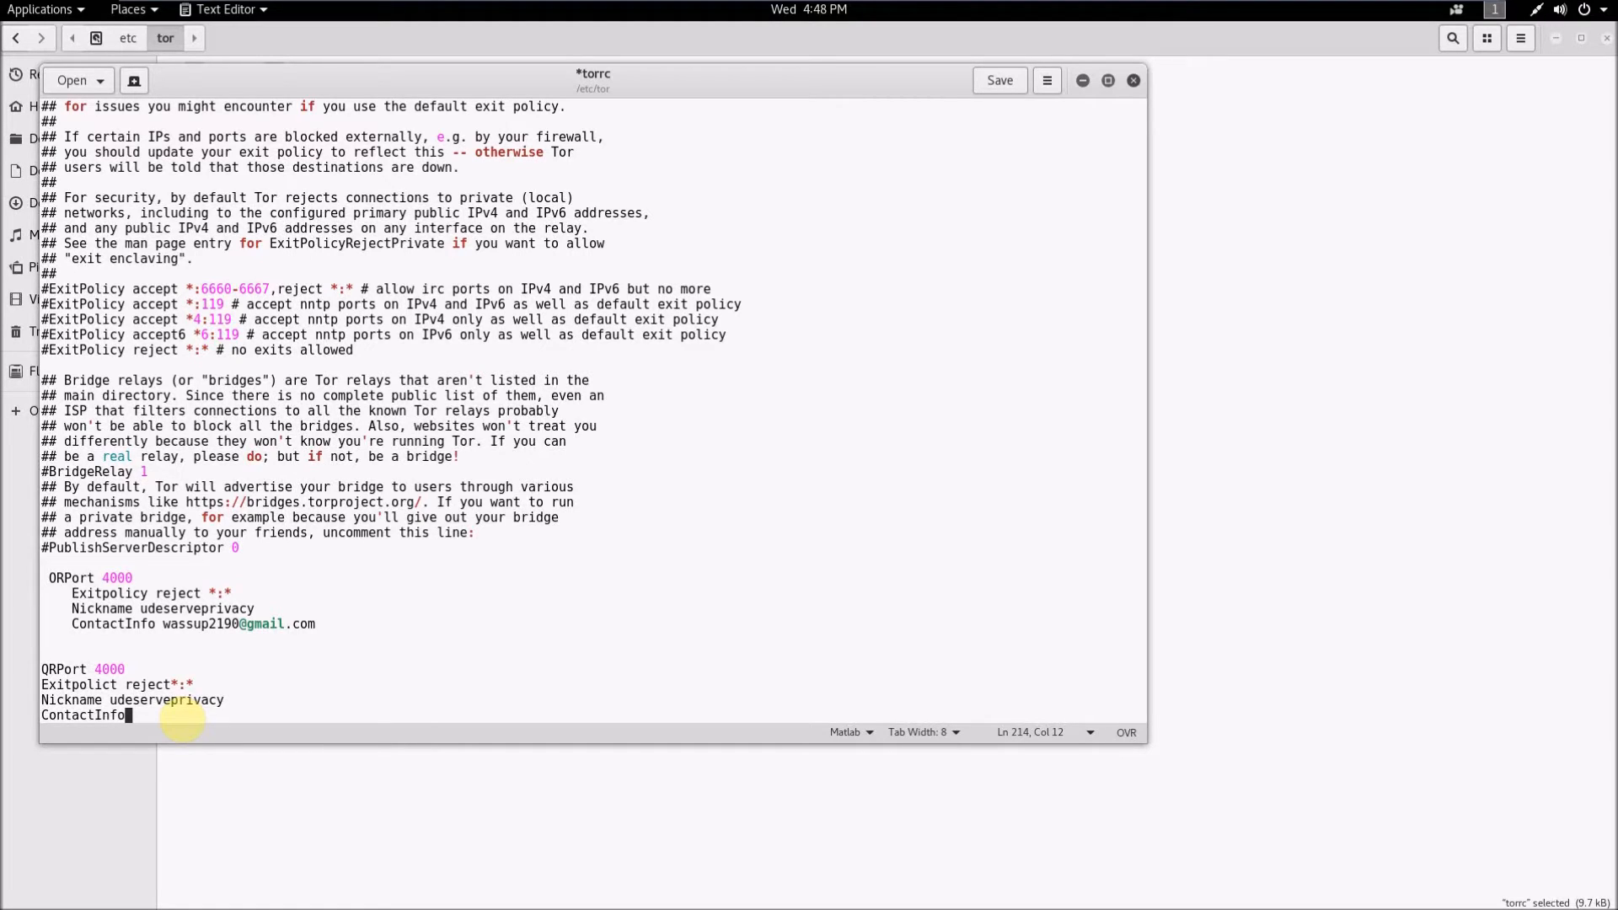
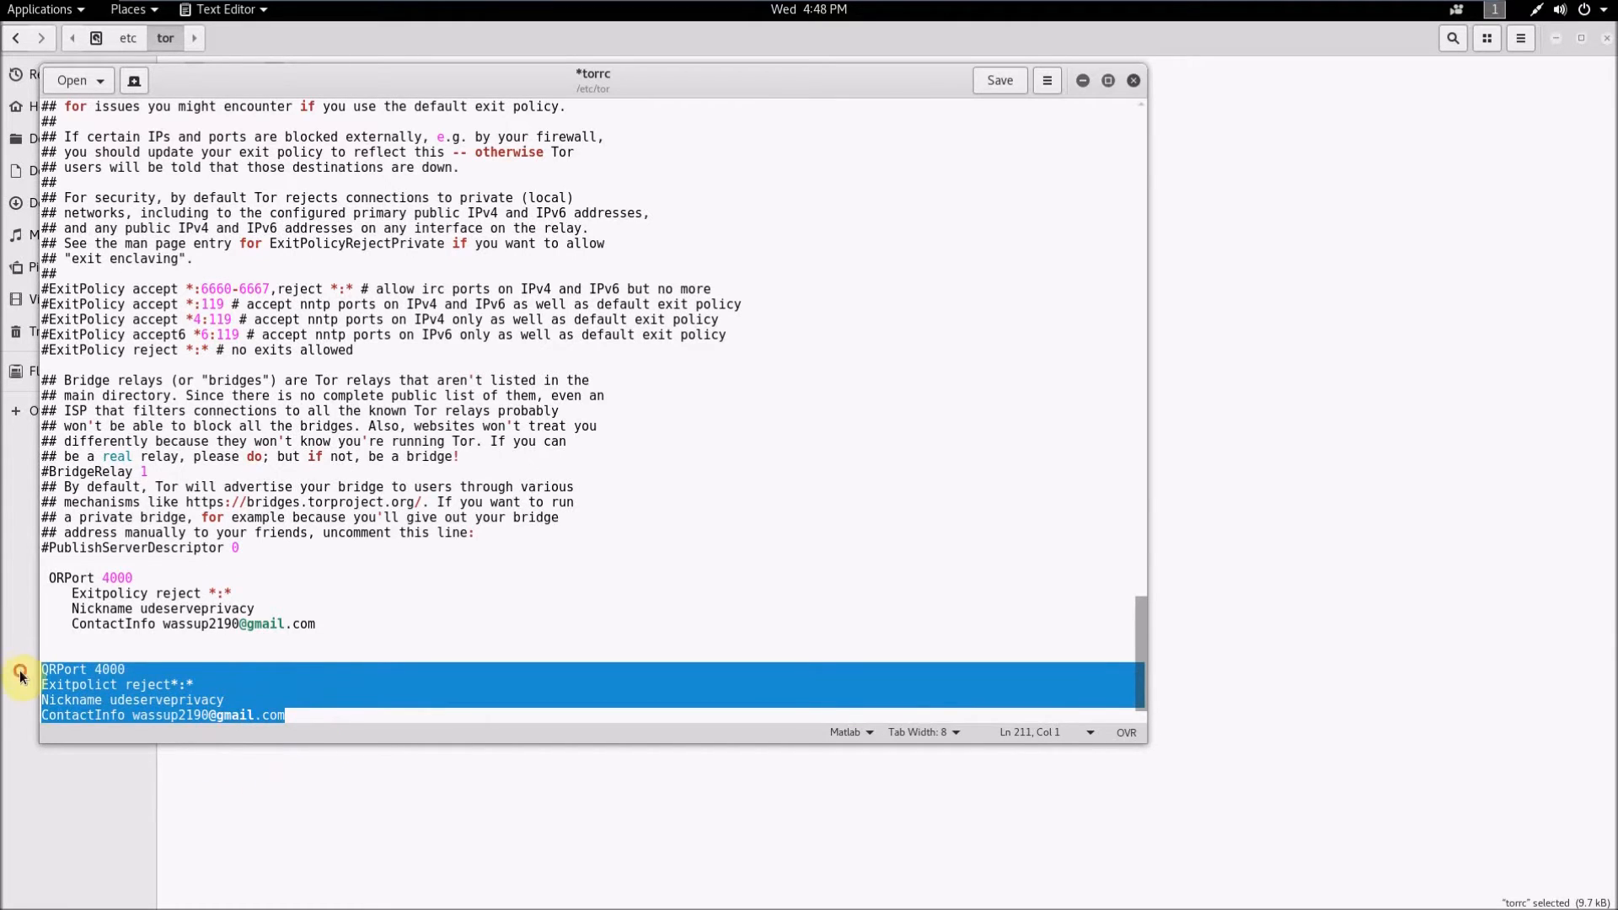
{"action": "mouse_move", "coordinate": [1032, 109]}
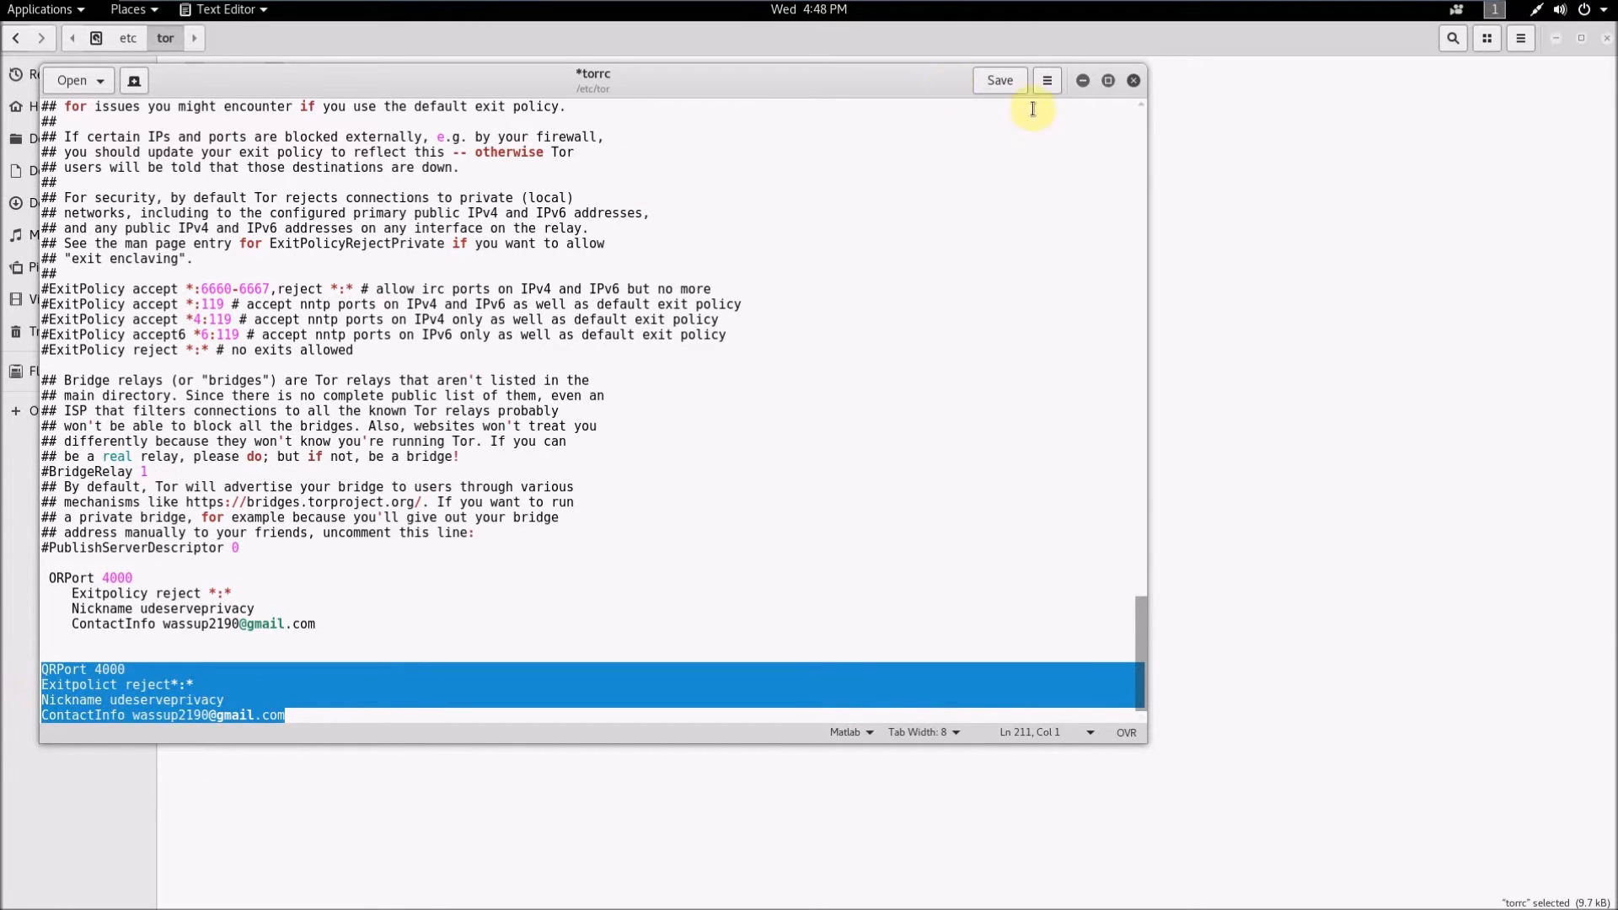
{"action": "mouse_move", "coordinate": [1117, 99]}
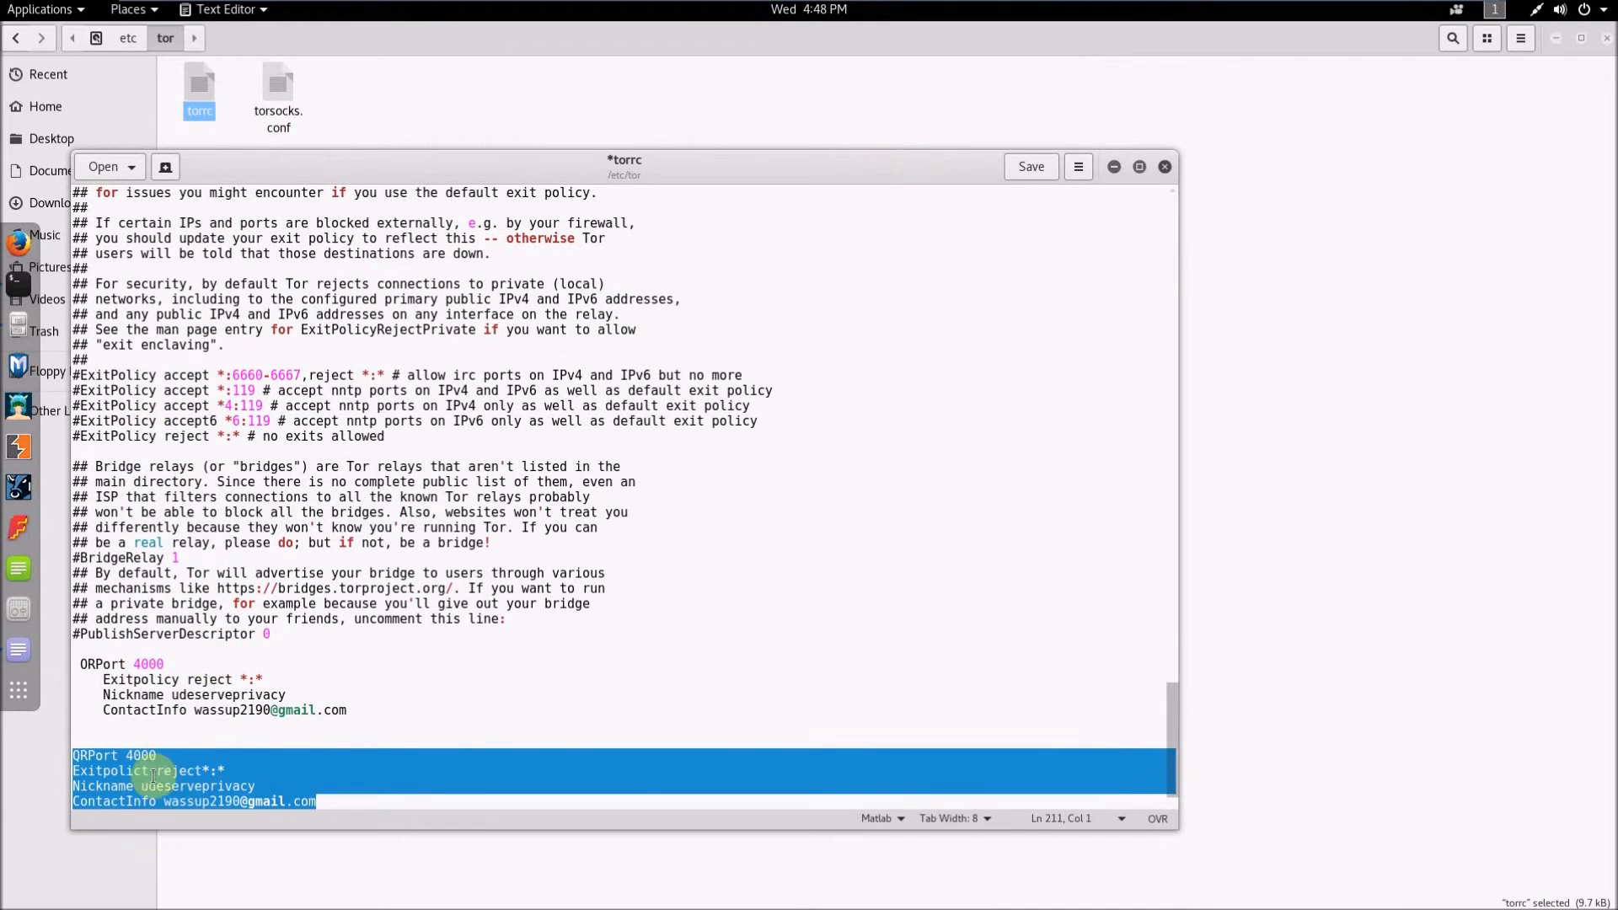
{"action": "mouse_move", "coordinate": [962, 452]}
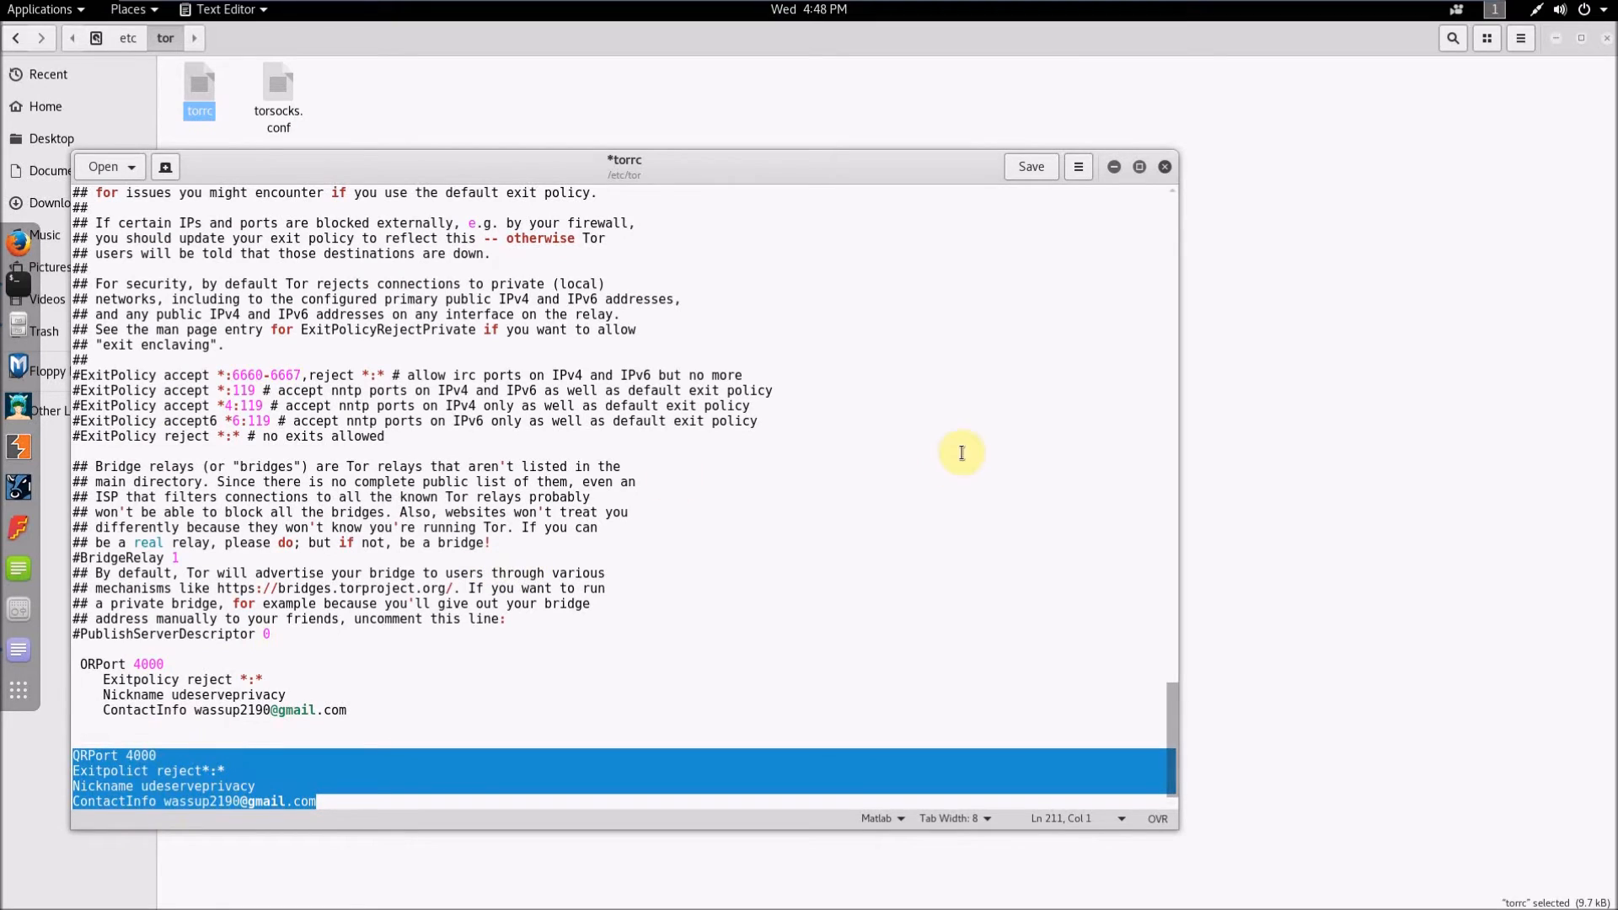
{"action": "mouse_move", "coordinate": [1032, 182]}
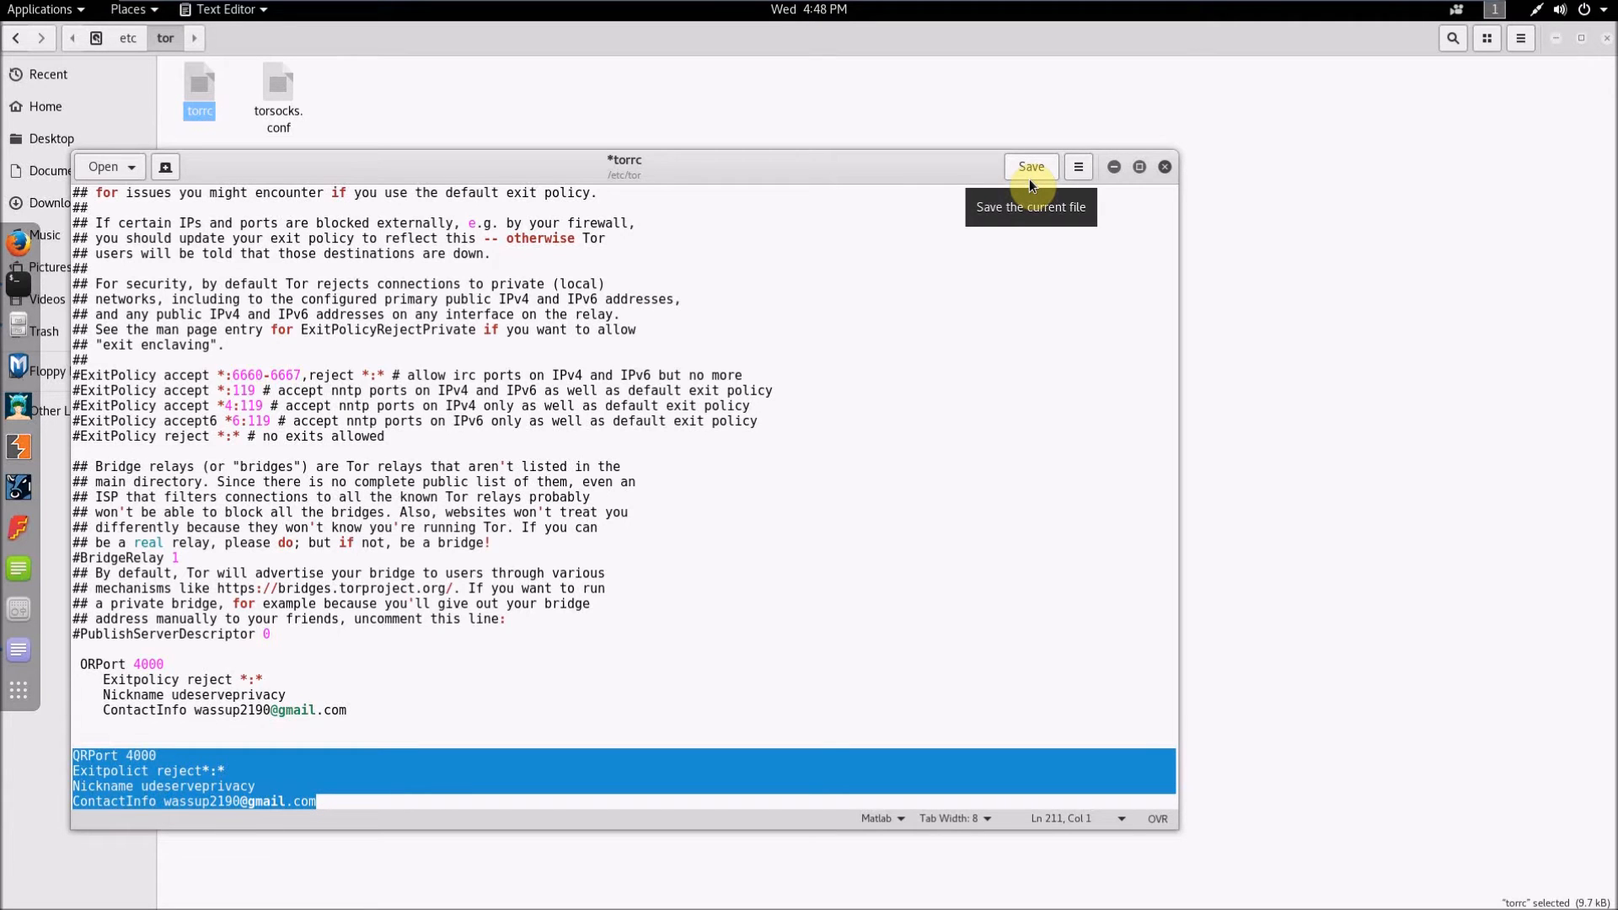
{"action": "mouse_move", "coordinate": [1167, 171]}
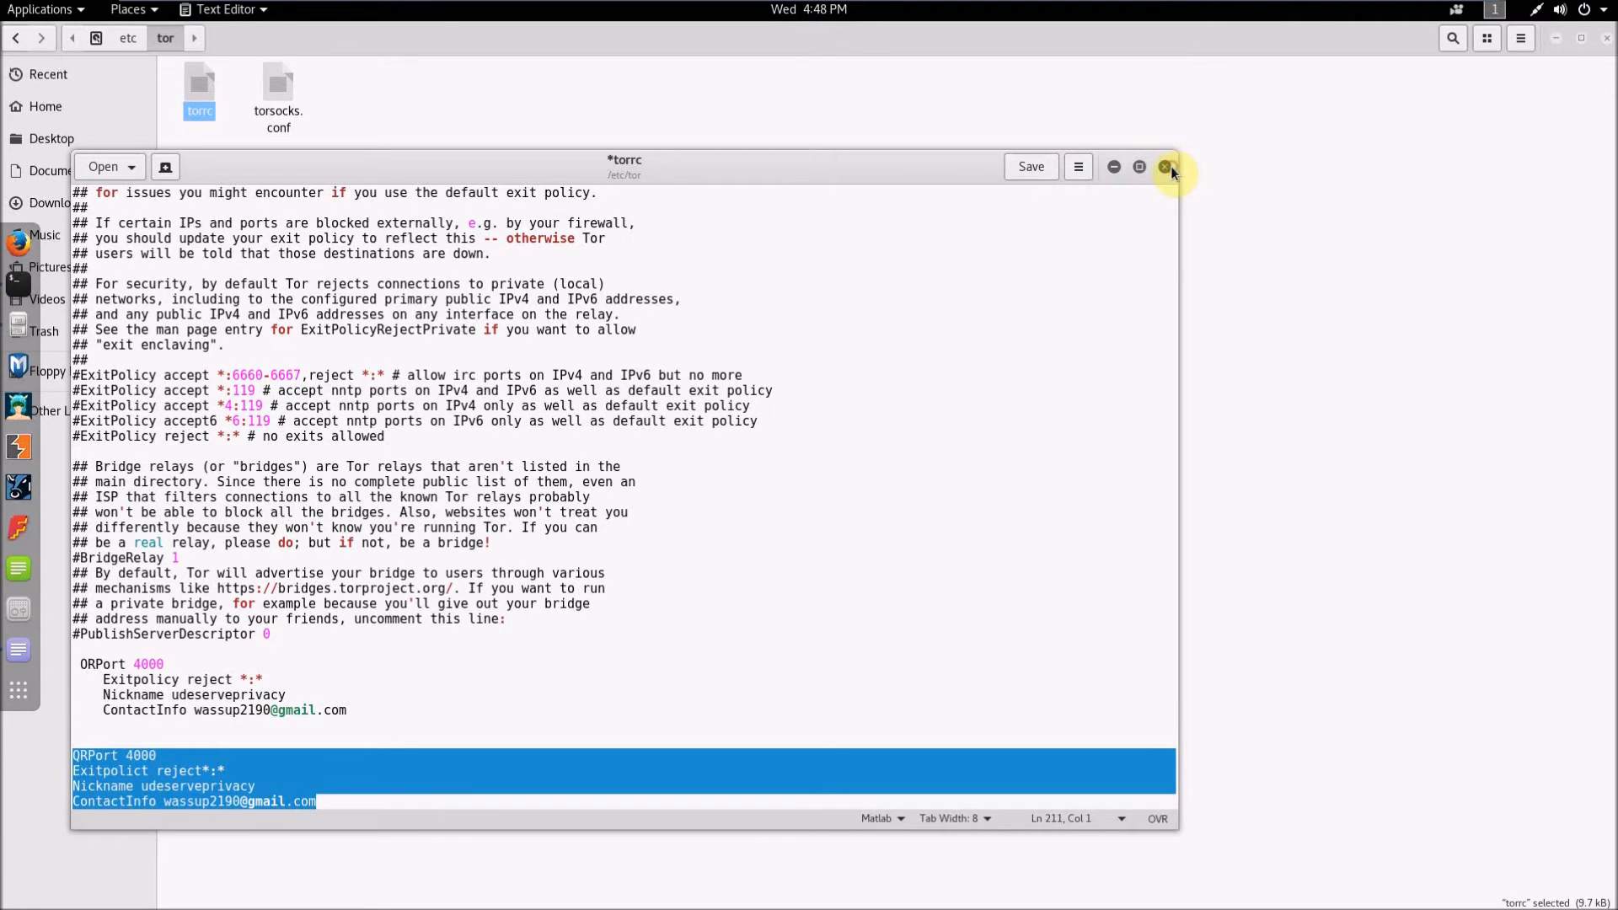
Close the gedit window editing torrc.
{"action": "left_click", "coordinate": [1164, 166]}
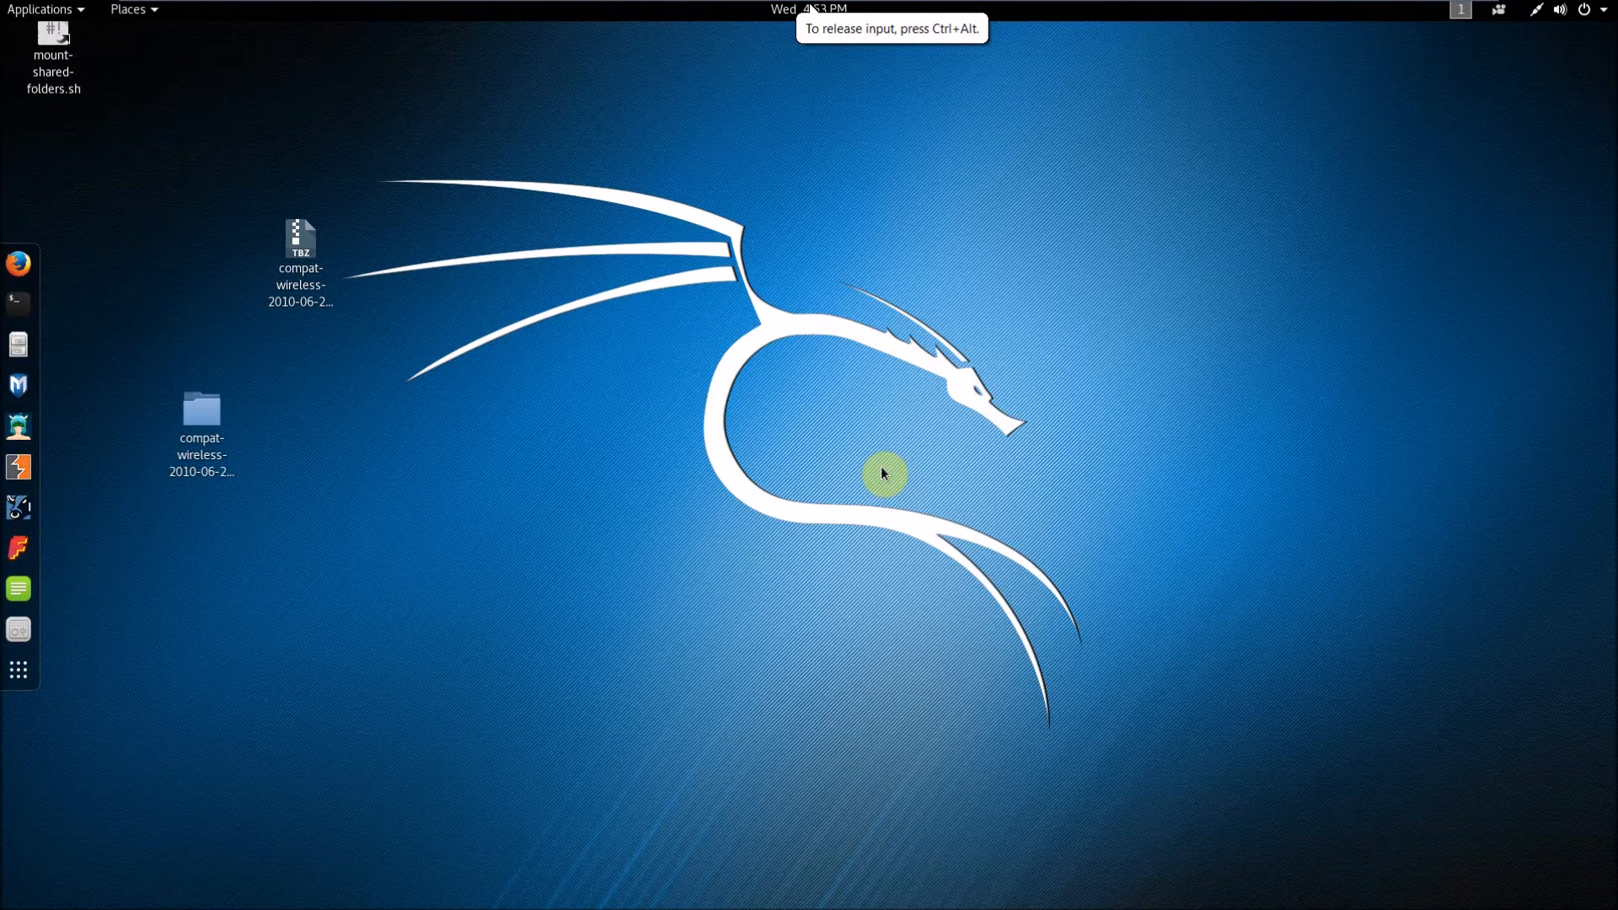
{"action": "mouse_move", "coordinate": [96, 326]}
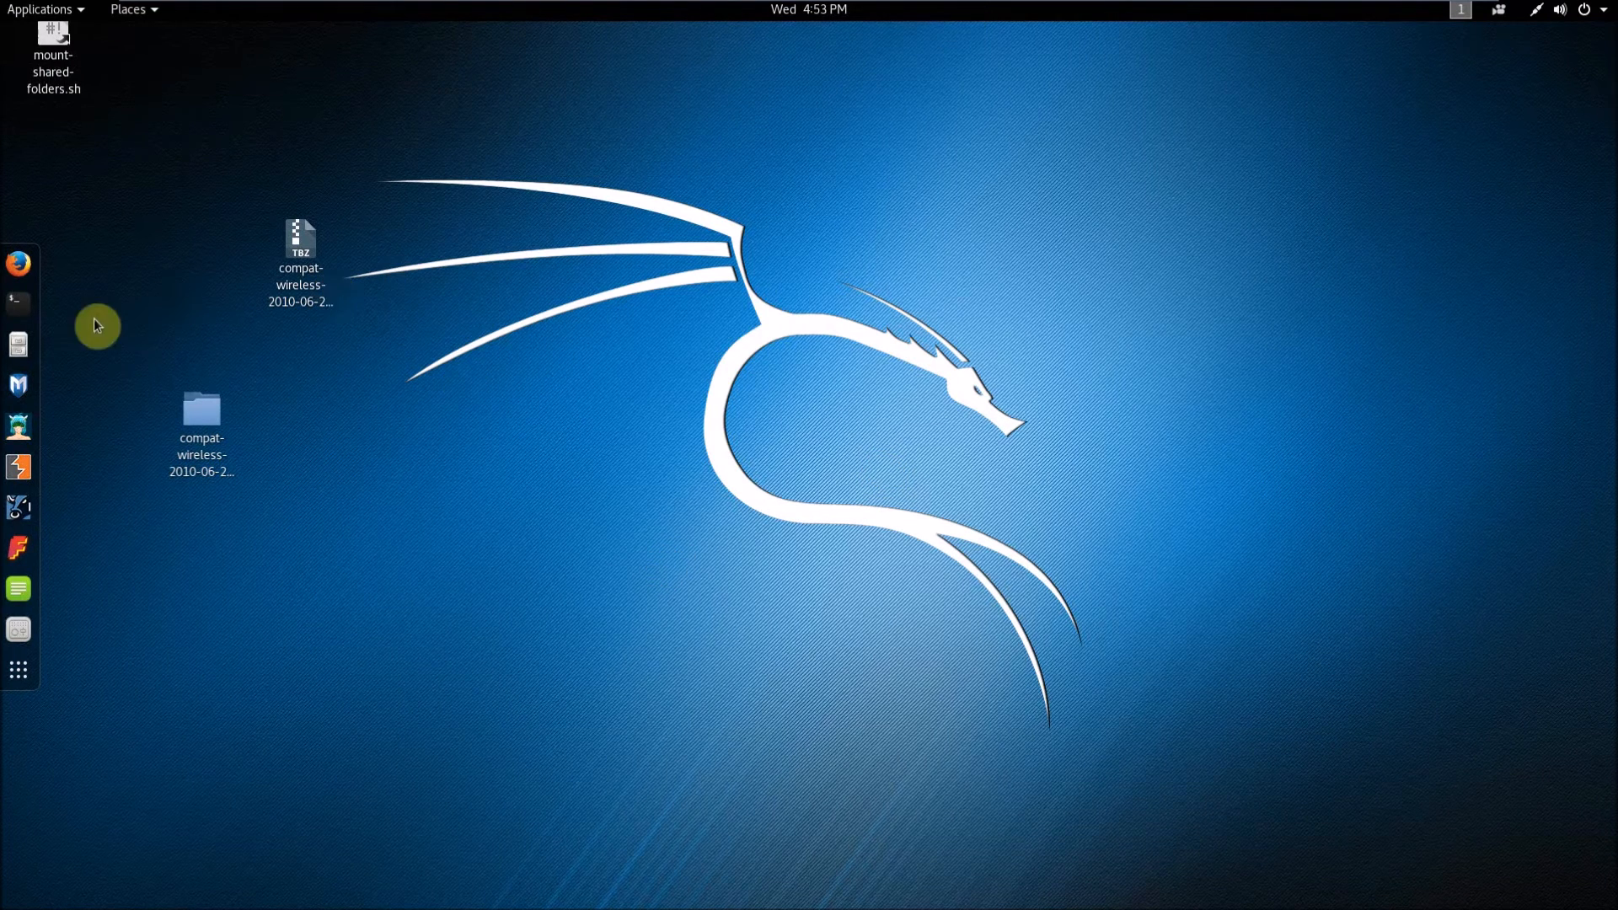
Open a terminal from the dock and widen it to read the Tor log.
{"action": "left_click", "coordinate": [19, 303]}
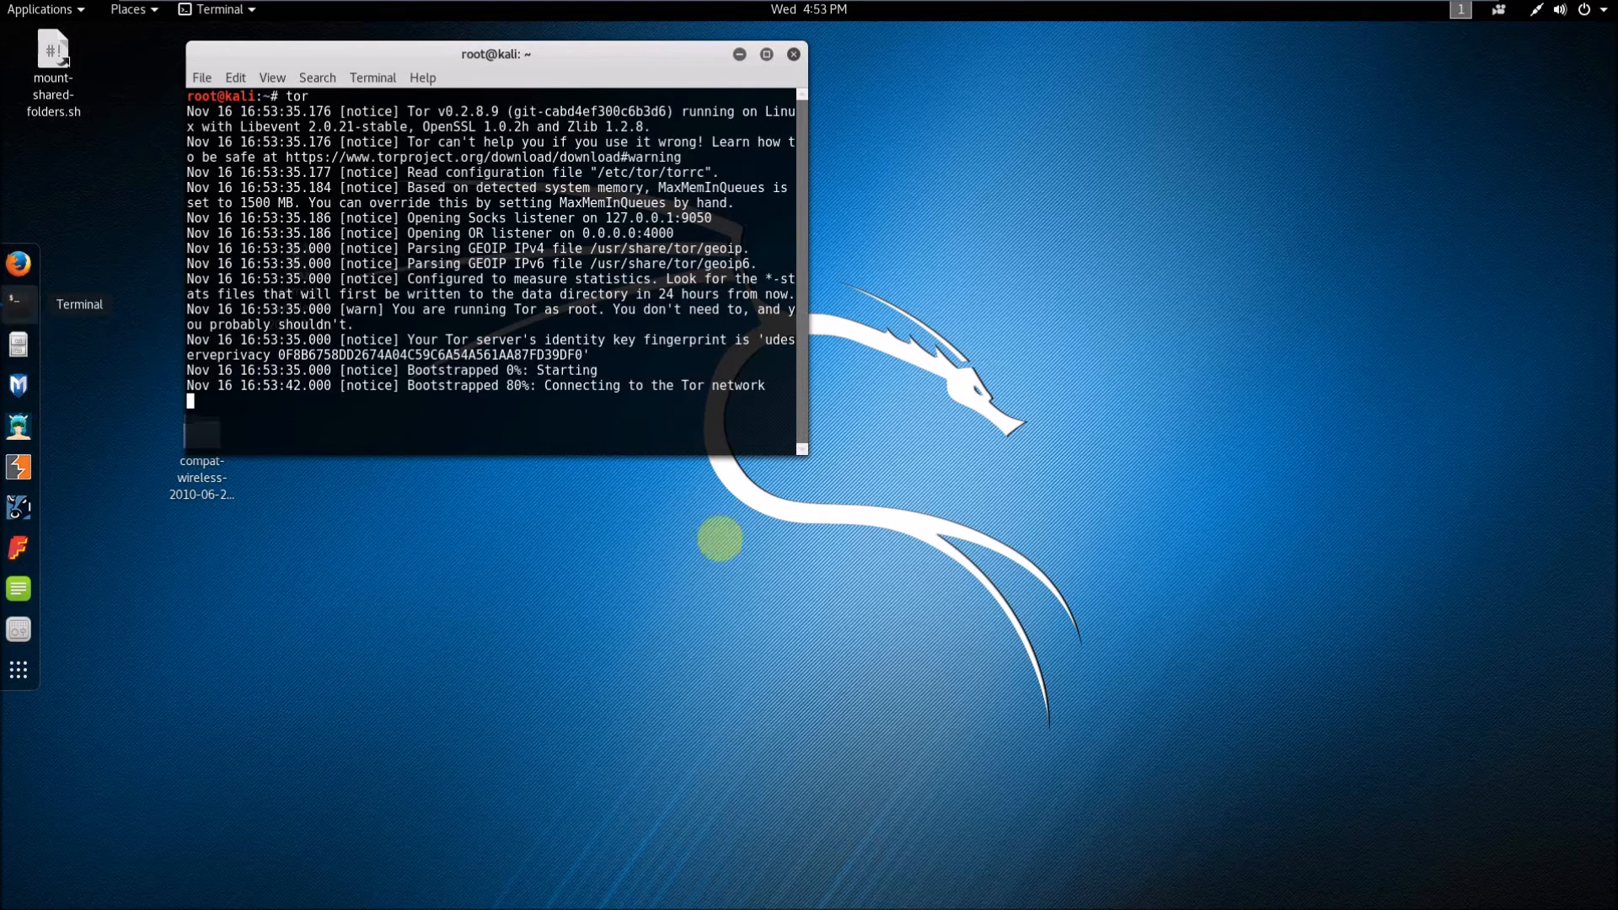
{"action": "left_click_drag", "start_coordinate": [808, 457], "coordinate": [1045, 593]}
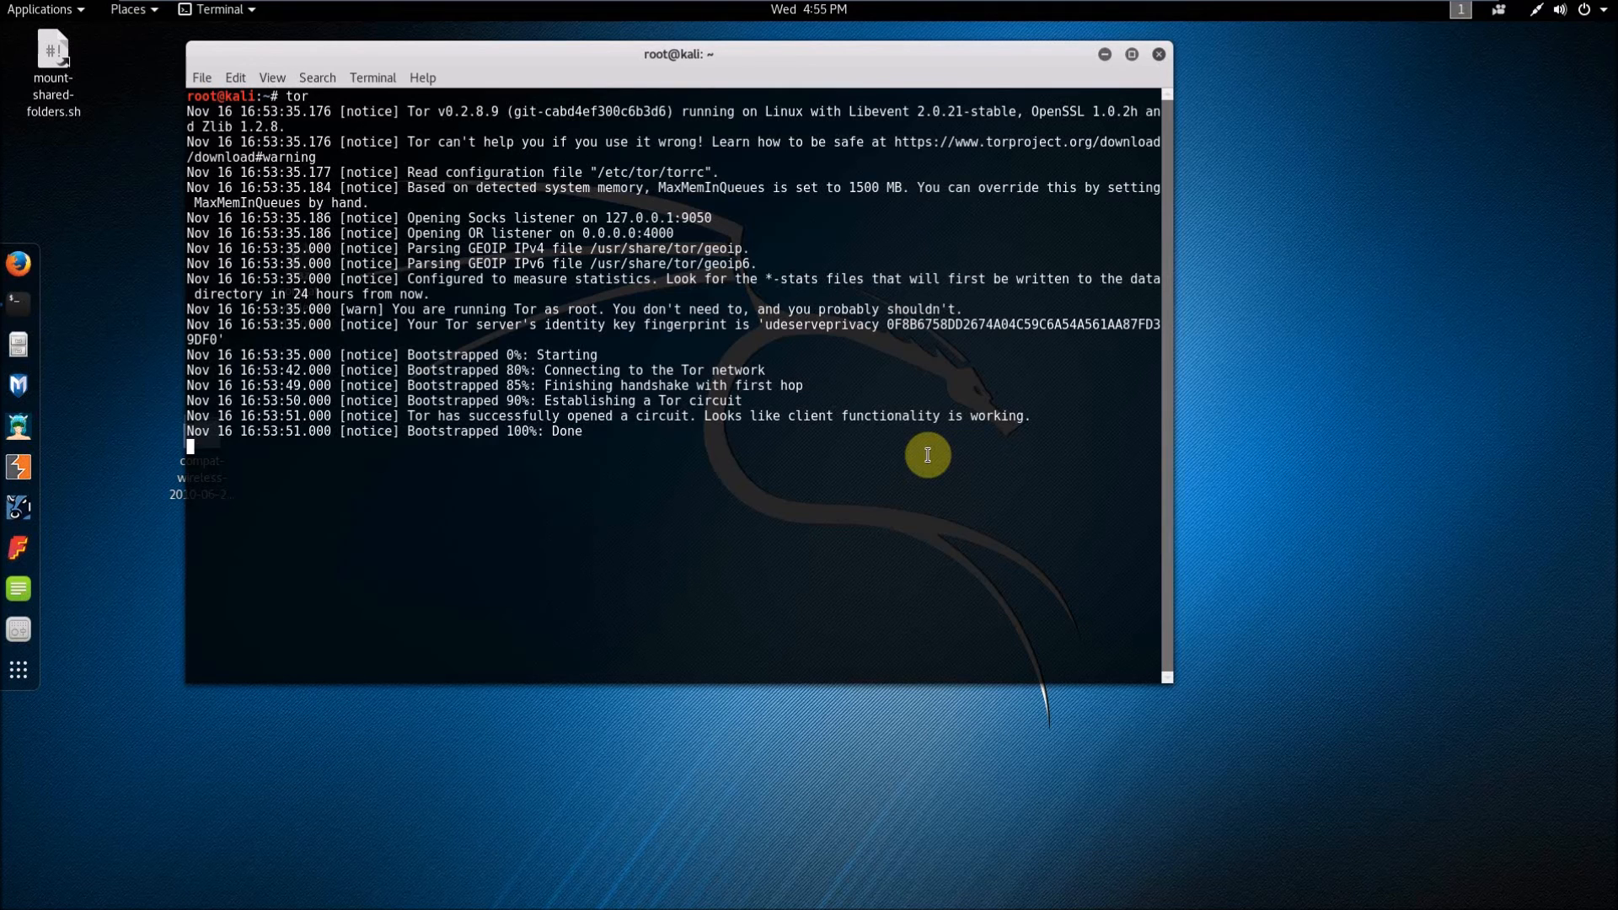
Release the VM and switch to Chrome showing the torstatus.blutmagie.de relay list.
{"action": "left_click", "coordinate": [306, 12]}
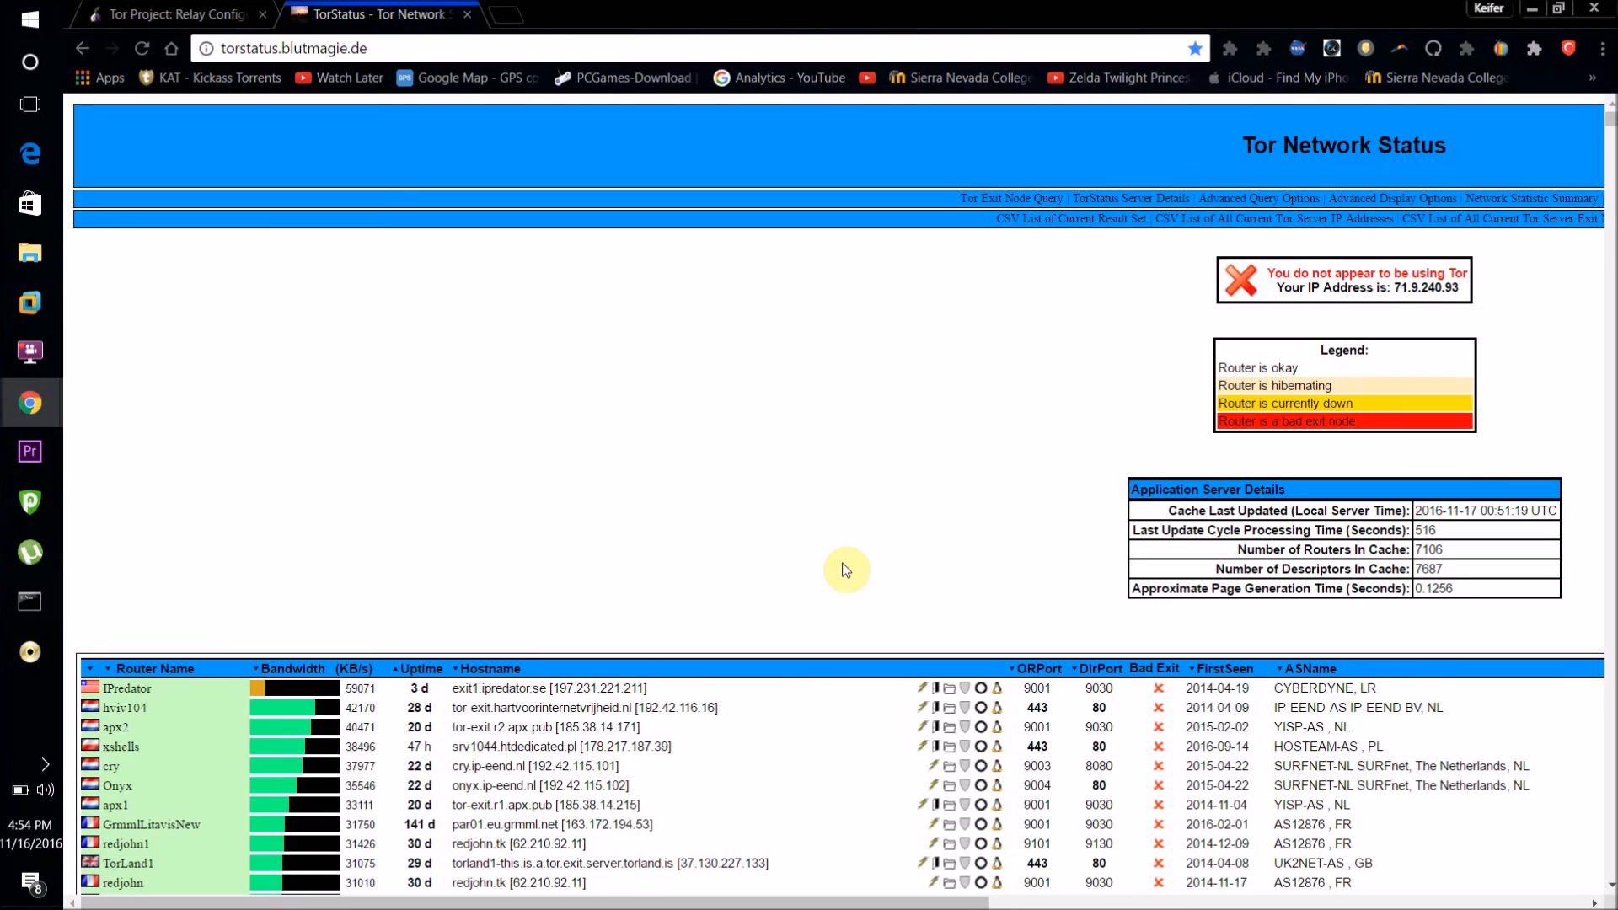
{"action": "key", "text": "Ctrl+f"}
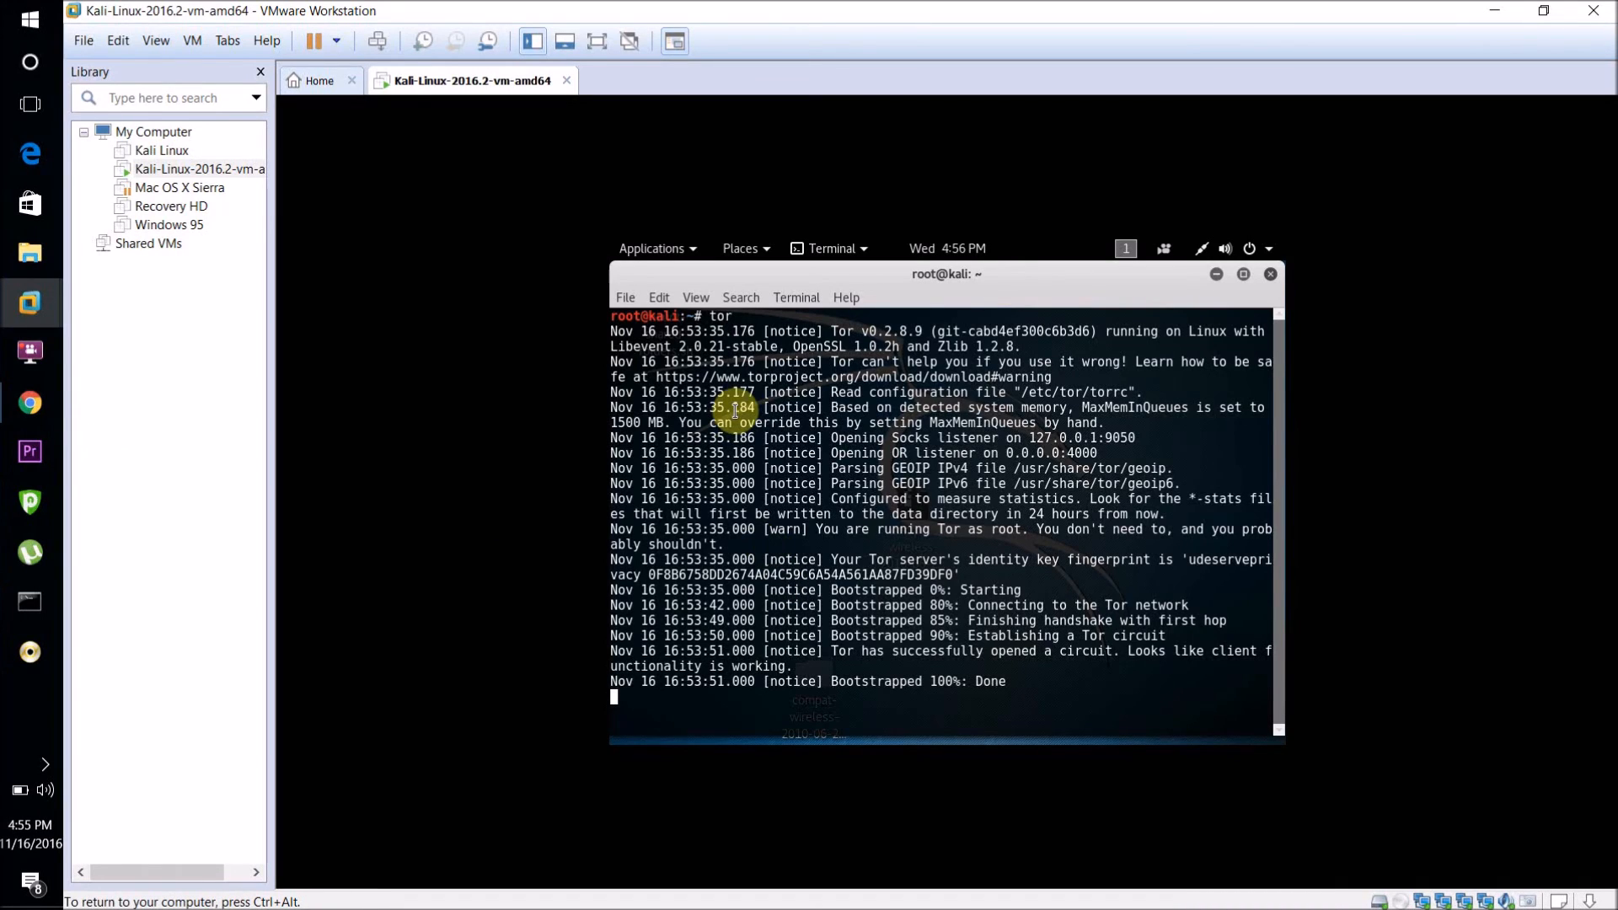
Open a second unnamed Terminal window and type 'killall' at its prompt.
{"action": "left_click", "coordinate": [625, 298]}
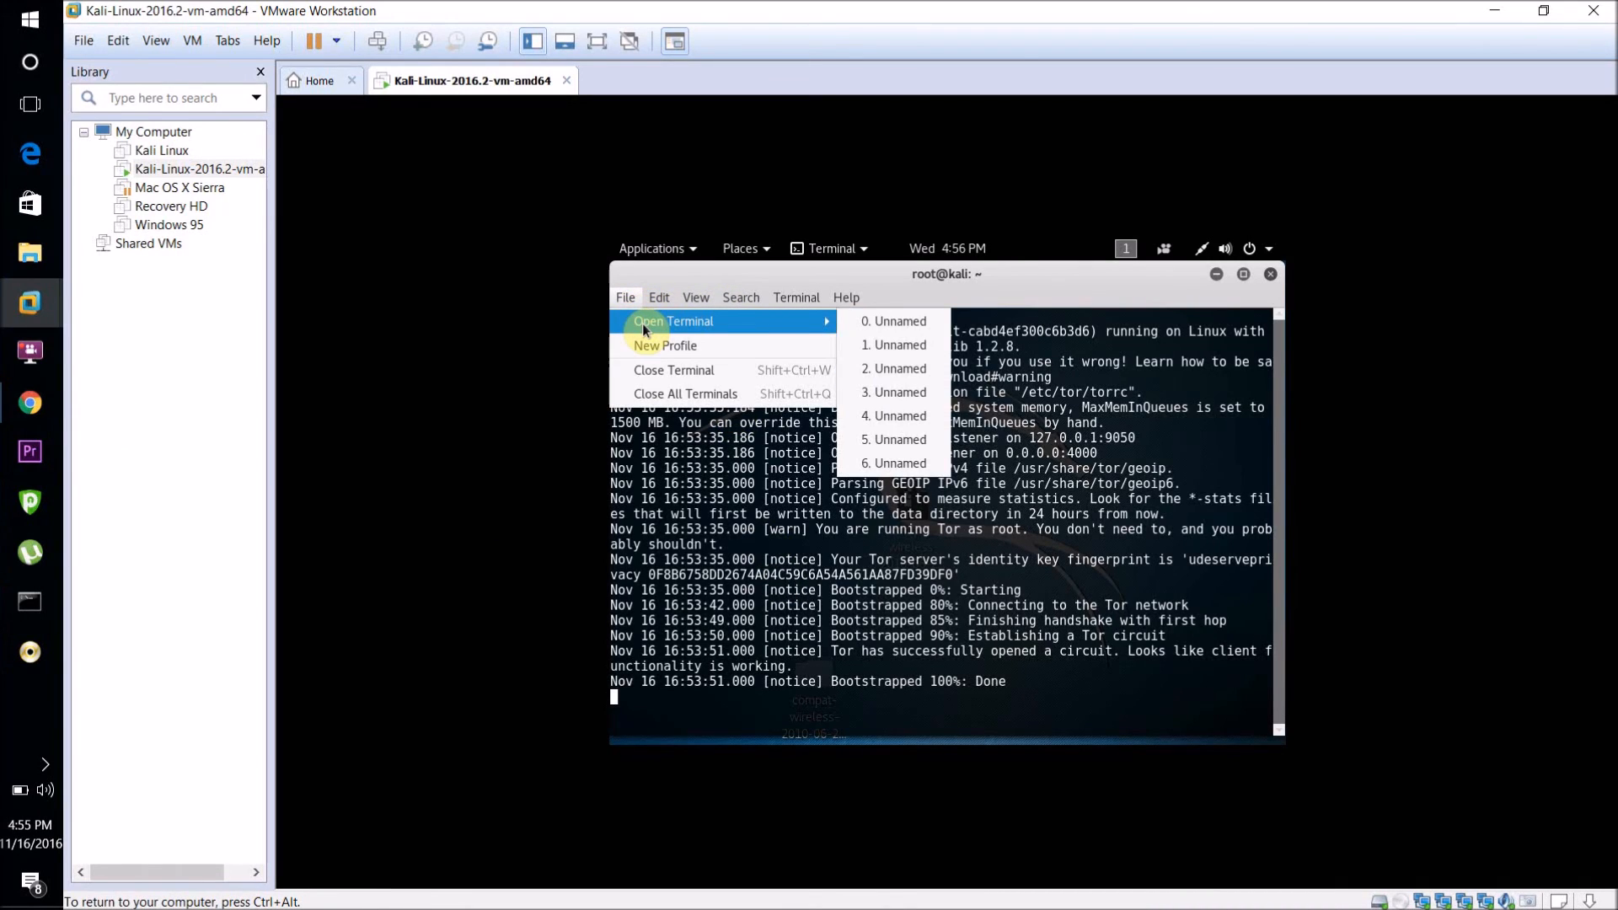
{"action": "mouse_move", "coordinate": [684, 324]}
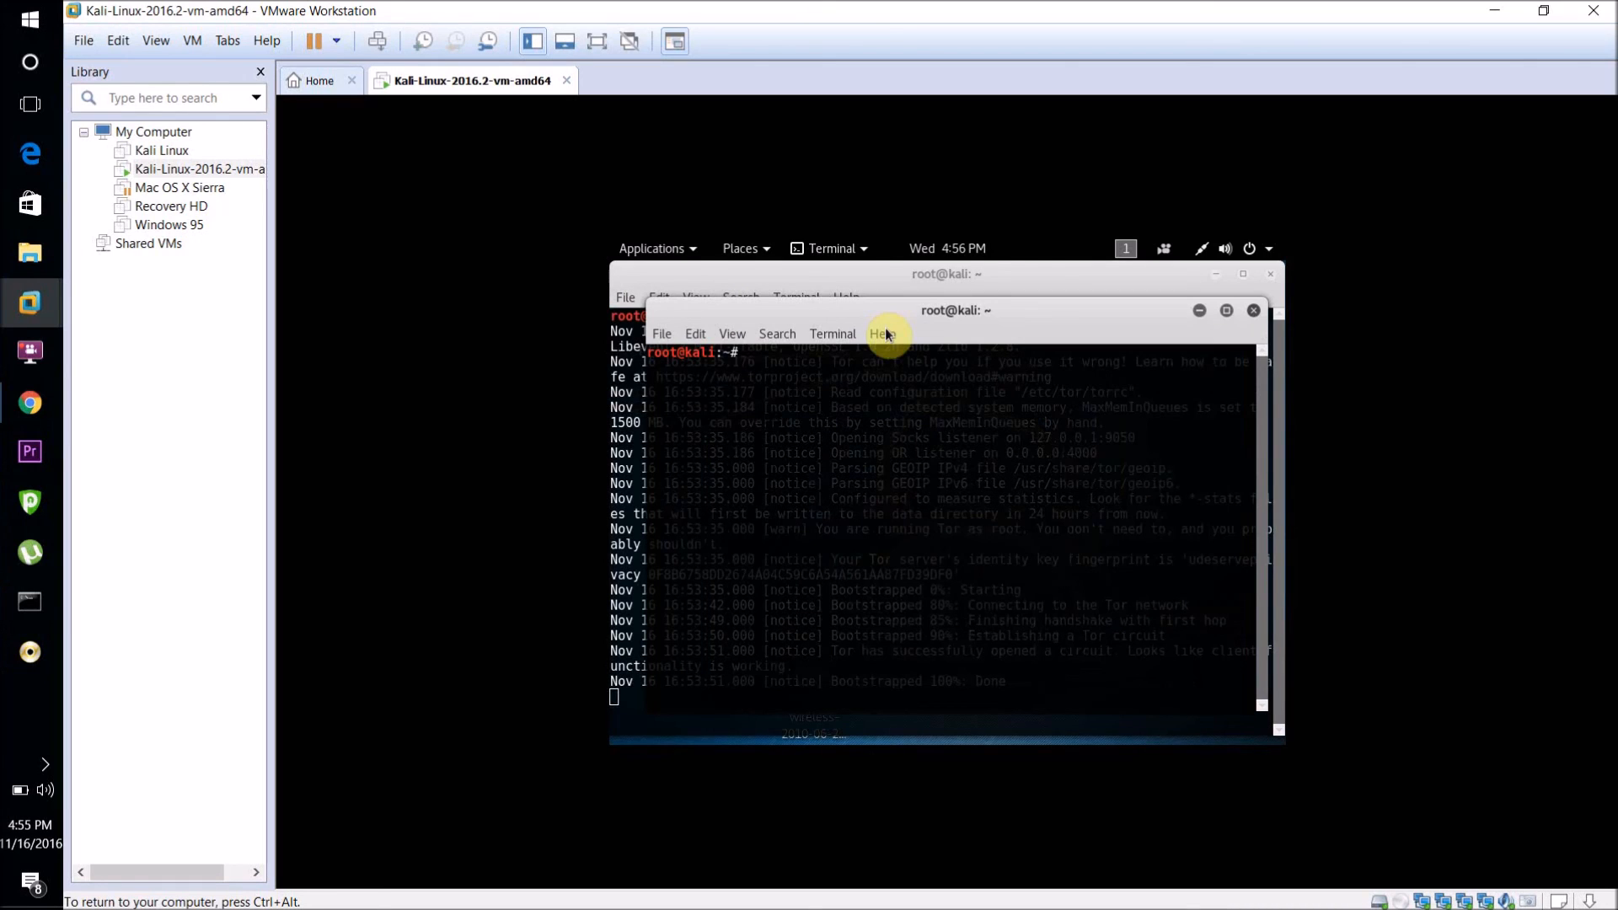
{"action": "type", "text": "killall"}
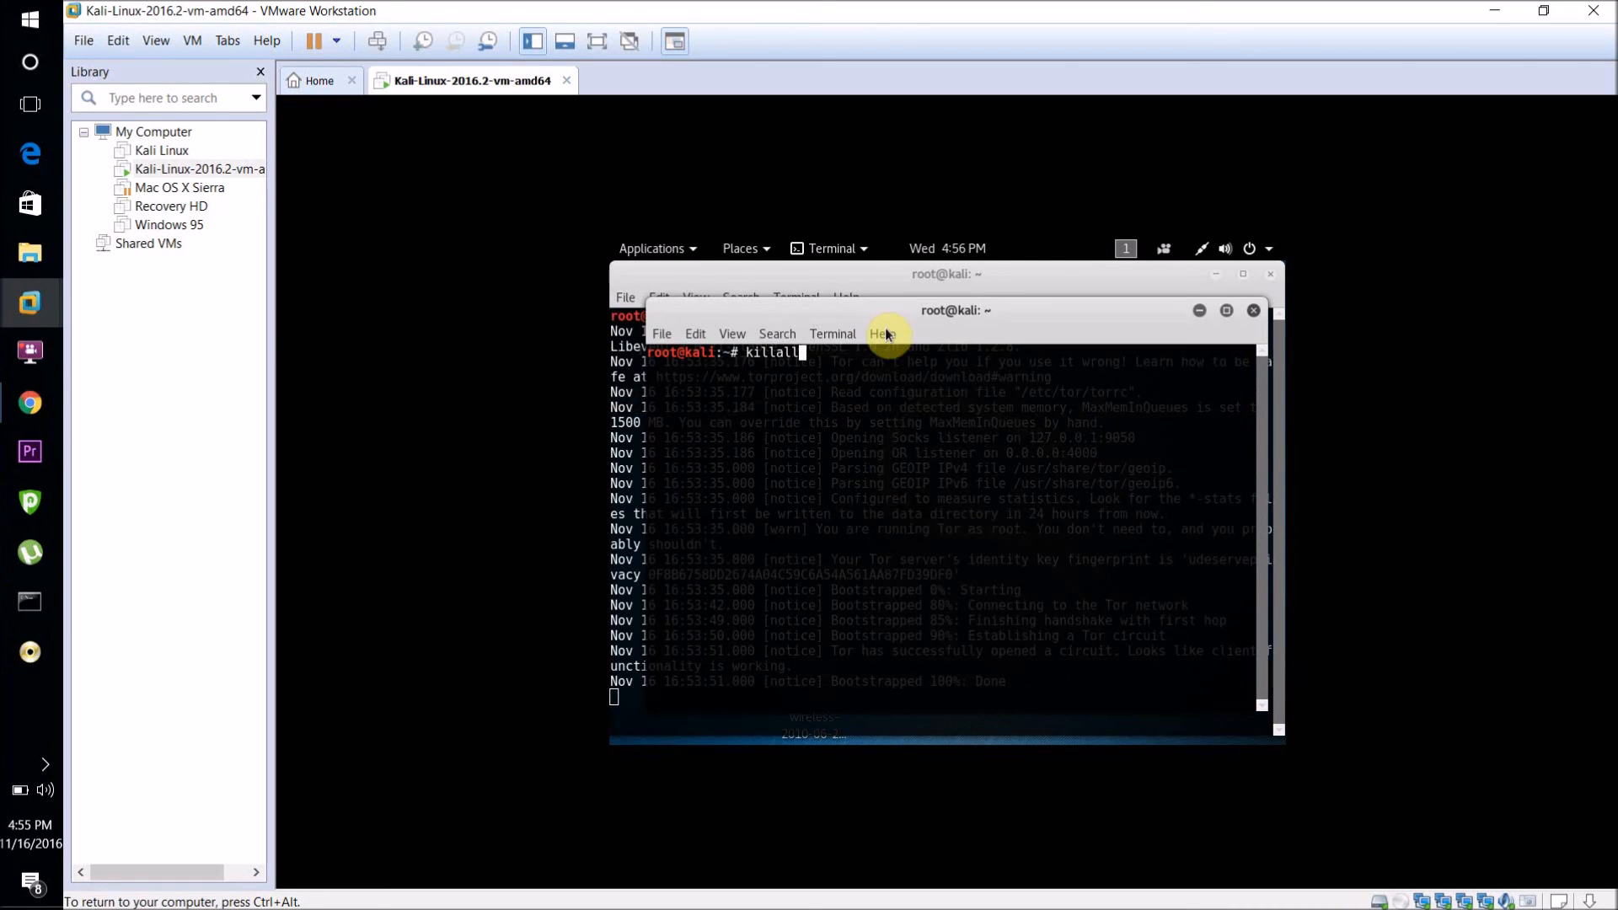